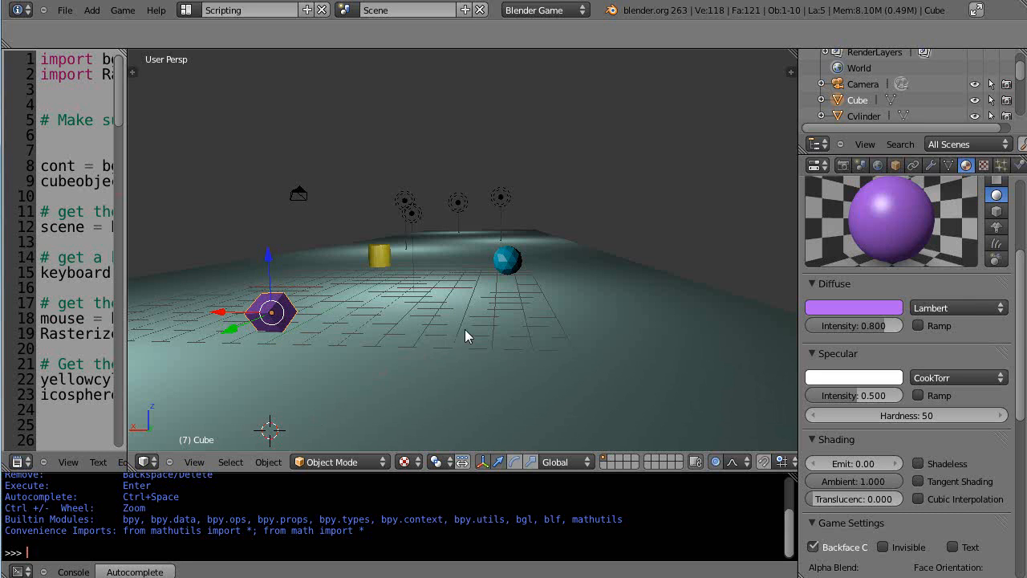
{"action": "mouse_move", "coordinate": [491, 327]}
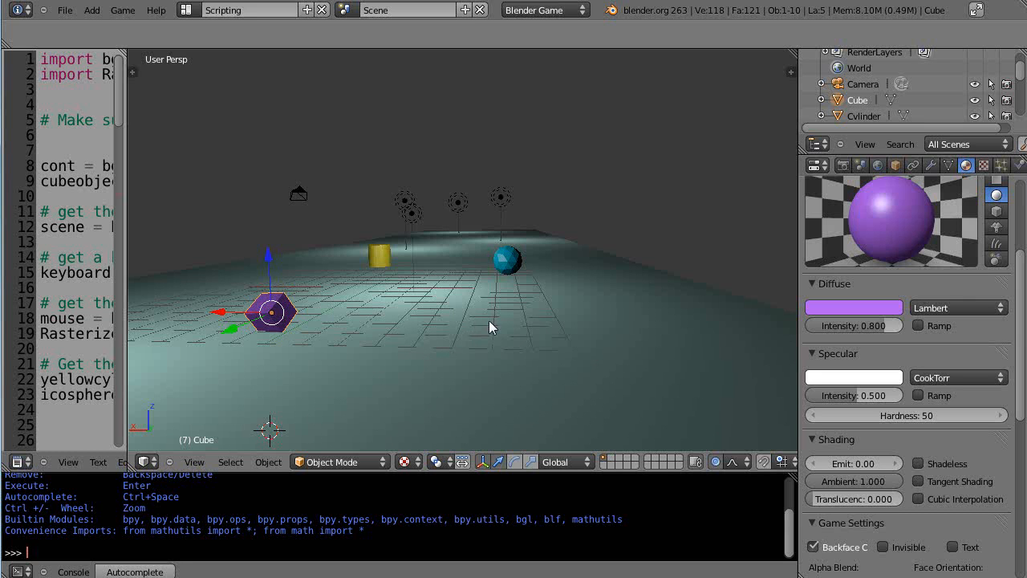
{"action": "mouse_move", "coordinate": [529, 257]}
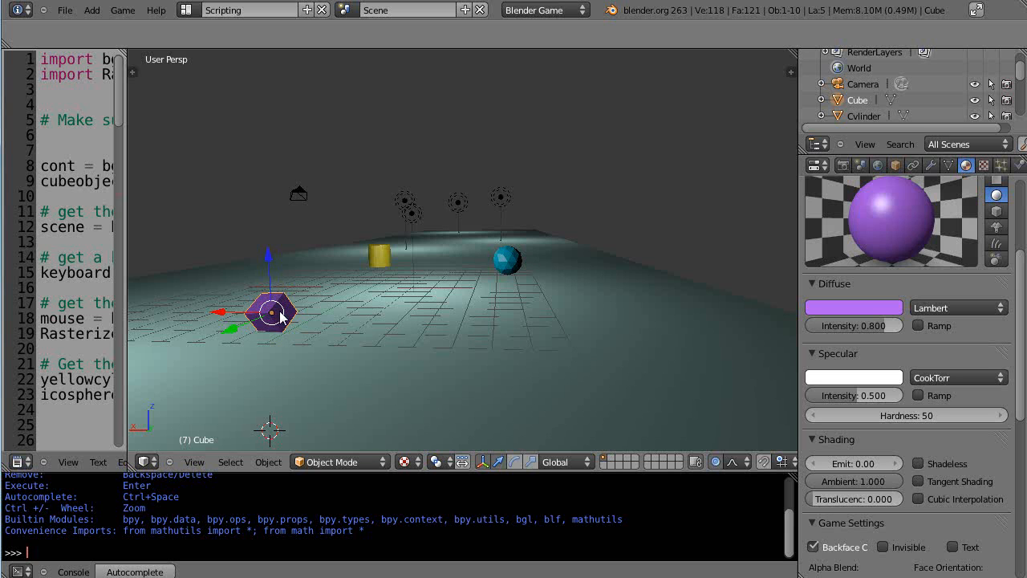
{"action": "mouse_move", "coordinate": [464, 228]}
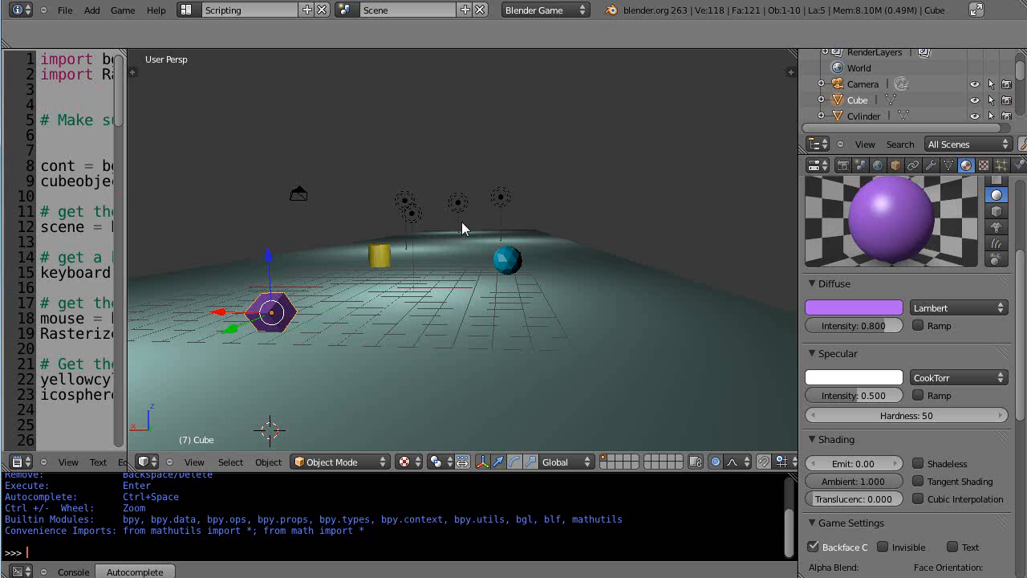
{"action": "mouse_move", "coordinate": [240, 200]}
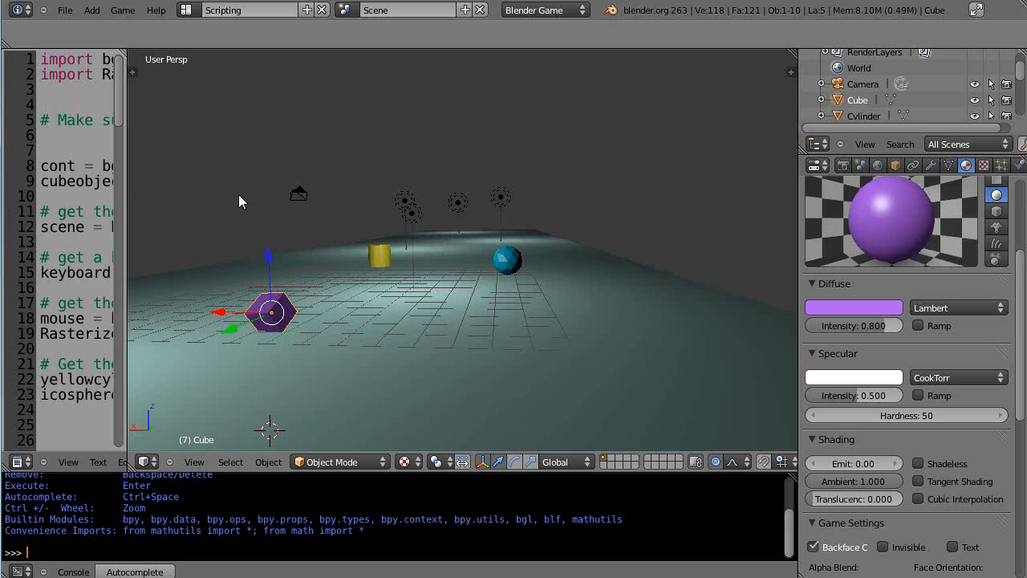
{"action": "mouse_move", "coordinate": [271, 97]}
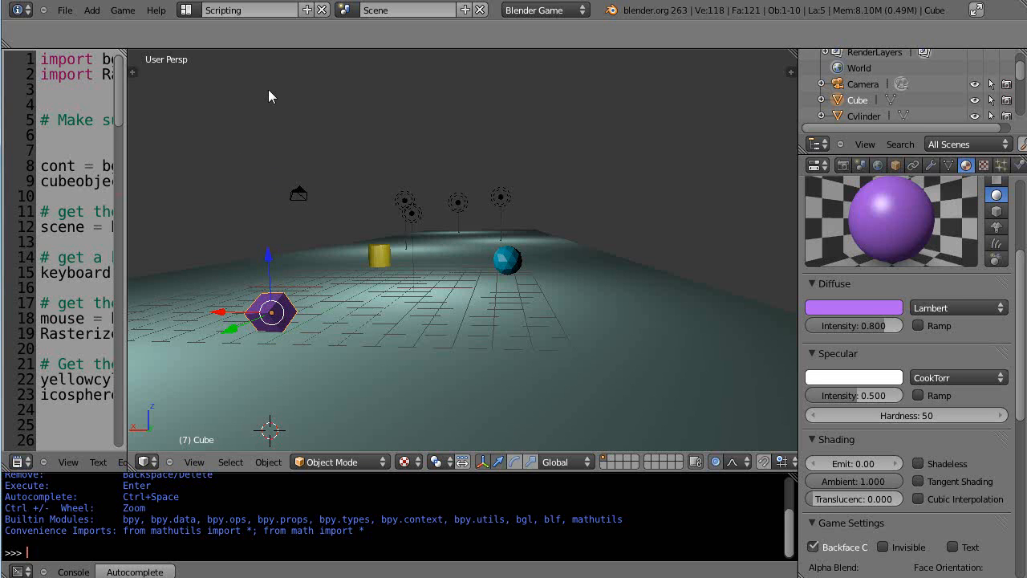
{"action": "mouse_move", "coordinate": [447, 313]}
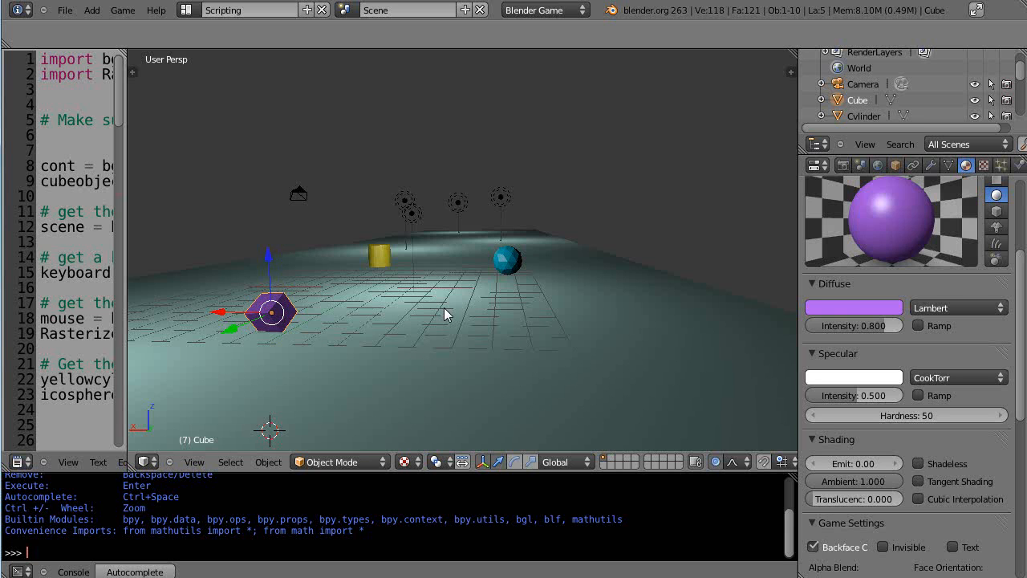
{"action": "mouse_move", "coordinate": [488, 327]}
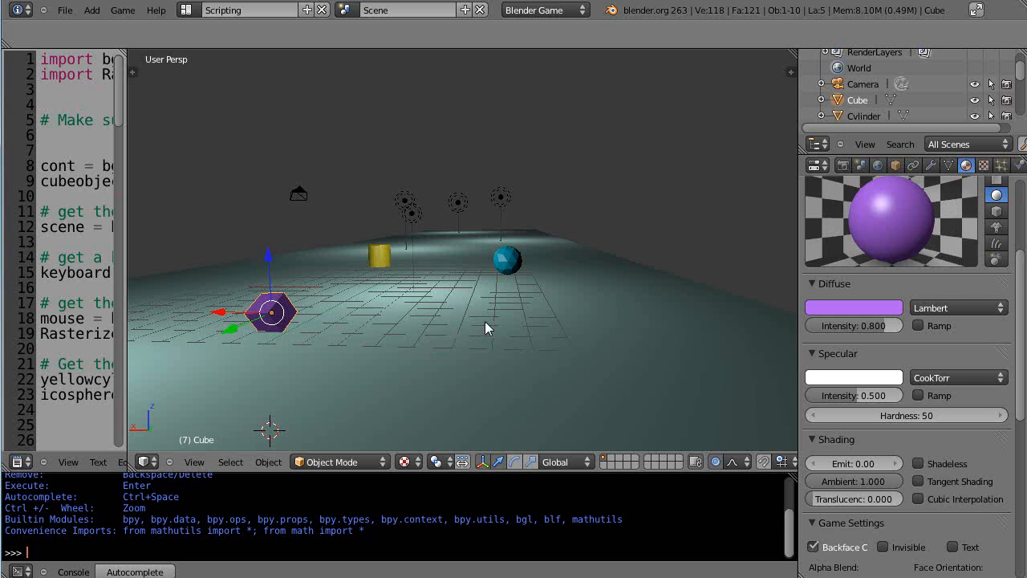
{"action": "mouse_move", "coordinate": [491, 318]}
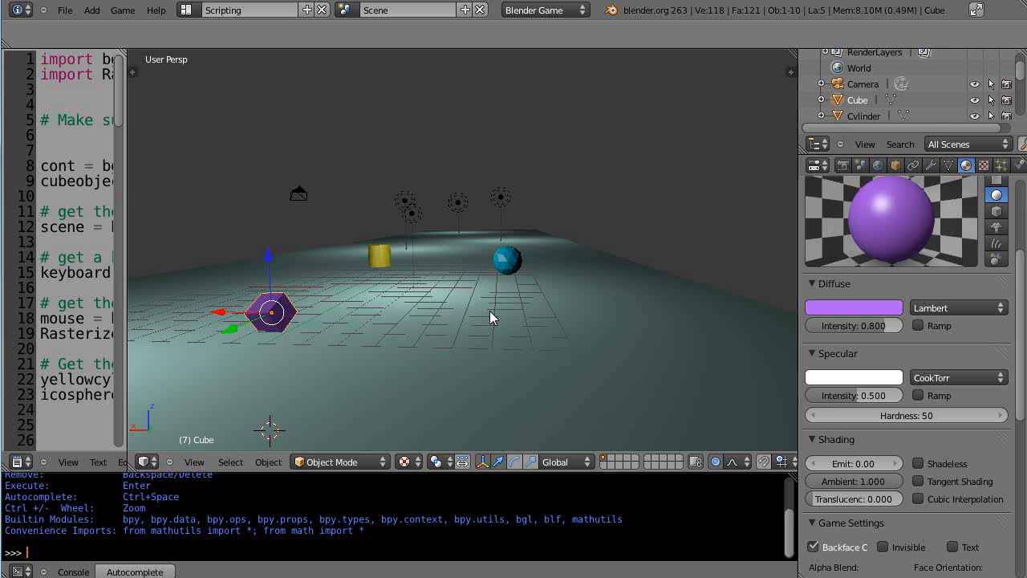
{"action": "mouse_move", "coordinate": [491, 311]}
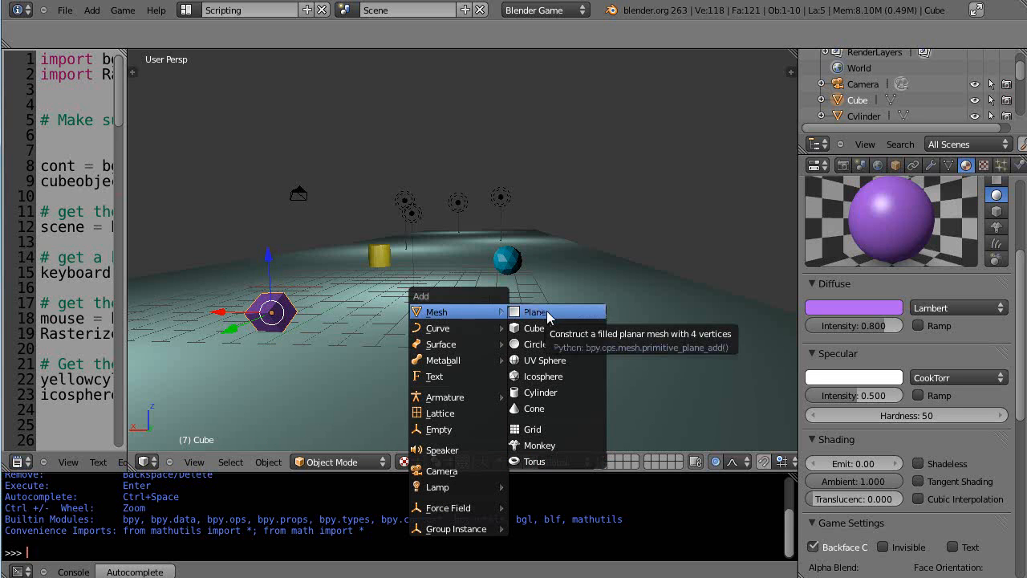
{"action": "mouse_move", "coordinate": [542, 360]}
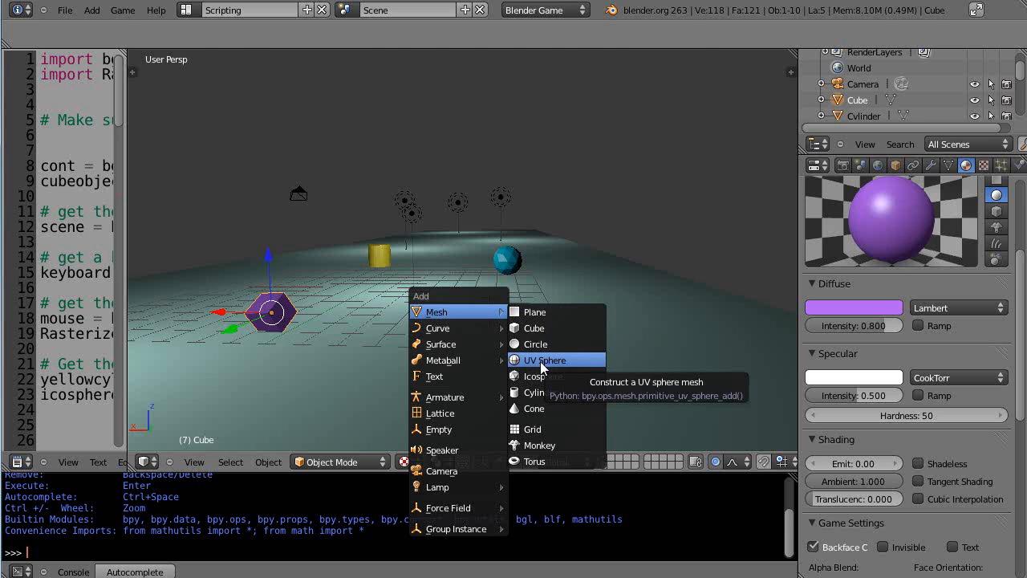
- Add a UV sphere beside the purple cube and give it a new blue diffuse material
{"action": "left_click", "coordinate": [544, 360]}
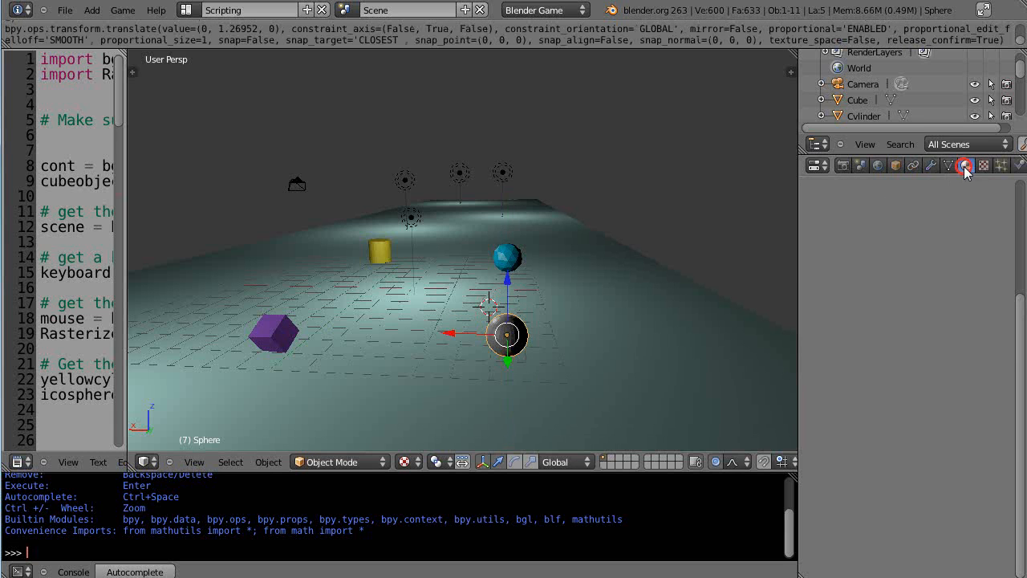
{"action": "left_click", "coordinate": [966, 165]}
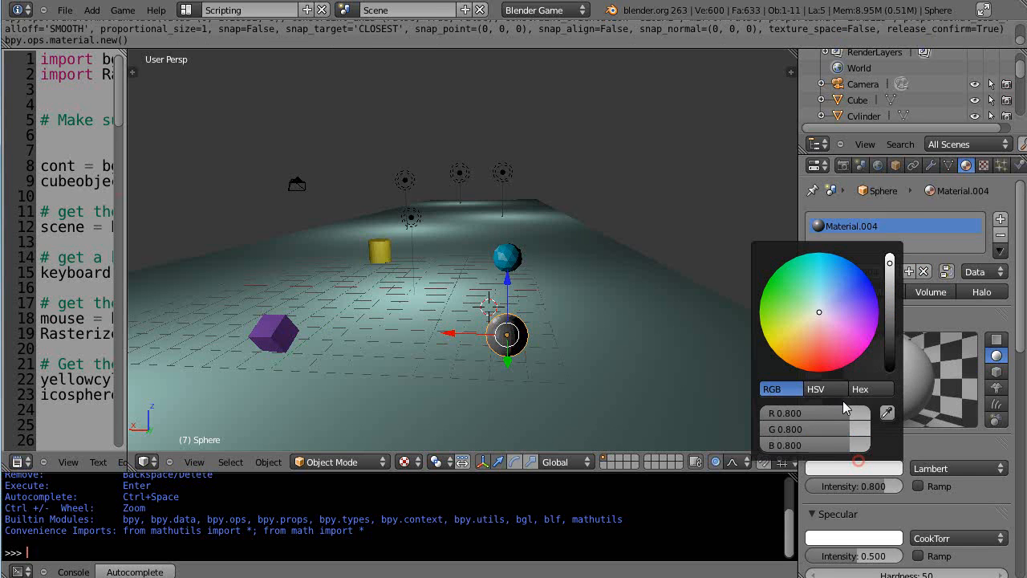
{"action": "left_click", "coordinate": [851, 276]}
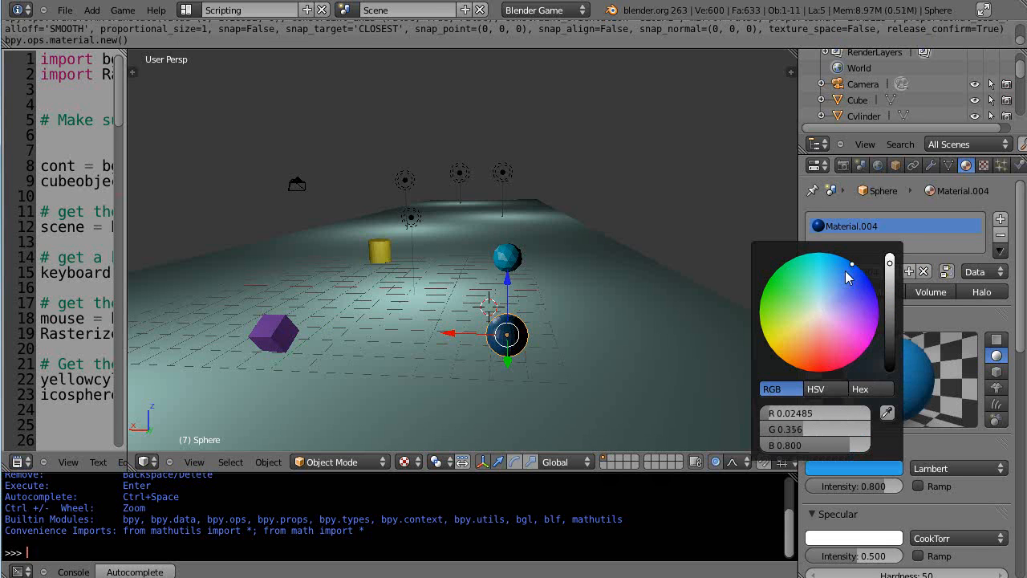
{"action": "left_click", "coordinate": [640, 366]}
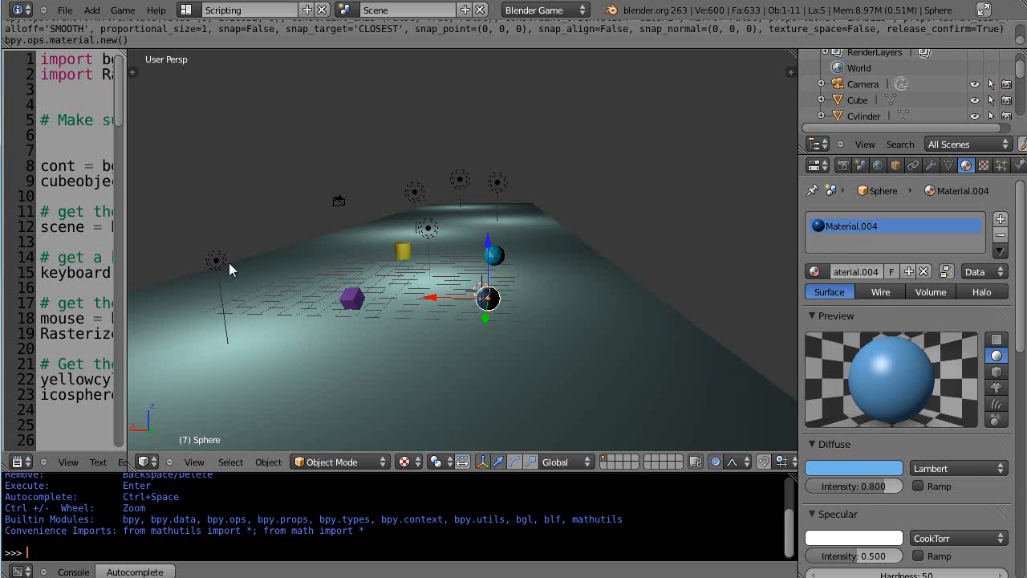
- Place the lamp above the new blue sphere and select that sphere
{"action": "left_click", "coordinate": [216, 260]}
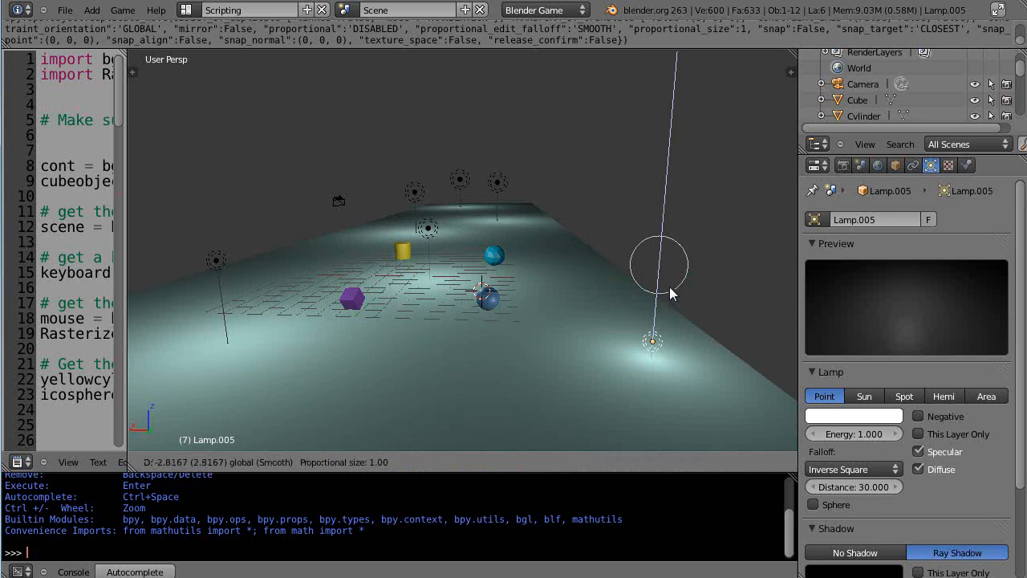
{"action": "left_click", "coordinate": [561, 366]}
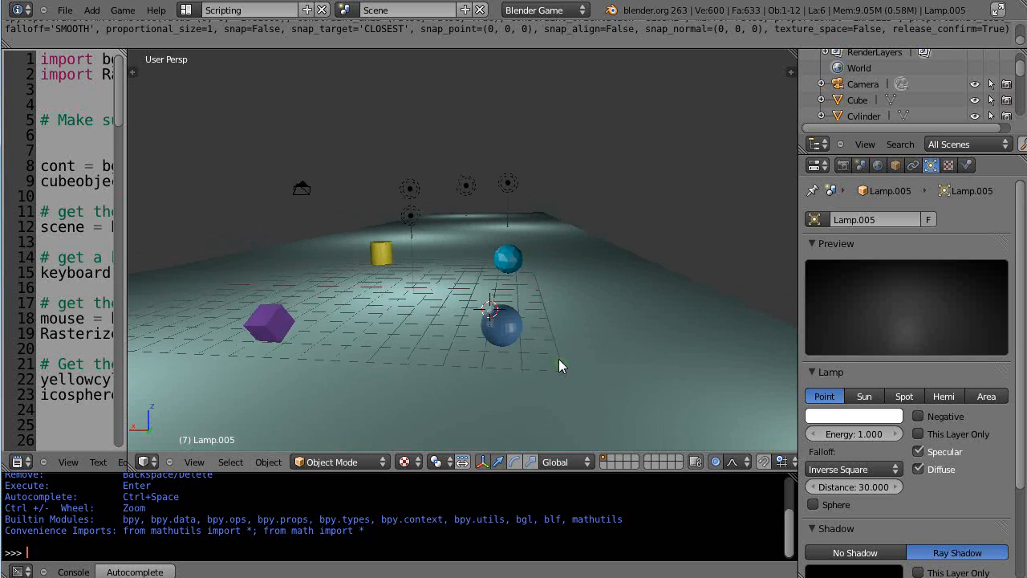
{"action": "left_click", "coordinate": [517, 321]}
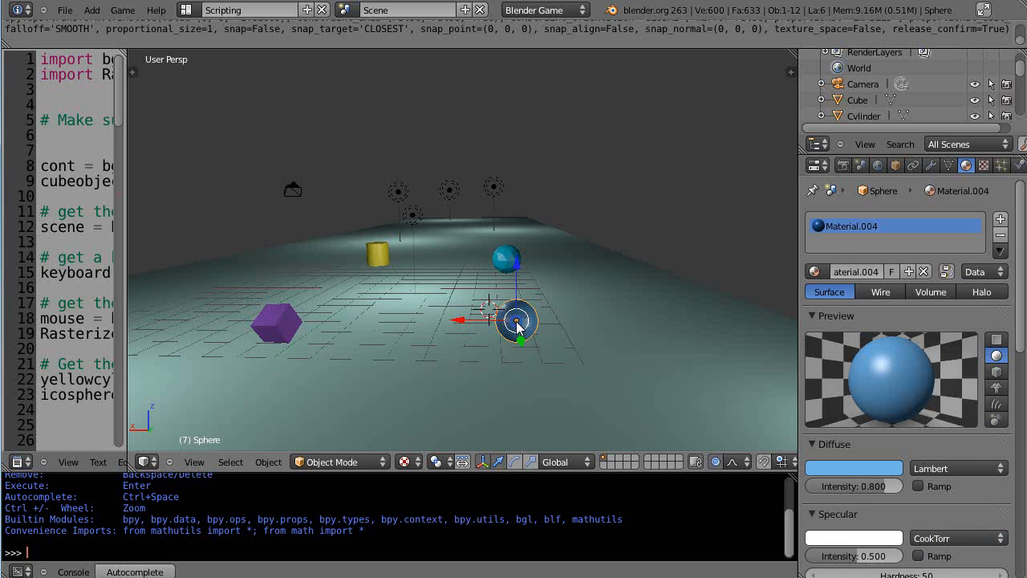
- Rename the selected sphere object to Projectile in its Item properties
{"action": "scroll", "scroll_direction": "down", "scroll_amount": 3}
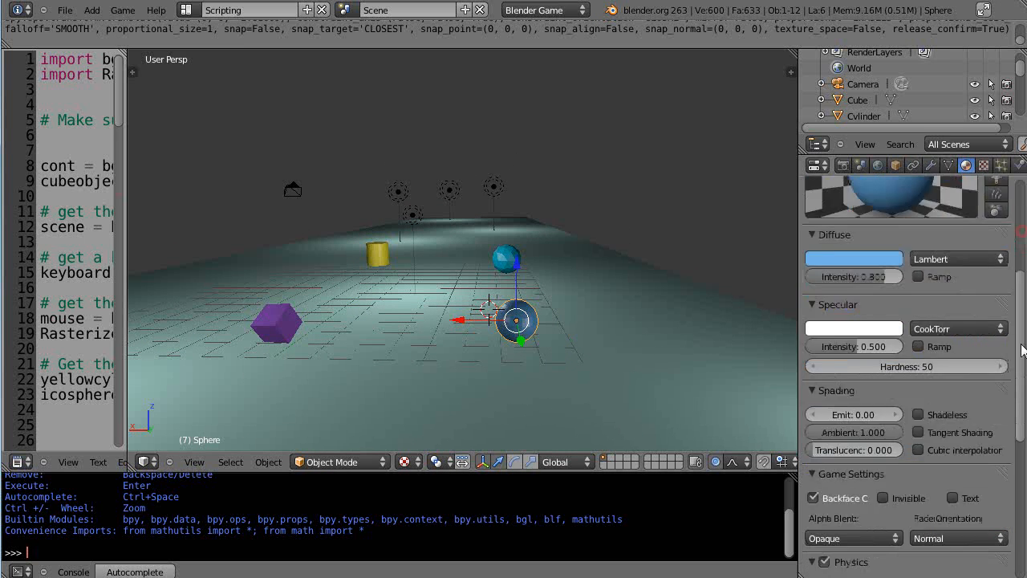
{"action": "key", "text": "n"}
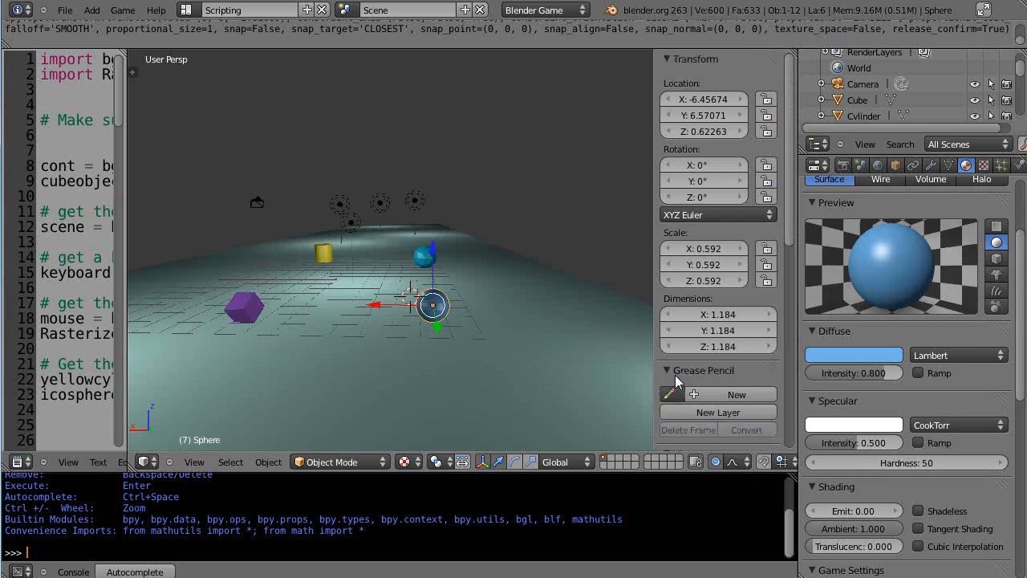
{"action": "scroll", "scroll_direction": "down", "scroll_amount": 3}
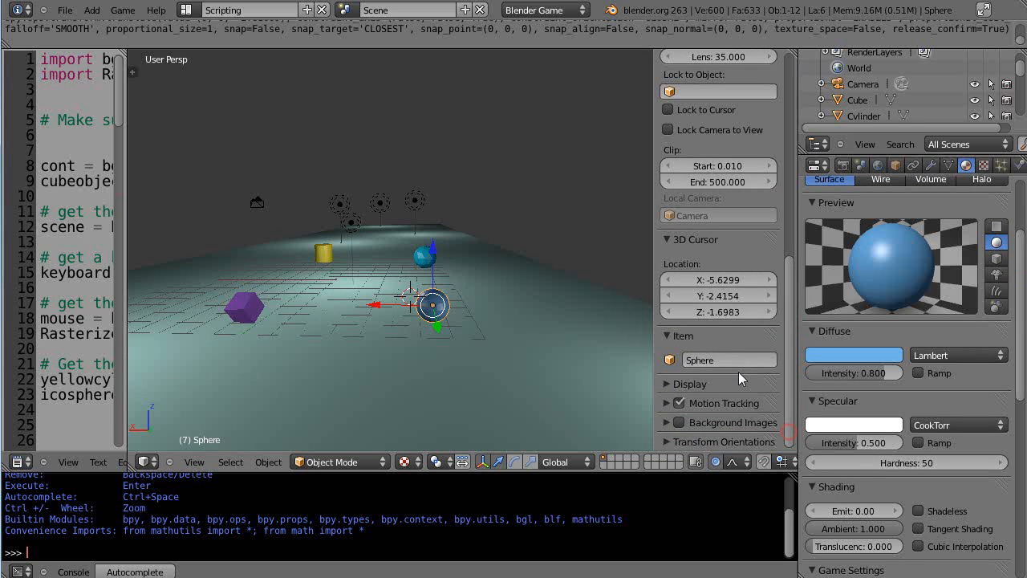
{"action": "double_click", "coordinate": [719, 360]}
{"action": "type", "text": "Projectile"}
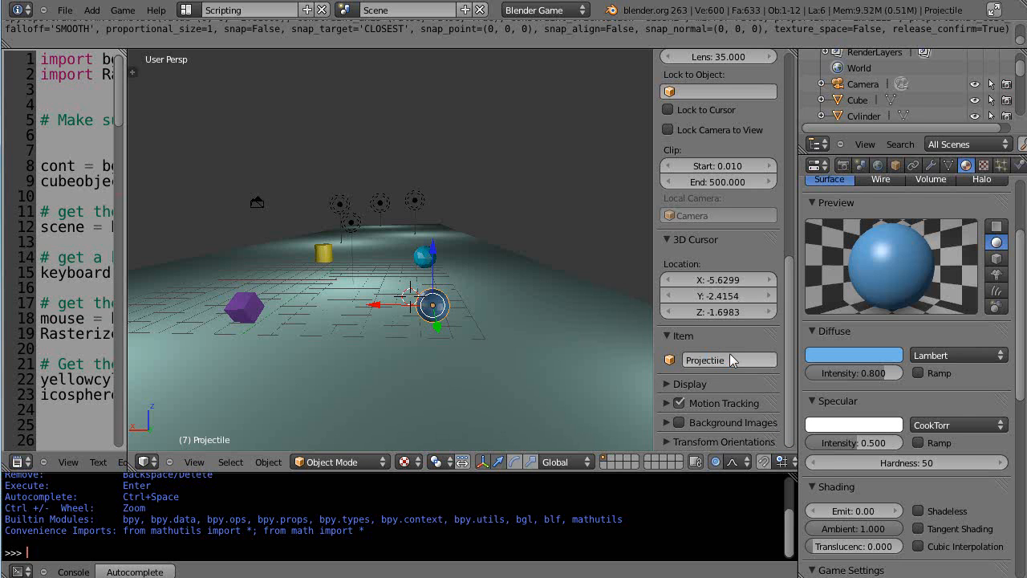
{"action": "mouse_move", "coordinate": [598, 339]}
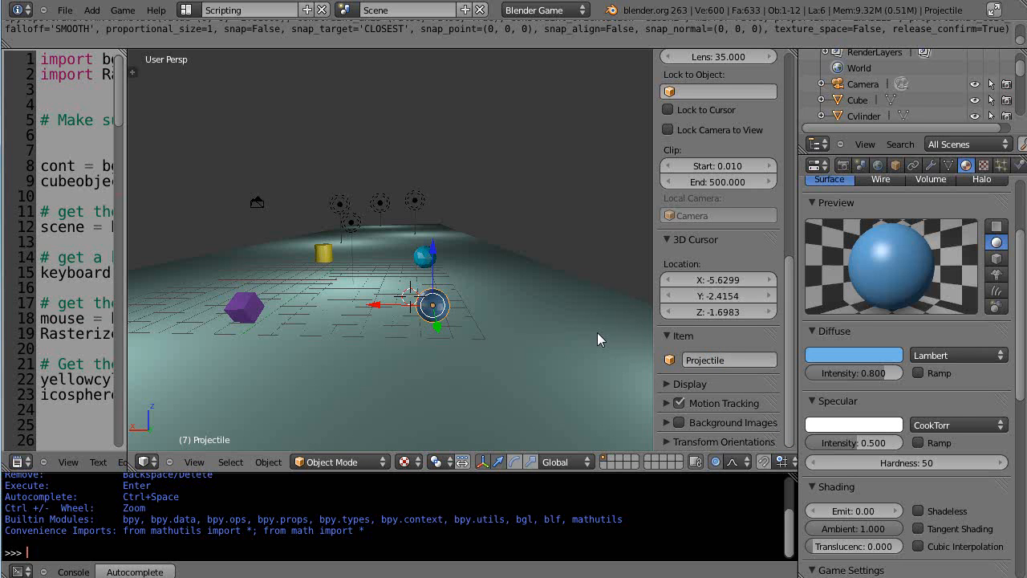
{"action": "mouse_move", "coordinate": [482, 377]}
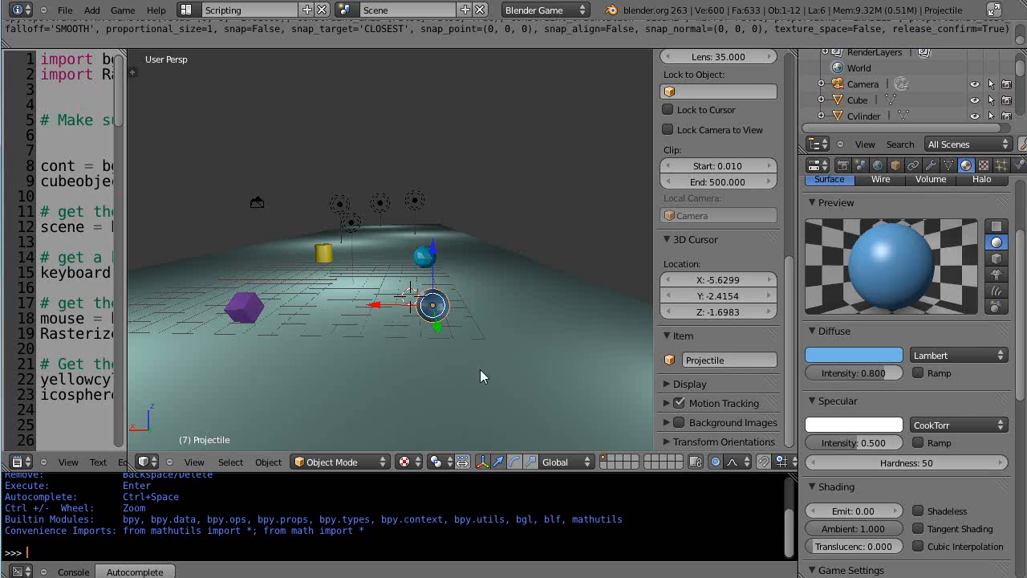
{"action": "mouse_move", "coordinate": [408, 298]}
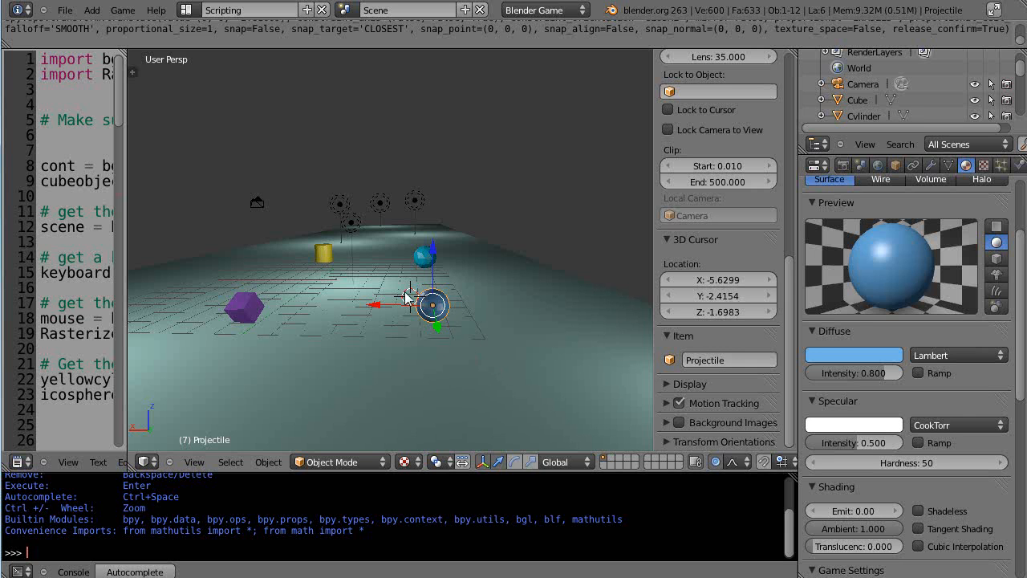
{"action": "mouse_move", "coordinate": [425, 260]}
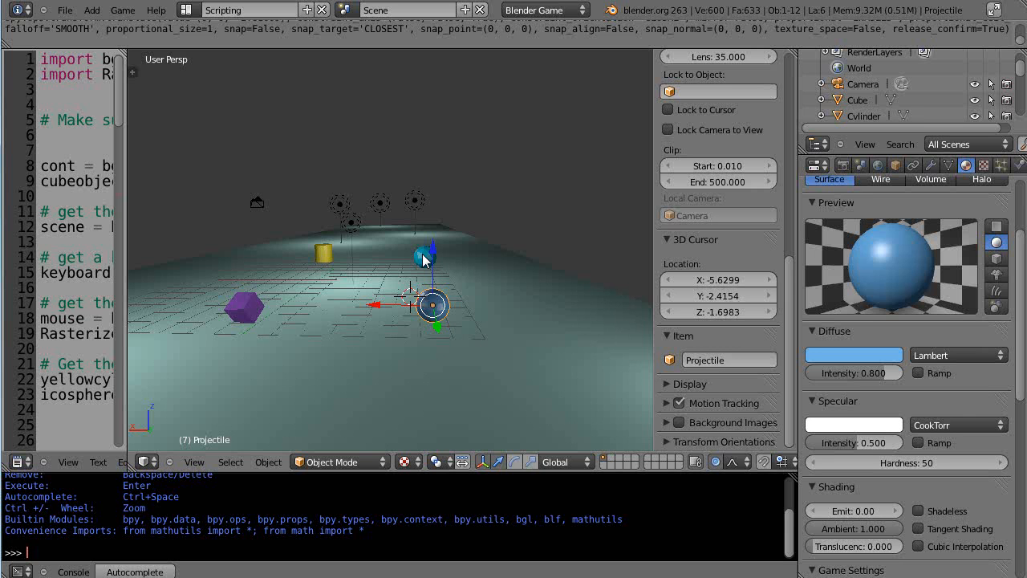
- Move the Projectile sphere to its own layer and show that layer in the 3D View again
{"action": "left_click", "coordinate": [432, 305]}
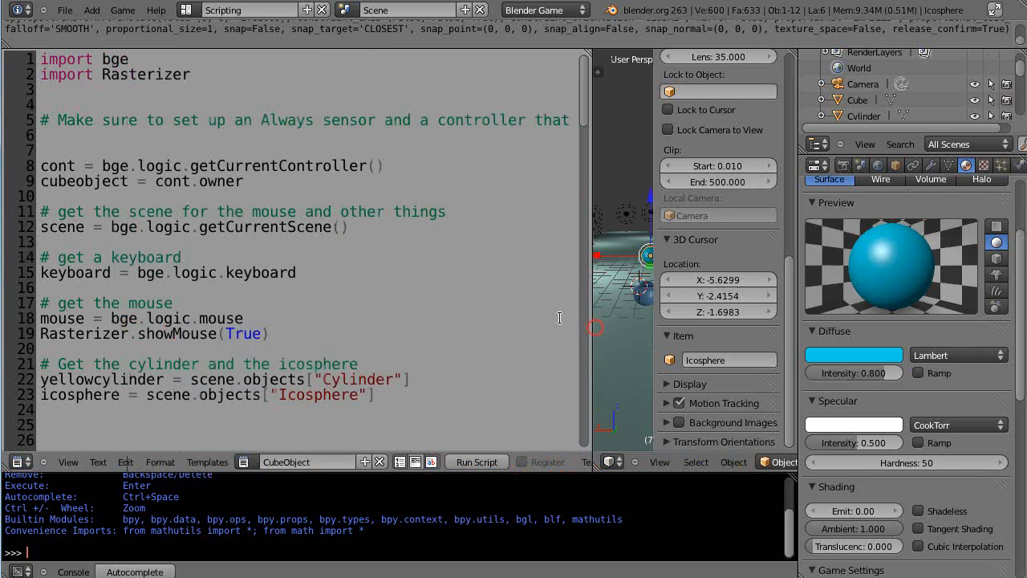
{"action": "scroll", "scroll_direction": "down", "scroll_amount": 3}
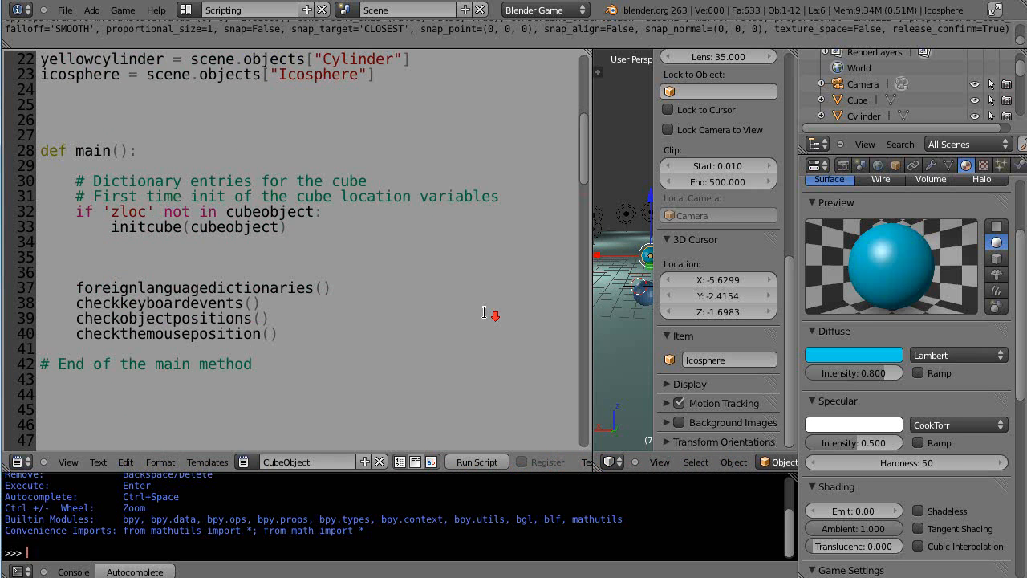
{"action": "scroll", "scroll_direction": "up", "scroll_amount": 3}
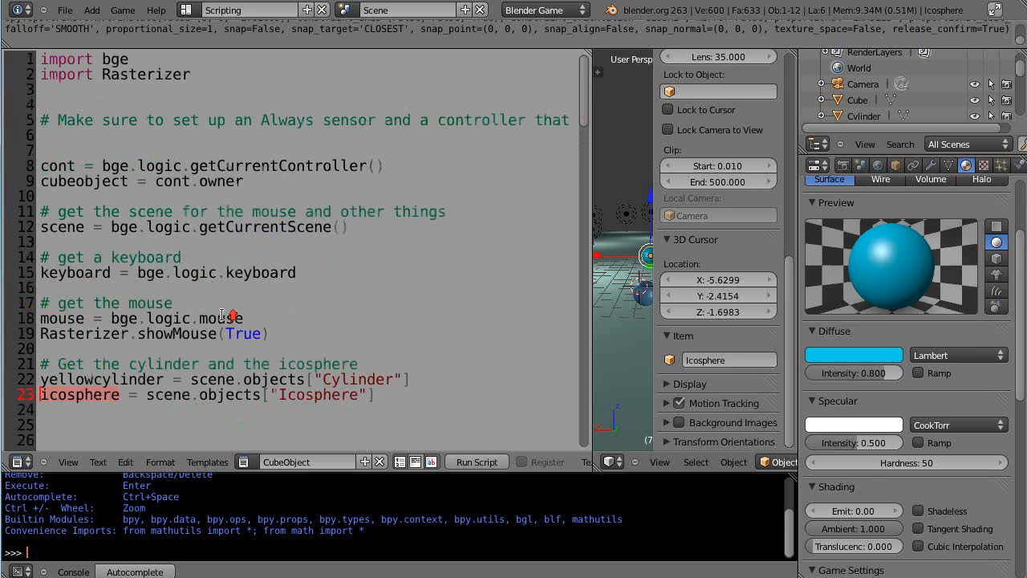
{"action": "scroll", "scroll_direction": "down", "scroll_amount": 3}
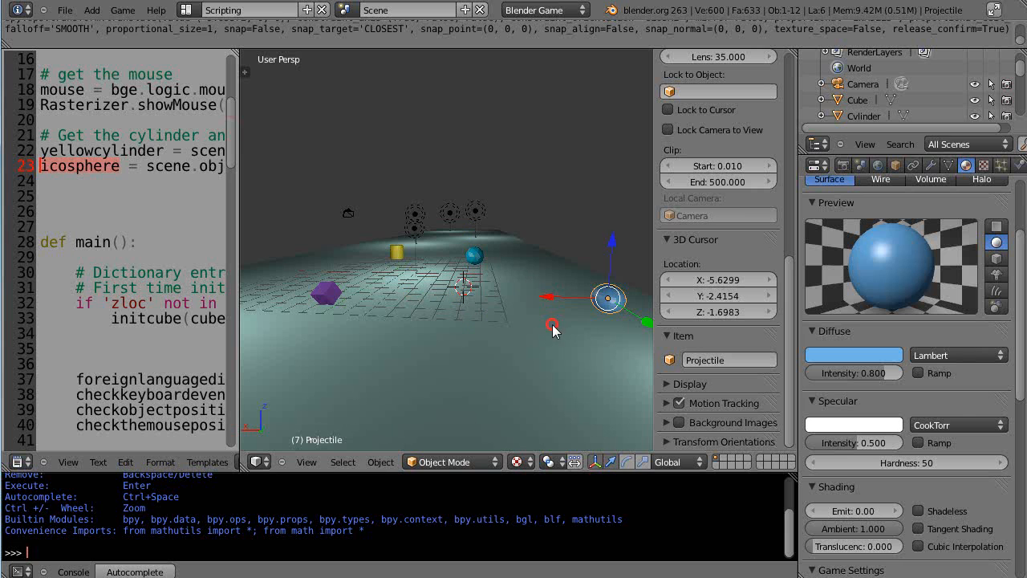
{"action": "mouse_move", "coordinate": [528, 369]}
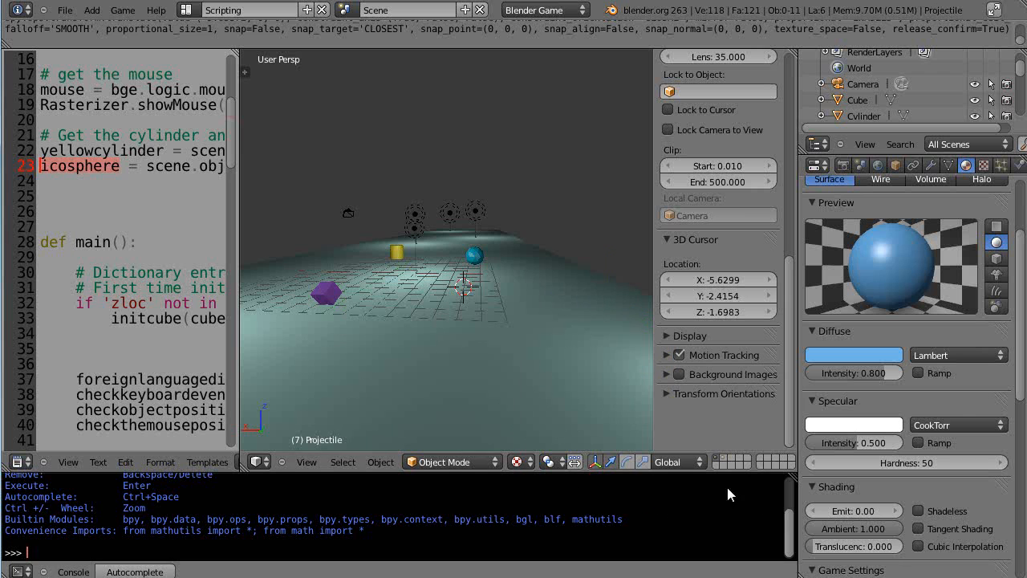
{"action": "mouse_move", "coordinate": [722, 459]}
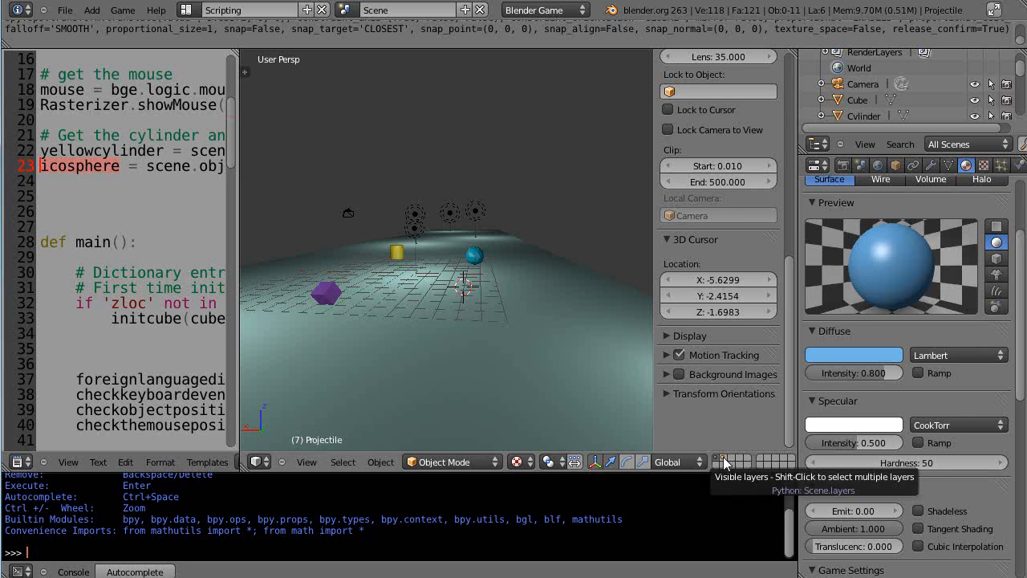
{"action": "left_click", "coordinate": [609, 298]}
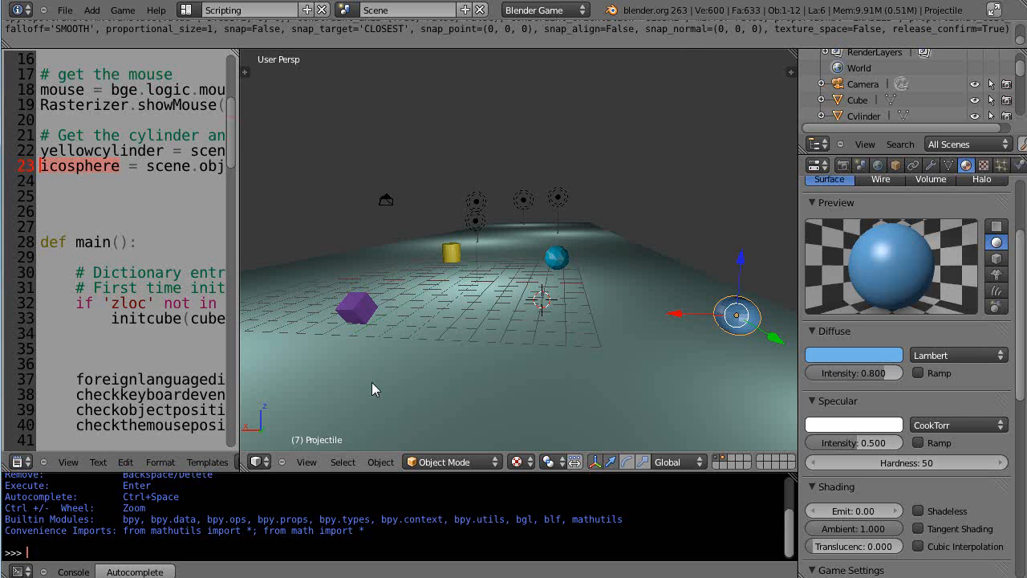
{"action": "mouse_move", "coordinate": [745, 324]}
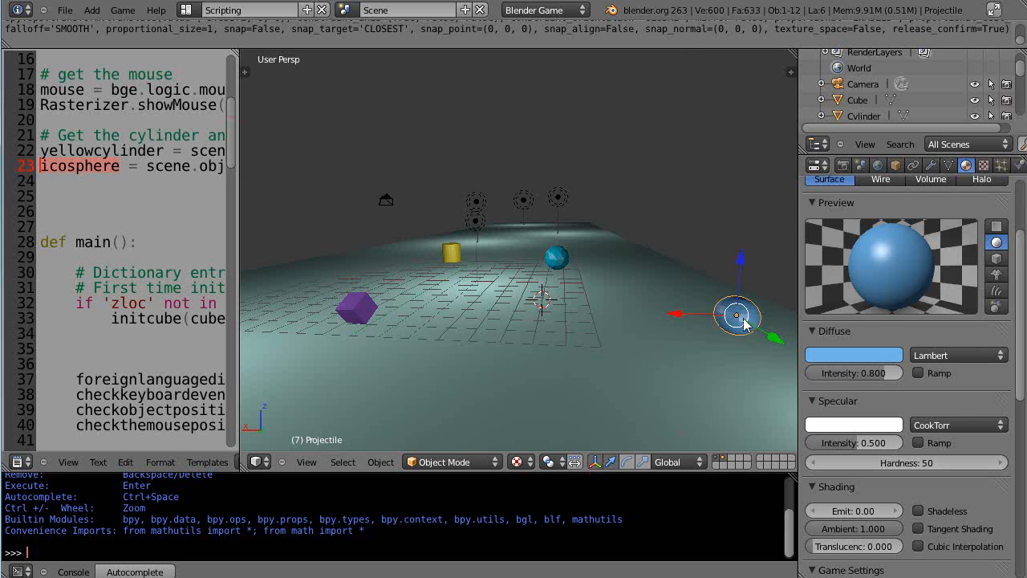
{"action": "mouse_move", "coordinate": [537, 312]}
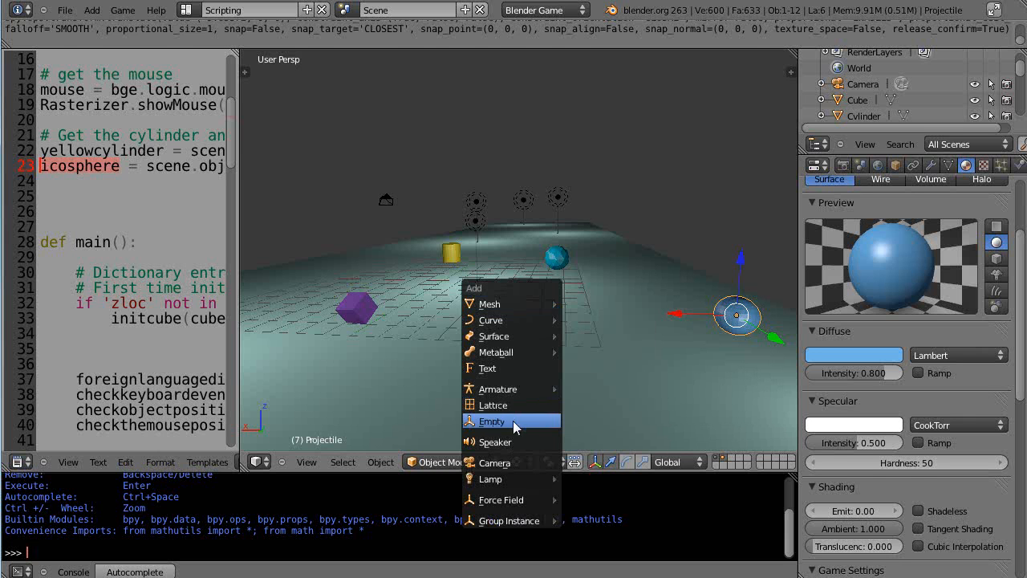
- Add an Empty object and drag it to where projectiles should spawn
{"action": "left_click", "coordinate": [491, 420]}
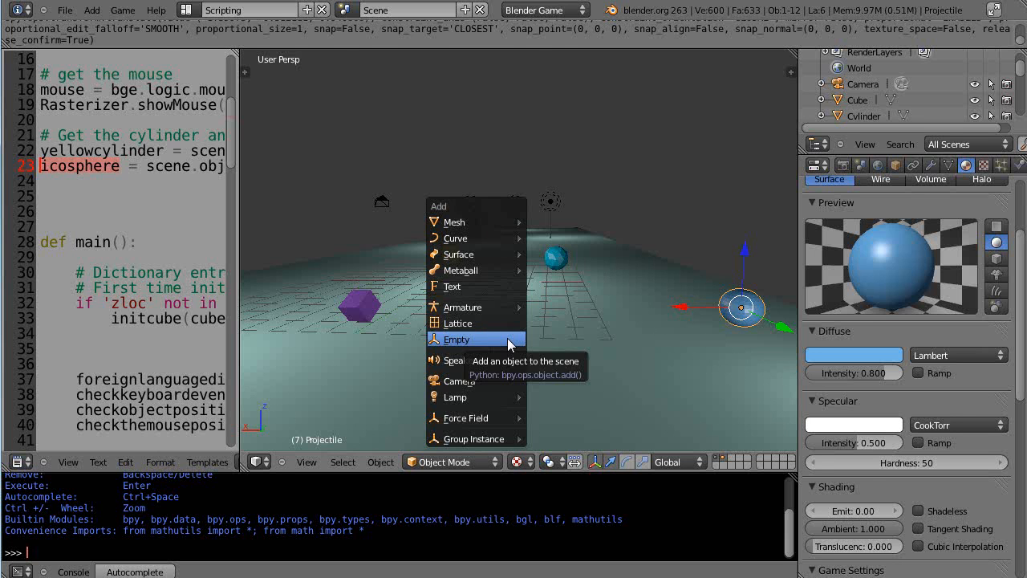
{"action": "left_click", "coordinate": [455, 338]}
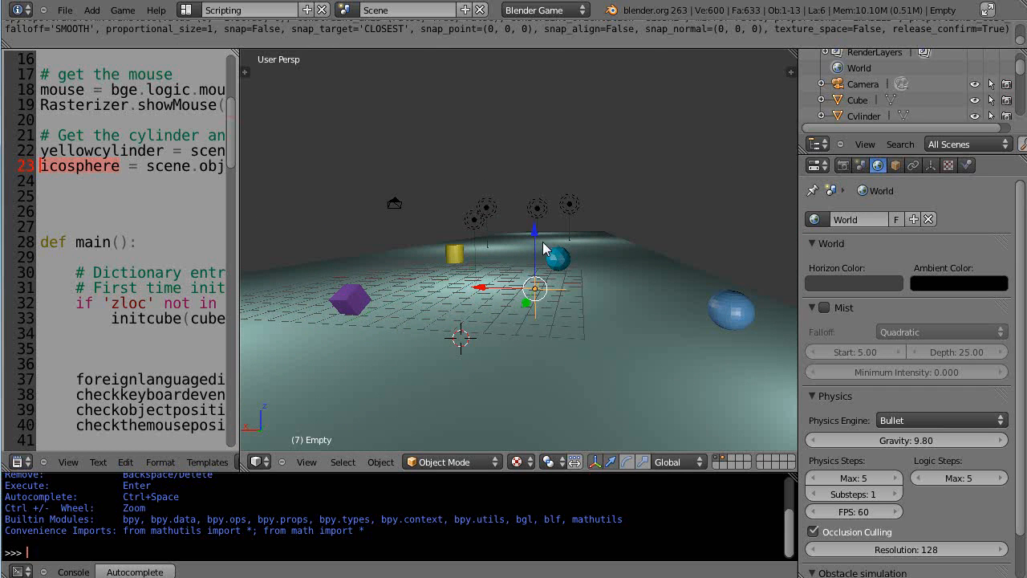
{"action": "left_click_drag", "start_coordinate": [555, 259], "coordinate": [545, 340]}
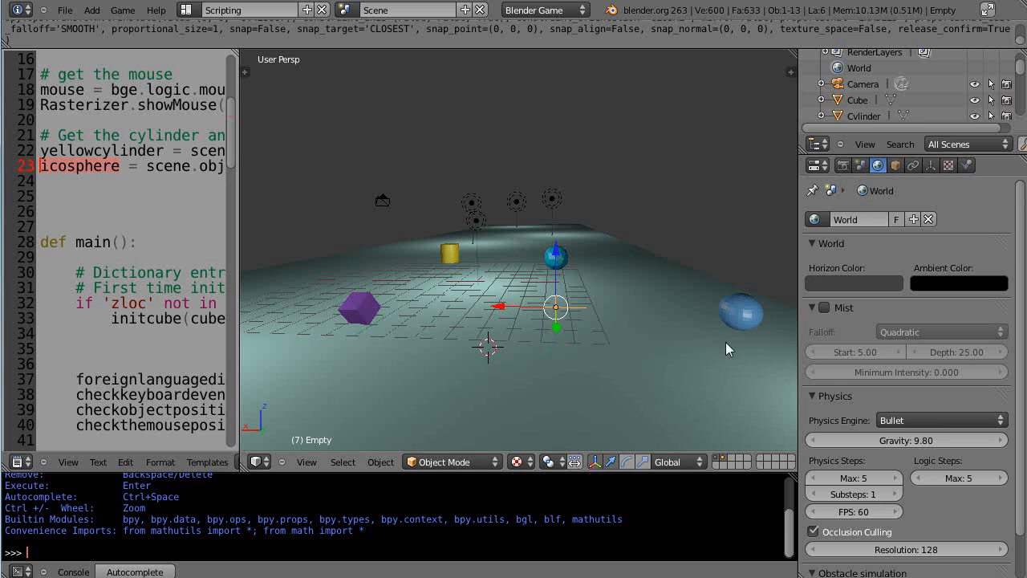
{"action": "mouse_move", "coordinate": [730, 305]}
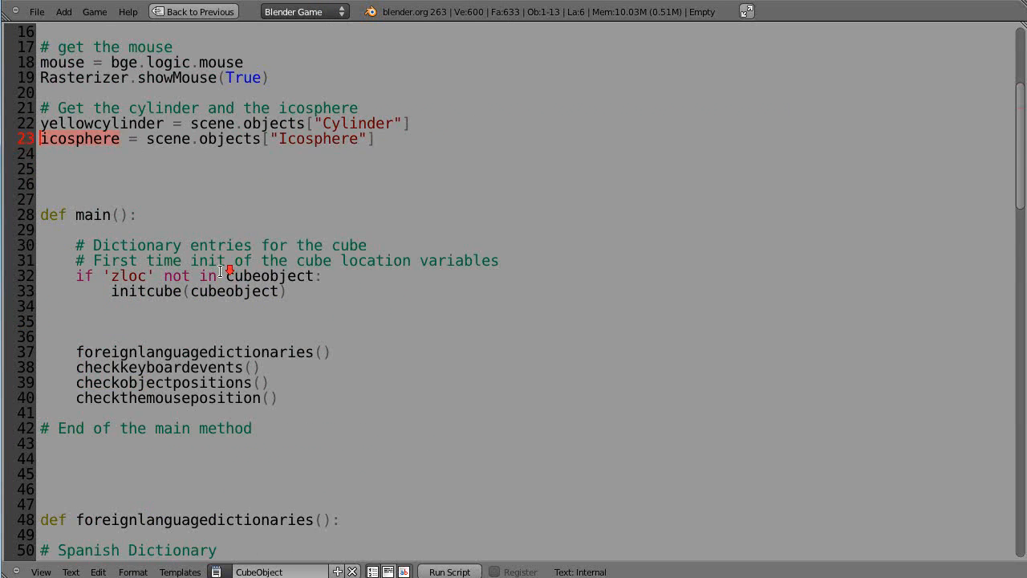
- Write the def launchprojectile() header with an end-of-routine comment below it
{"action": "scroll", "scroll_direction": "down", "scroll_amount": 3}
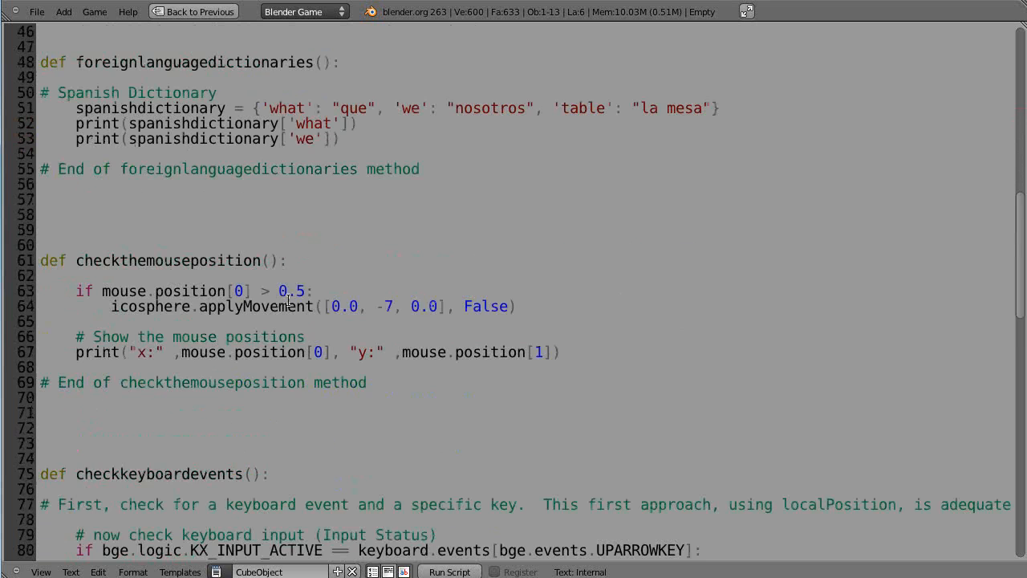
{"action": "scroll", "scroll_direction": "down", "scroll_amount": 3}
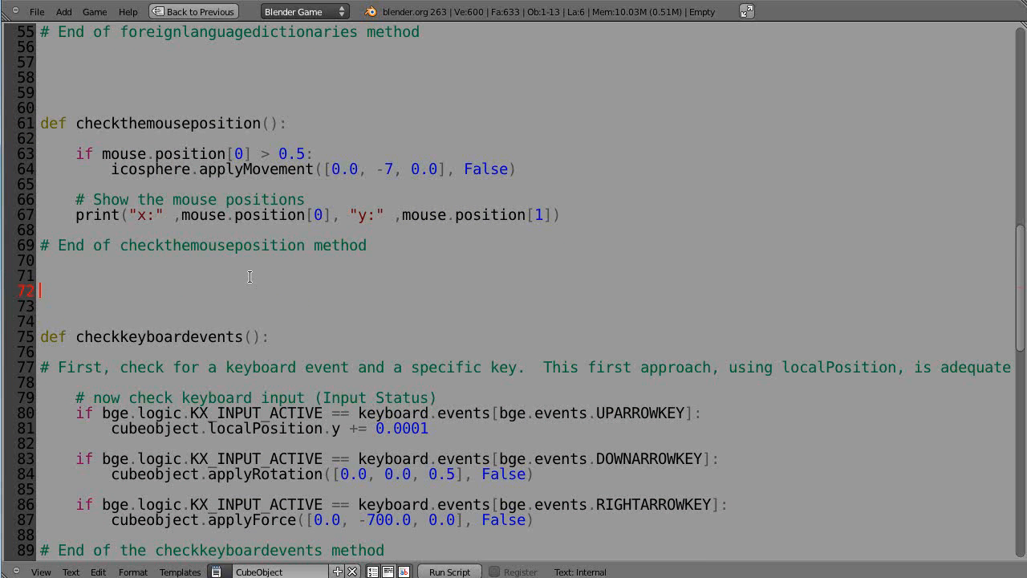
{"action": "type", "text": "def launchpro"}
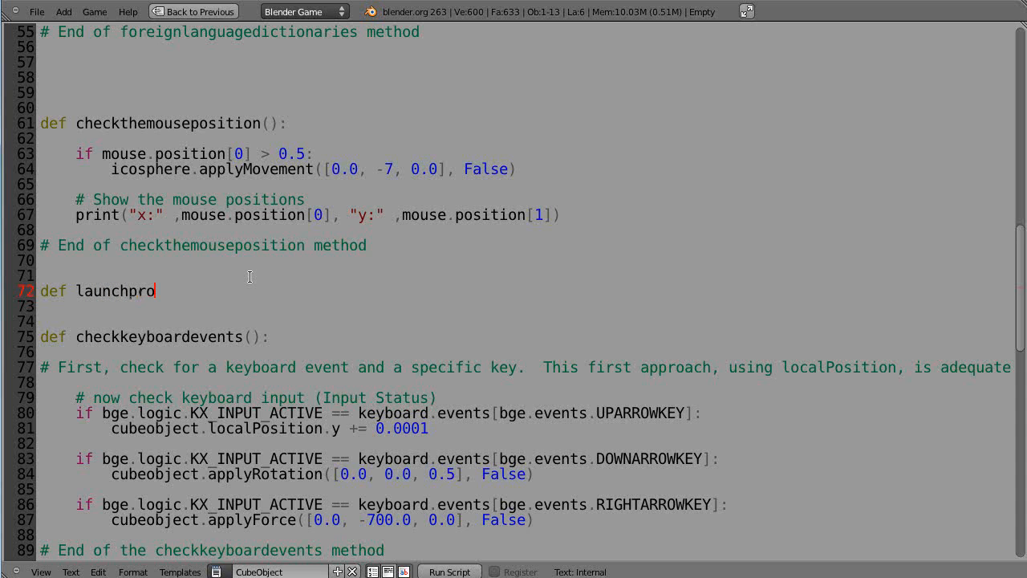
{"action": "type", "text": "jectile():"}
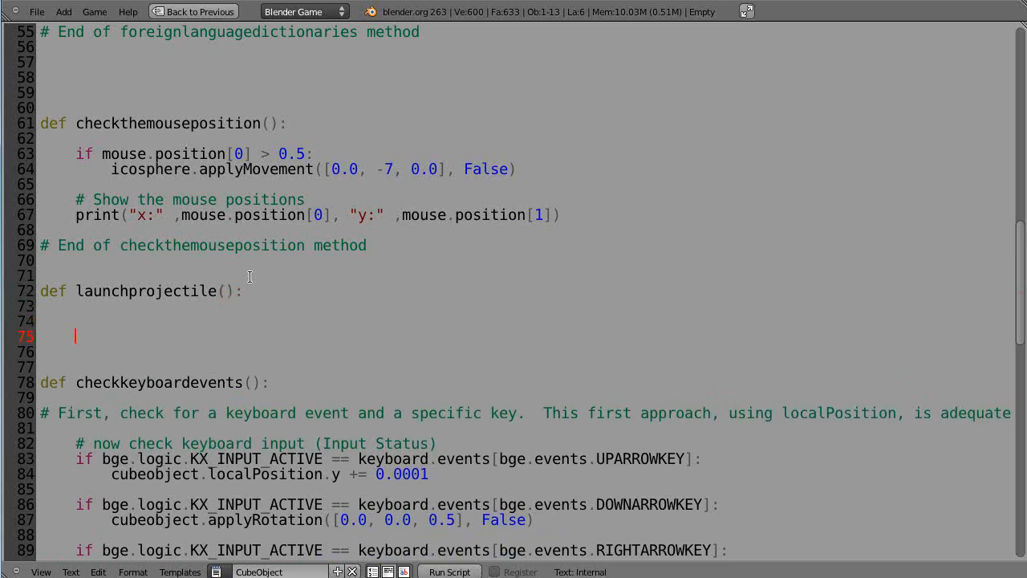
{"action": "key", "text": "Return"}
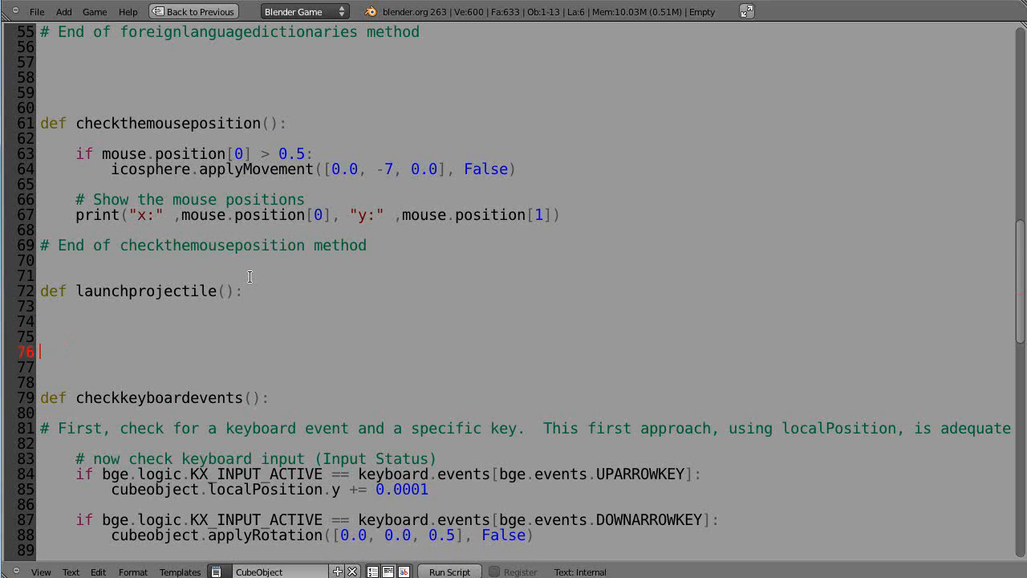
{"action": "type", "text": "# End of the launchp"}
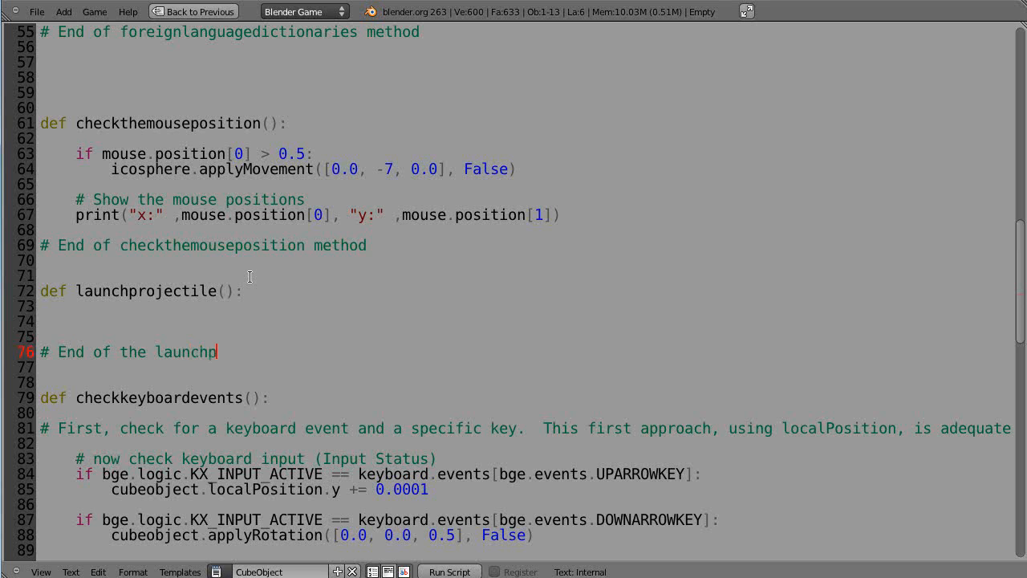
{"action": "type", "text": "rojectile rout"}
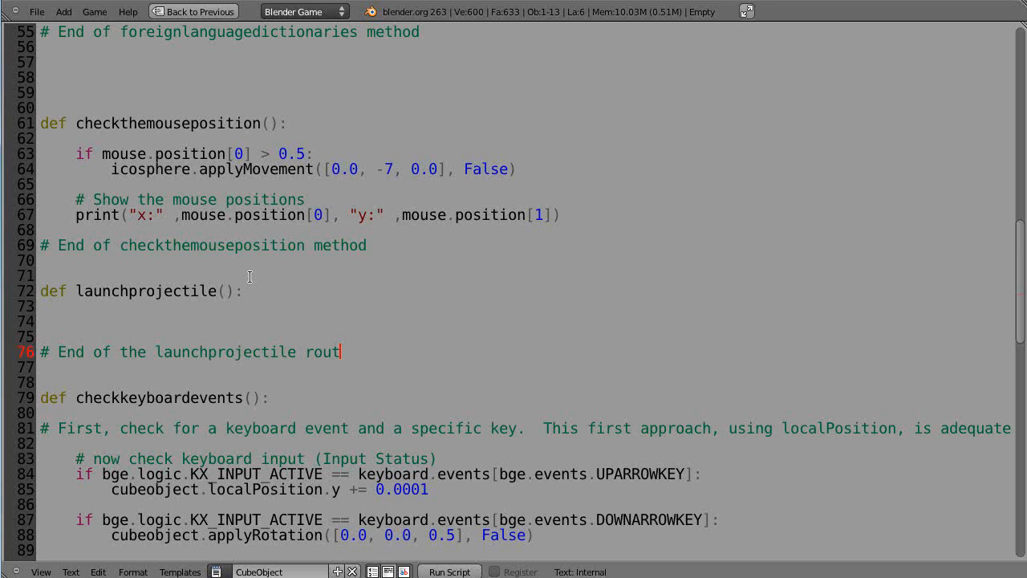
{"action": "type", "text": "ine"}
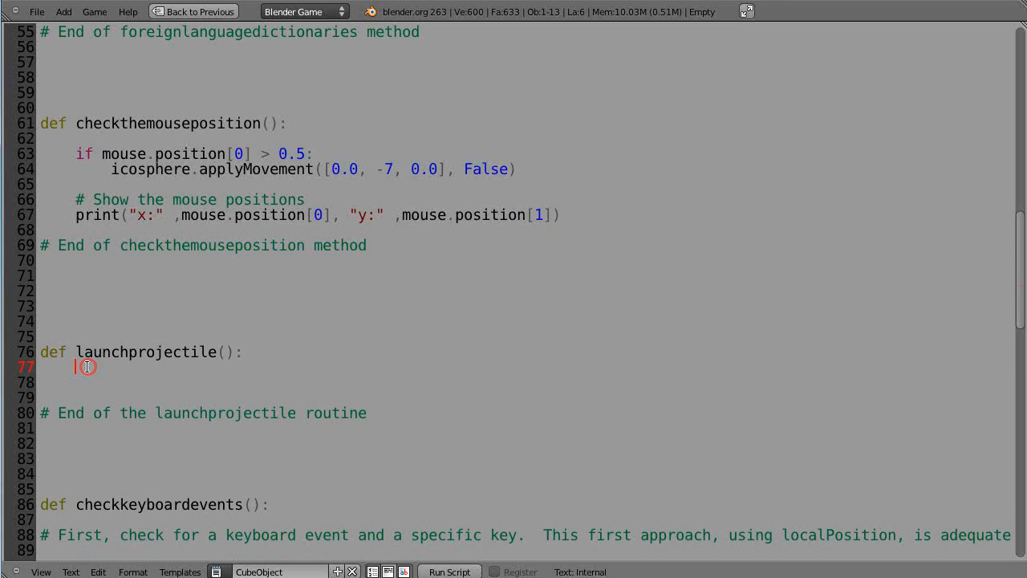
- Add the key-held test if bge.logic.KX_INPUT_ACTIVE == keyboard.events[bge.events.AKEY]: after the routine
{"action": "scroll", "scroll_direction": "down", "scroll_amount": 3}
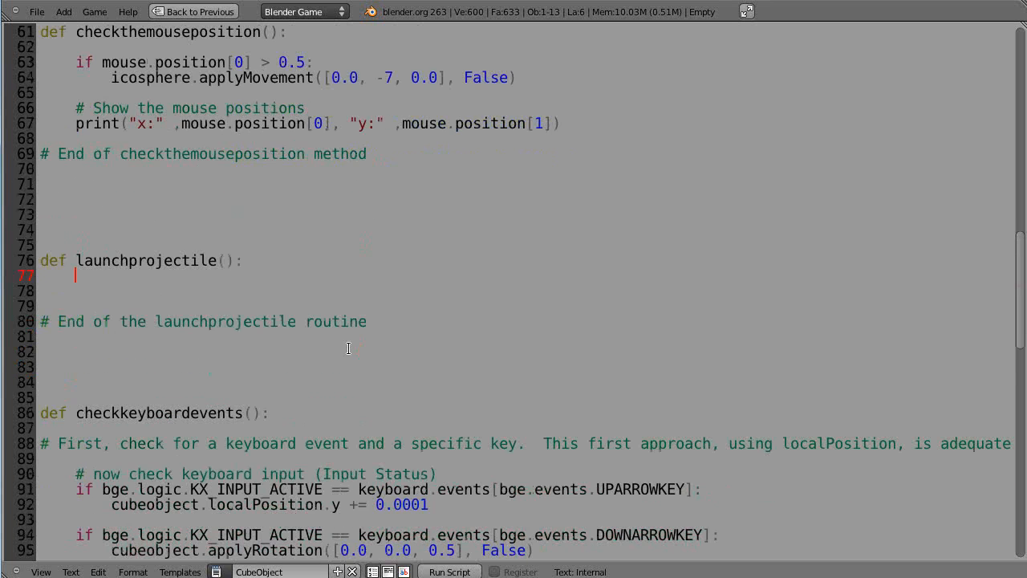
{"action": "scroll", "scroll_direction": "down", "scroll_amount": 3}
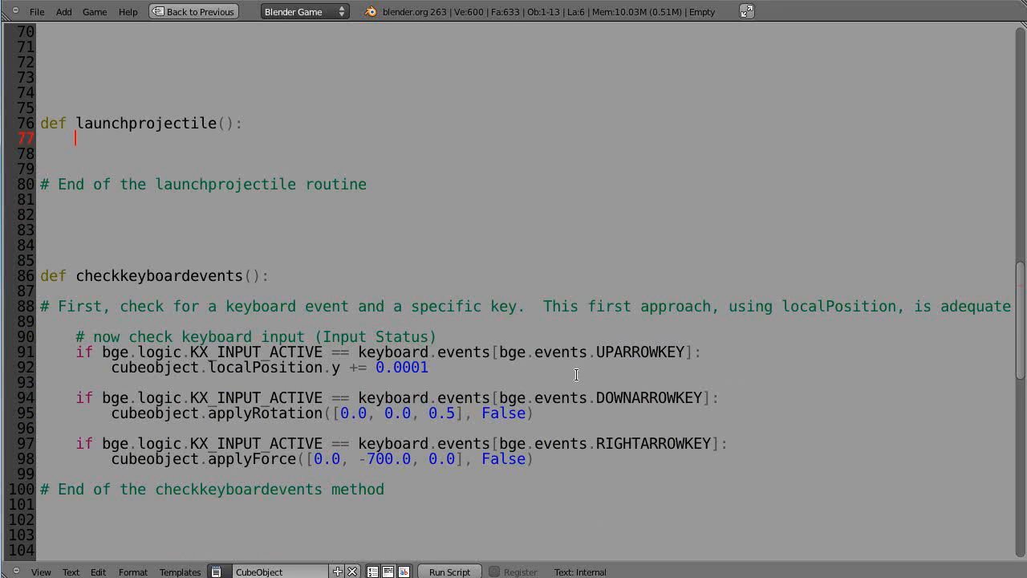
{"action": "mouse_move", "coordinate": [671, 362]}
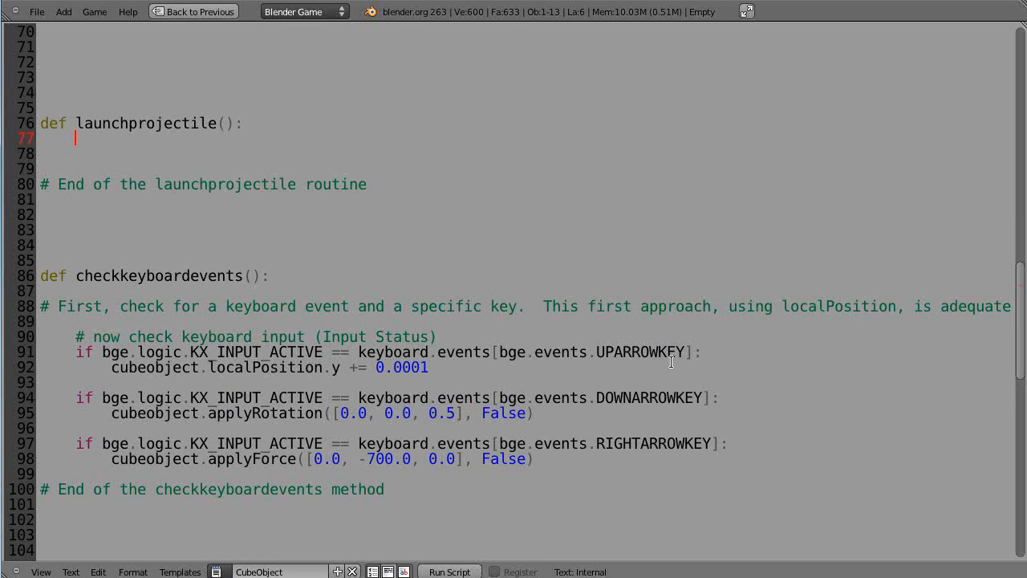
{"action": "mouse_move", "coordinate": [74, 352]}
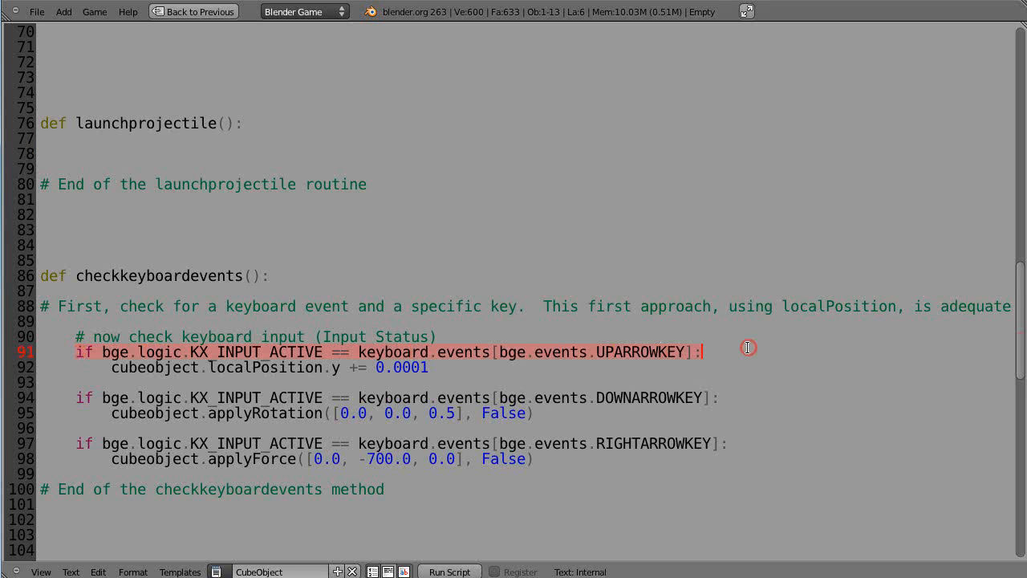
{"action": "scroll", "scroll_direction": "up", "scroll_amount": 3}
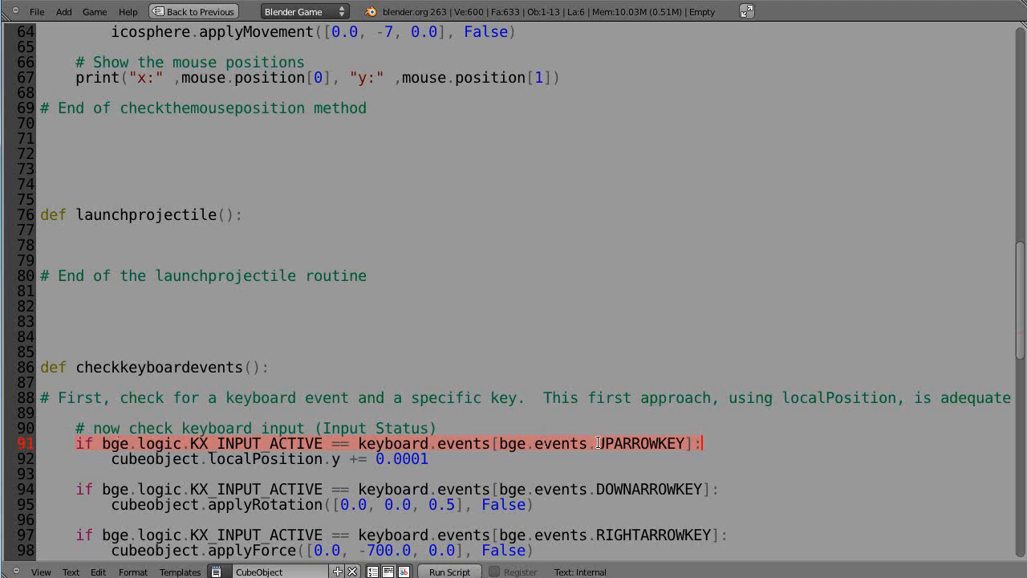
{"action": "type", "text": "UP"}
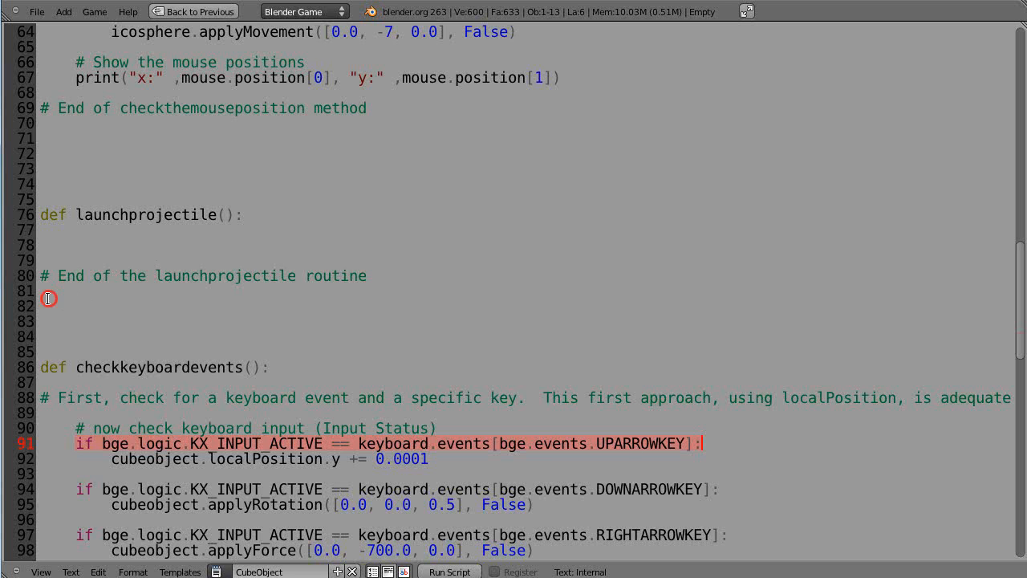
{"action": "left_click", "coordinate": [74, 305]}
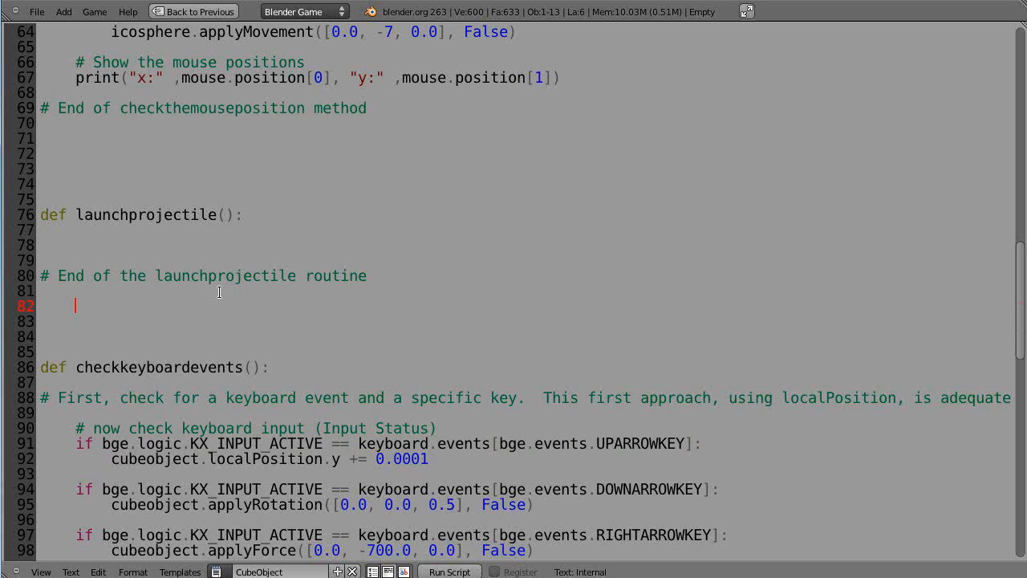
{"action": "type", "text": "if bge.logic.KX_INPUT_ACTIVE == keyboard.events[bge.events.UPARROWKEY]:"}
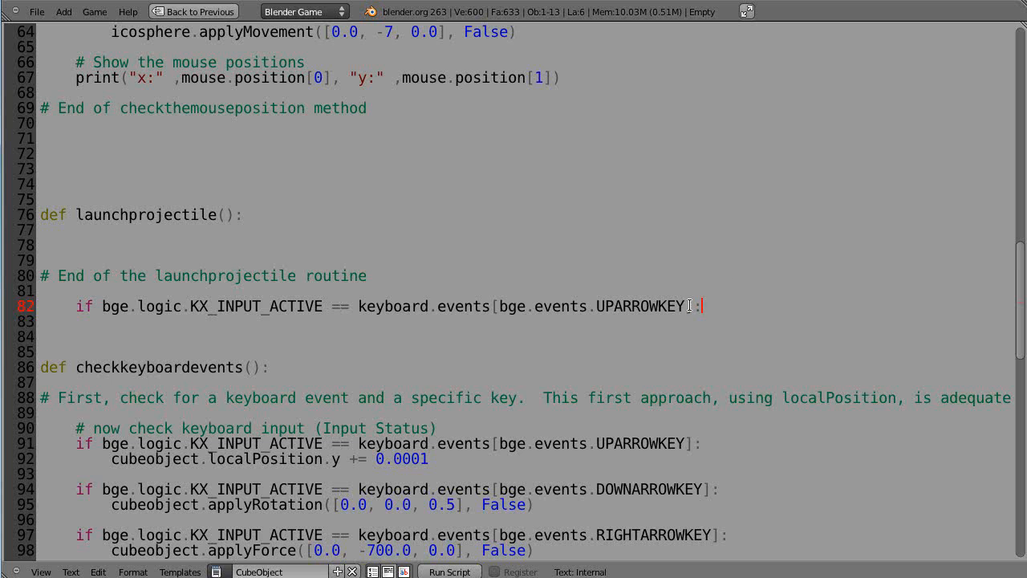
{"action": "key", "text": "BackSpace"}
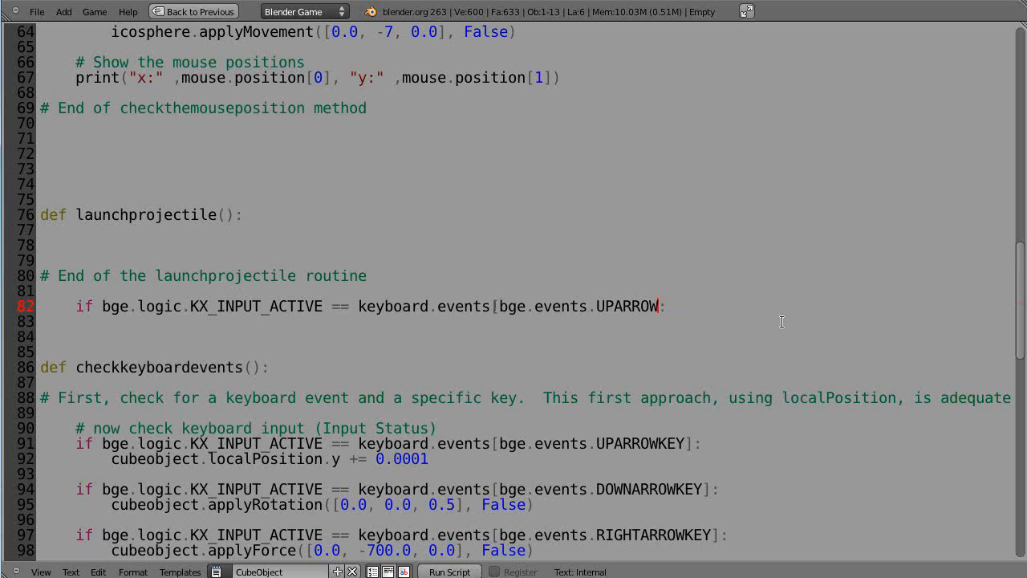
{"action": "type", "text": "A"}
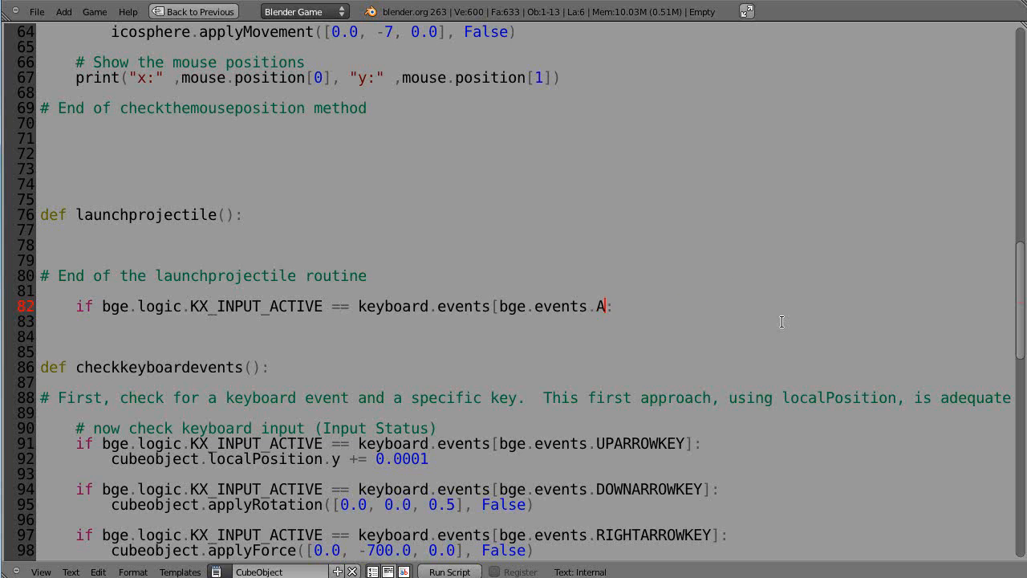
{"action": "type", "text": "KEY]"}
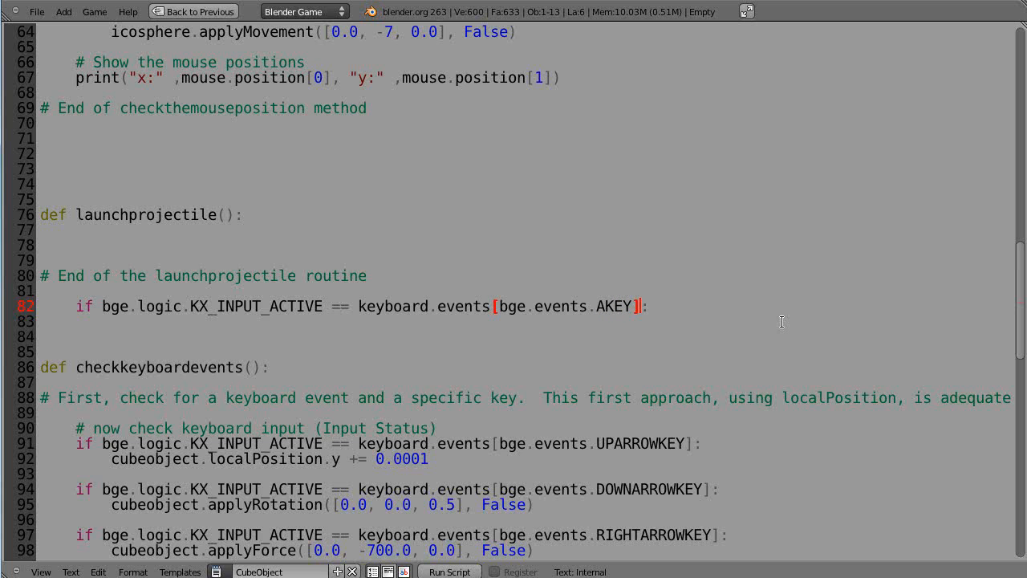
{"action": "mouse_move", "coordinate": [647, 321]}
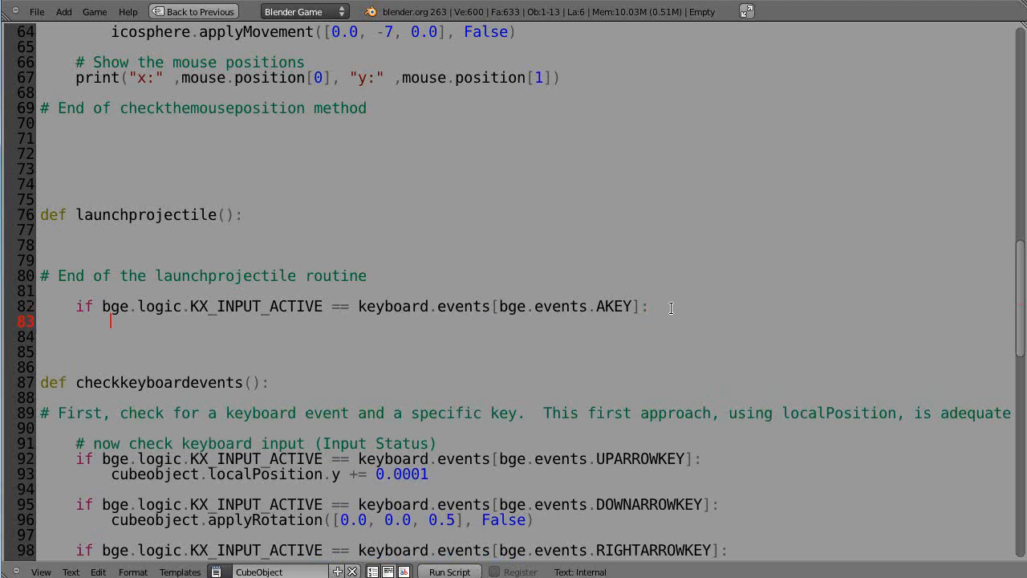
{"action": "type", "text": "if bge.logic.KX_INPUT_ACTIVE == keyboard.events[bge.events.UPARROWKEY]:"}
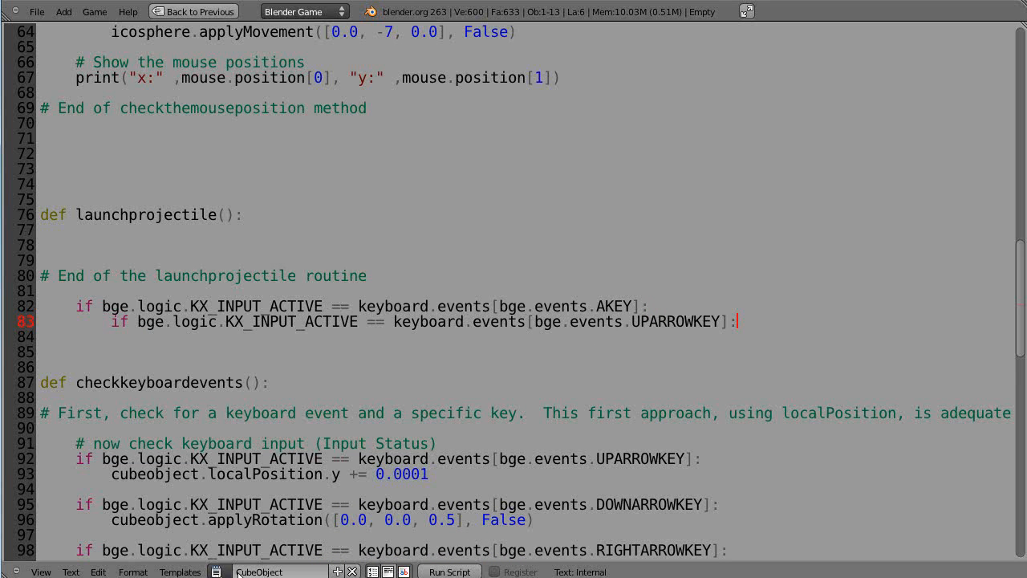
{"action": "left_click", "coordinate": [236, 571]}
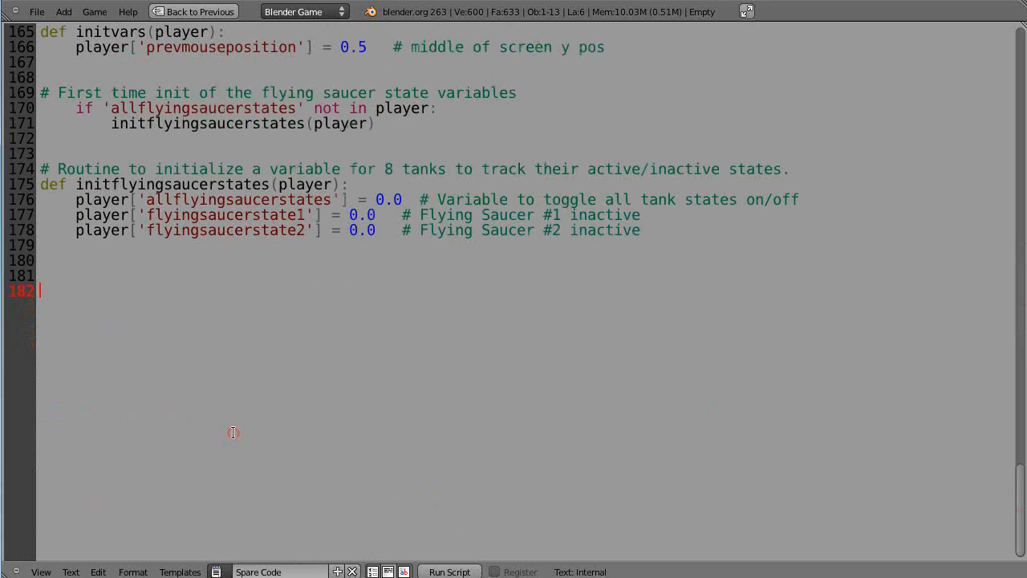
{"action": "scroll", "scroll_direction": "up", "scroll_amount": 3}
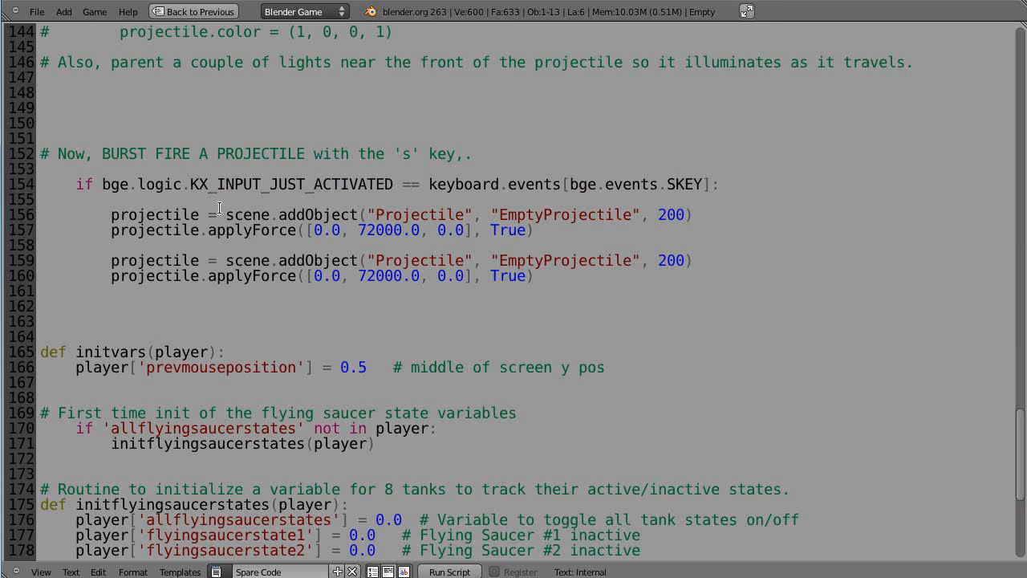
{"action": "scroll", "scroll_direction": "up", "scroll_amount": 3}
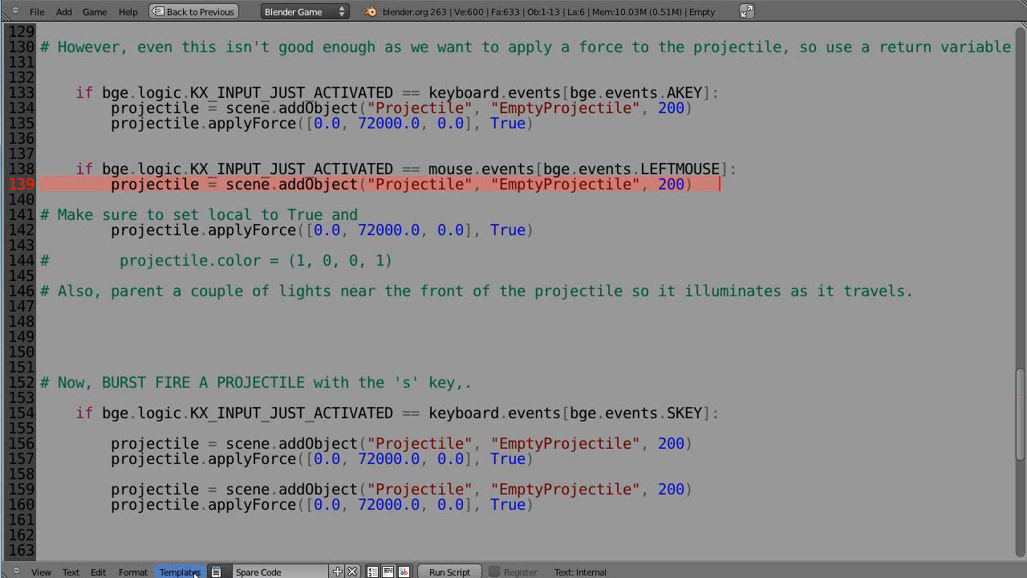
{"action": "left_click", "coordinate": [179, 572]}
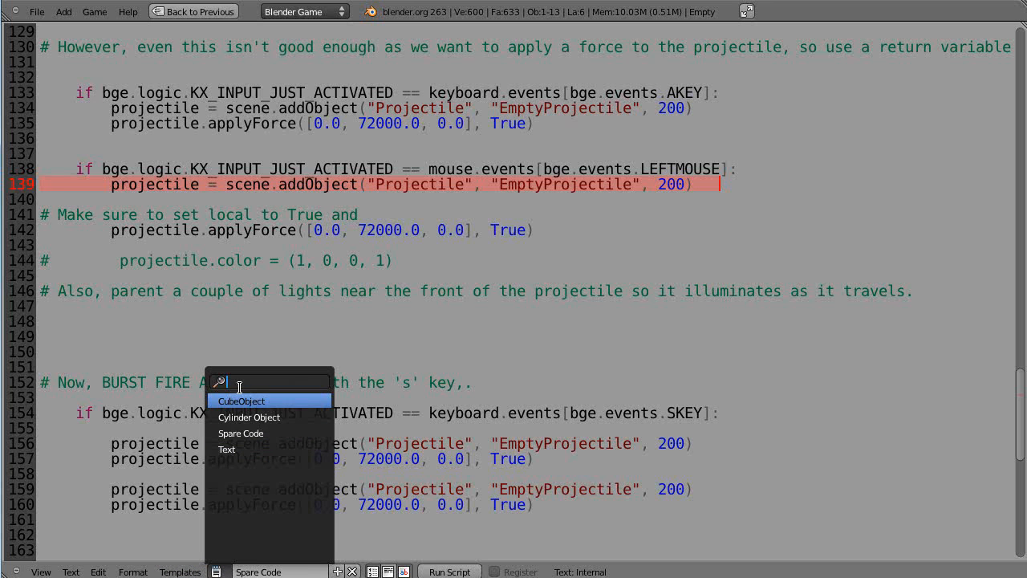
{"action": "left_click", "coordinate": [241, 401]}
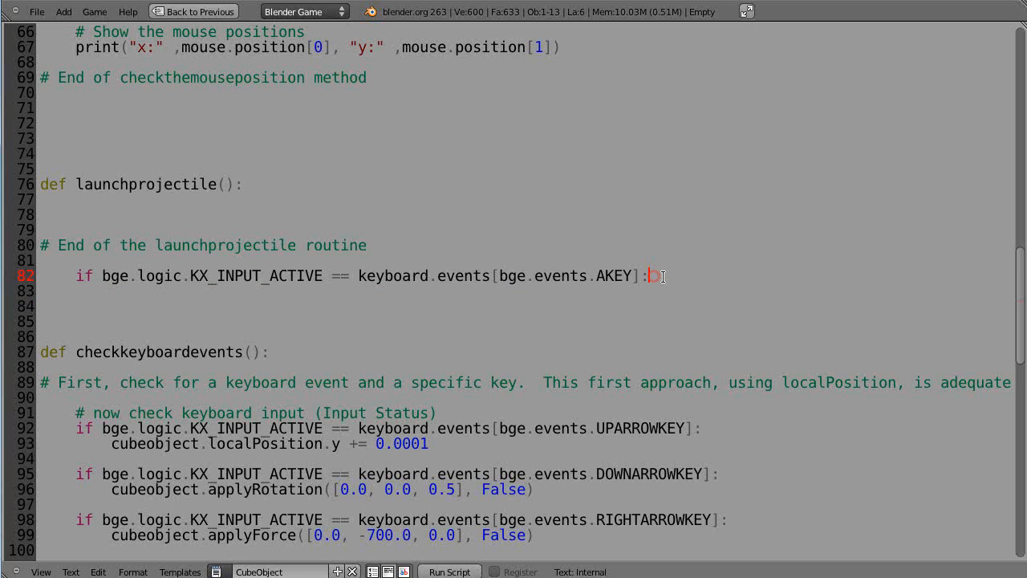
- Under the A-key check, add projectile = scene.addObject("Projectile", "EmptyProjectile", 200), indented
{"action": "key", "text": "Return"}
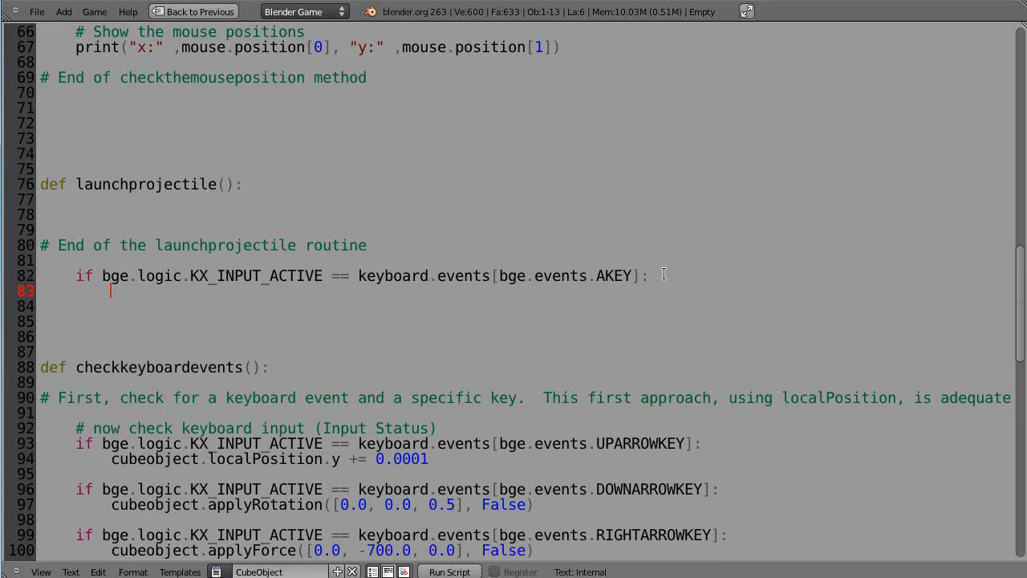
{"action": "type", "text": "projectile = scene.addObject(\"Projectile\", \"EmptyProjectile\", 200)"}
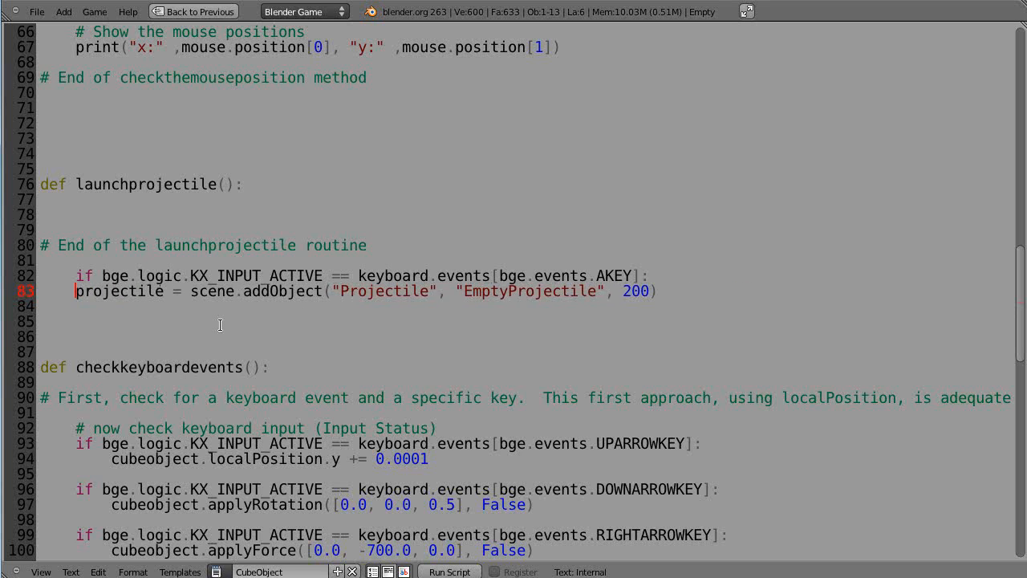
{"action": "key", "text": "Tab"}
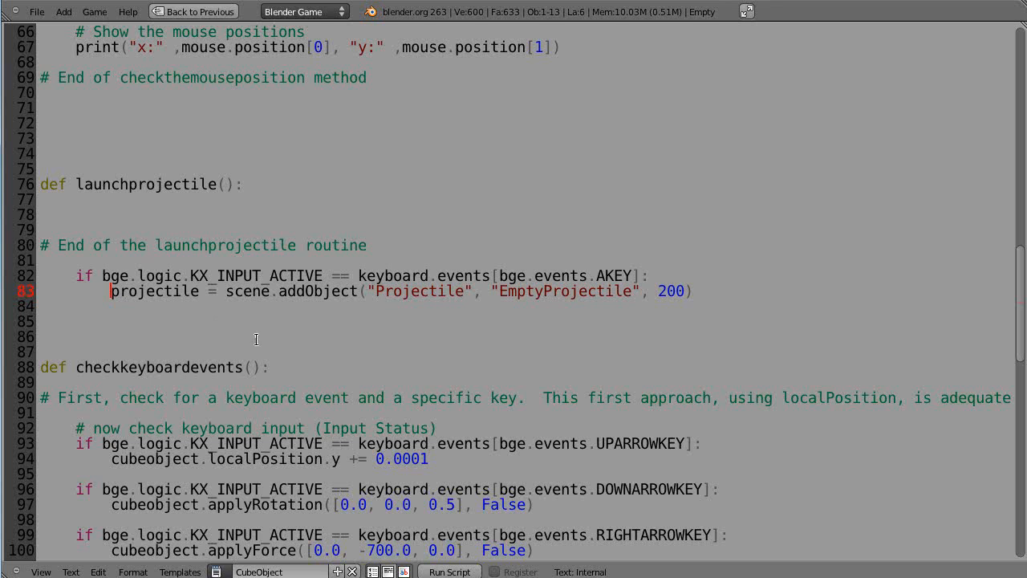
{"action": "mouse_move", "coordinate": [334, 244]}
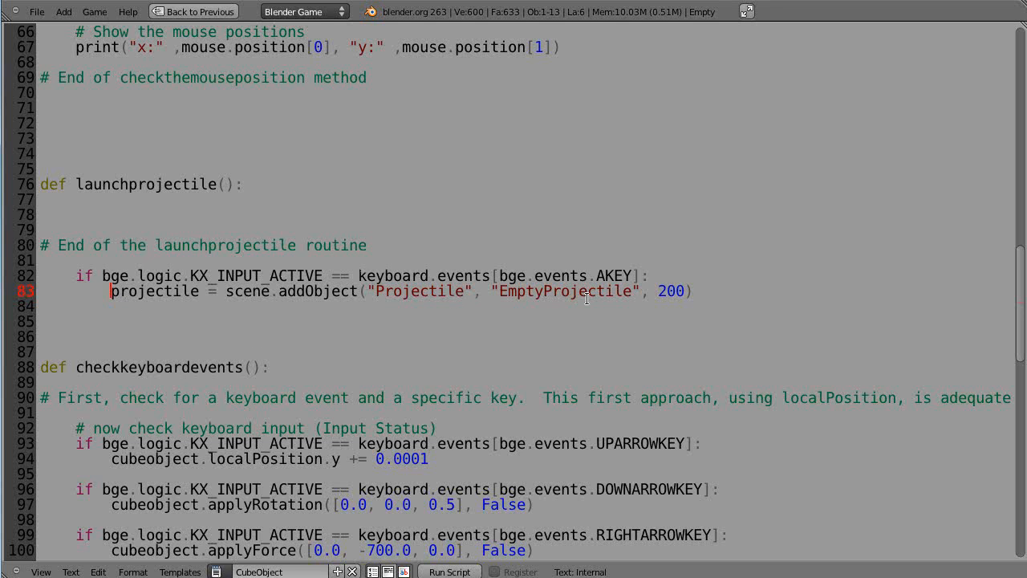
{"action": "mouse_move", "coordinate": [247, 286]}
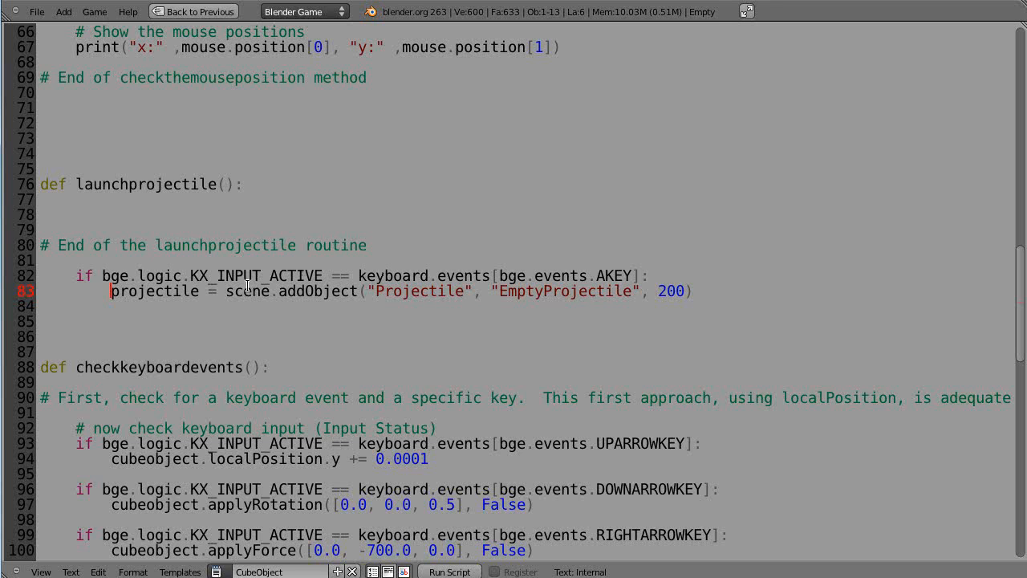
- Move the # End of the launchprojectile routine comment below it and remove the extra blank line
{"action": "left_click", "coordinate": [73, 244]}
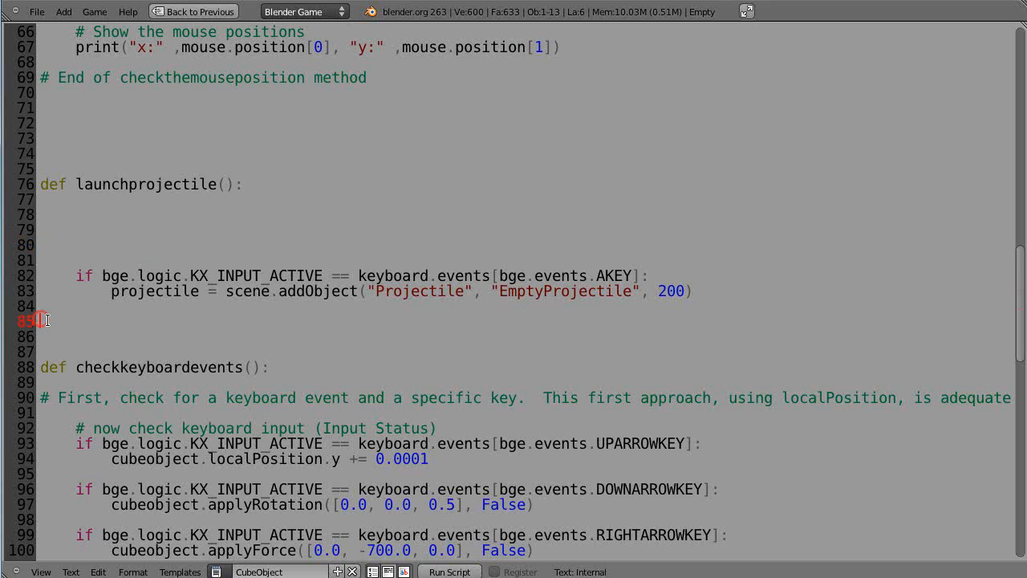
{"action": "type", "text": "# End of the launchprojectile routine"}
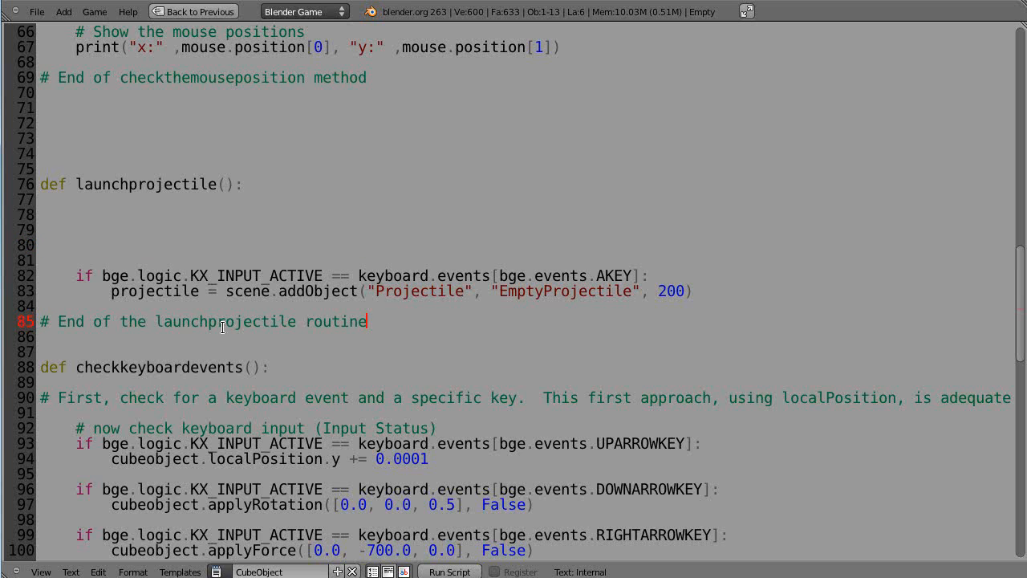
{"action": "left_click", "coordinate": [35, 366]}
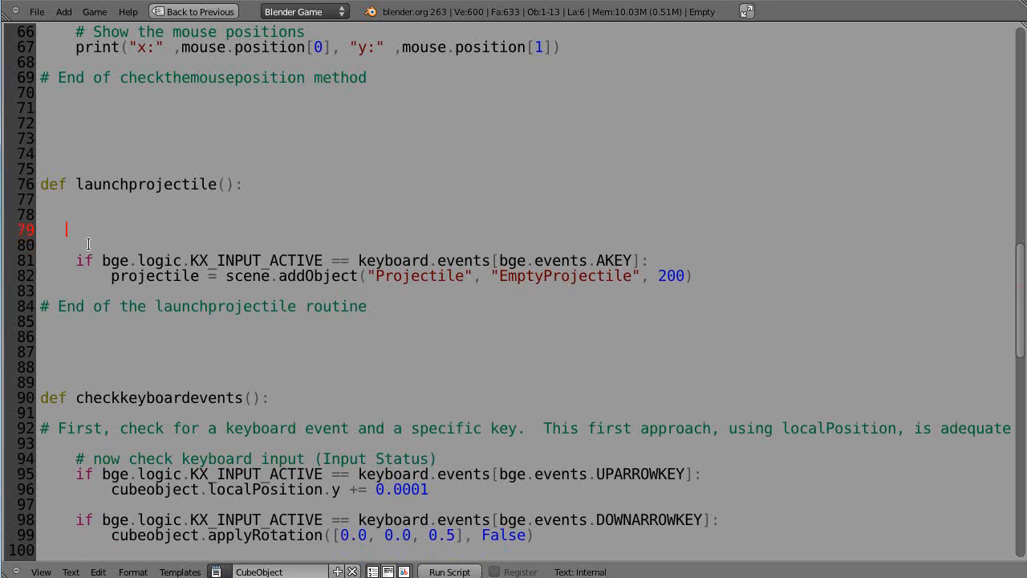
{"action": "key", "text": "Backspace"}
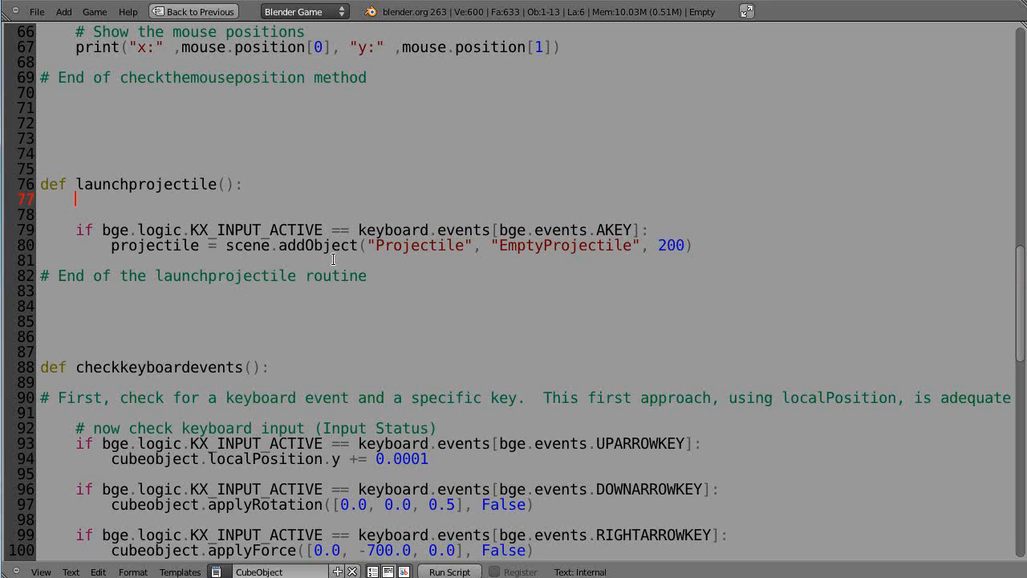
{"action": "mouse_move", "coordinate": [458, 247]}
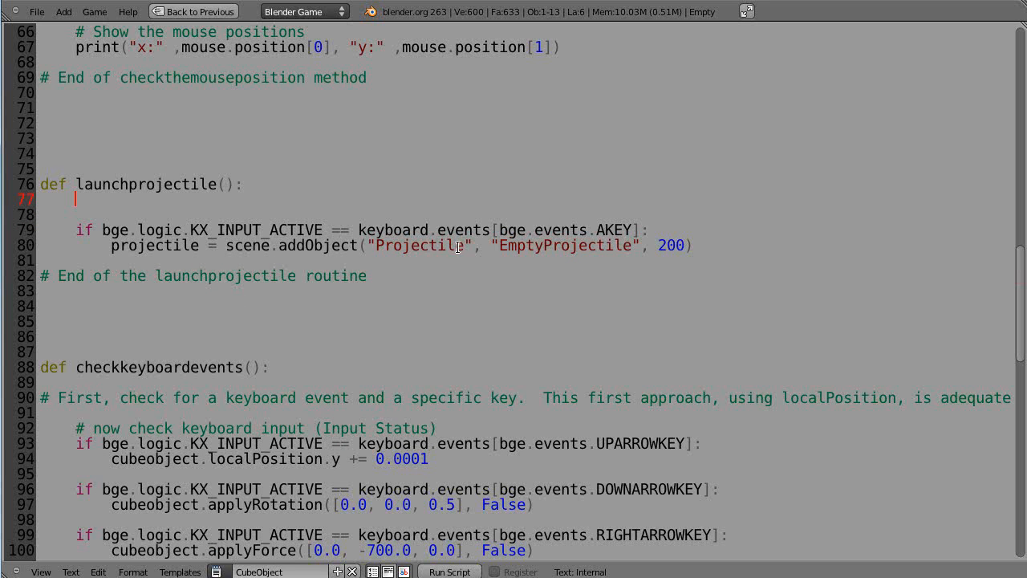
{"action": "mouse_move", "coordinate": [607, 244]}
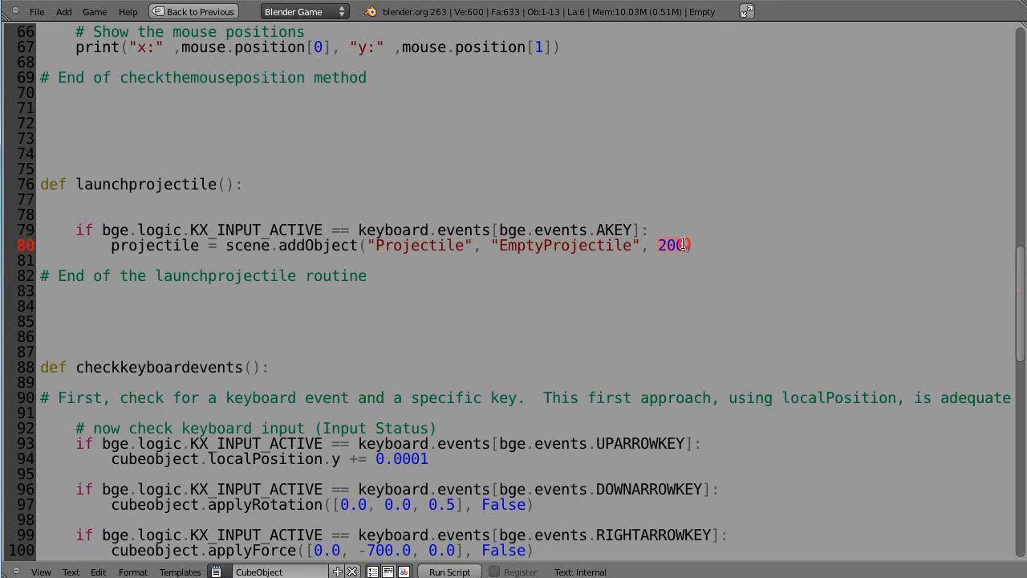
{"action": "mouse_move", "coordinate": [649, 315]}
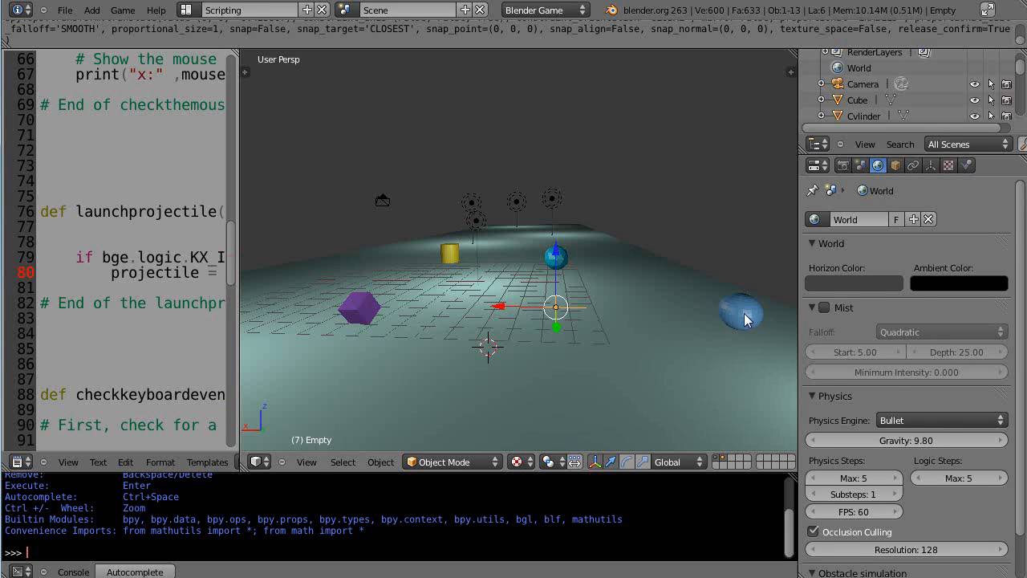
- Select the empty and rename it EmptyProjectile to match the script's spawn point
{"action": "left_click", "coordinate": [738, 313]}
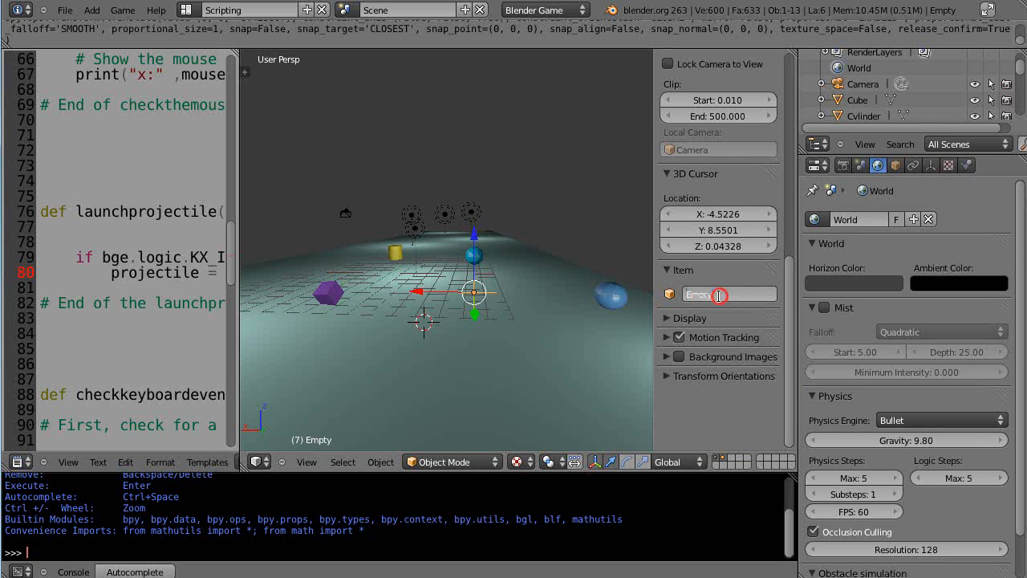
{"action": "type", "text": "Projectile"}
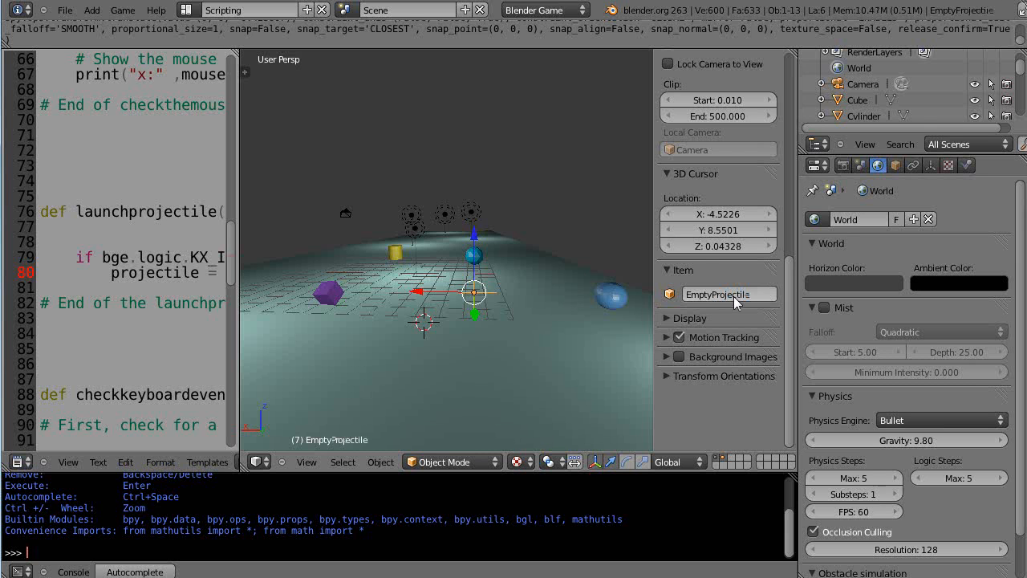
{"action": "mouse_move", "coordinate": [618, 351]}
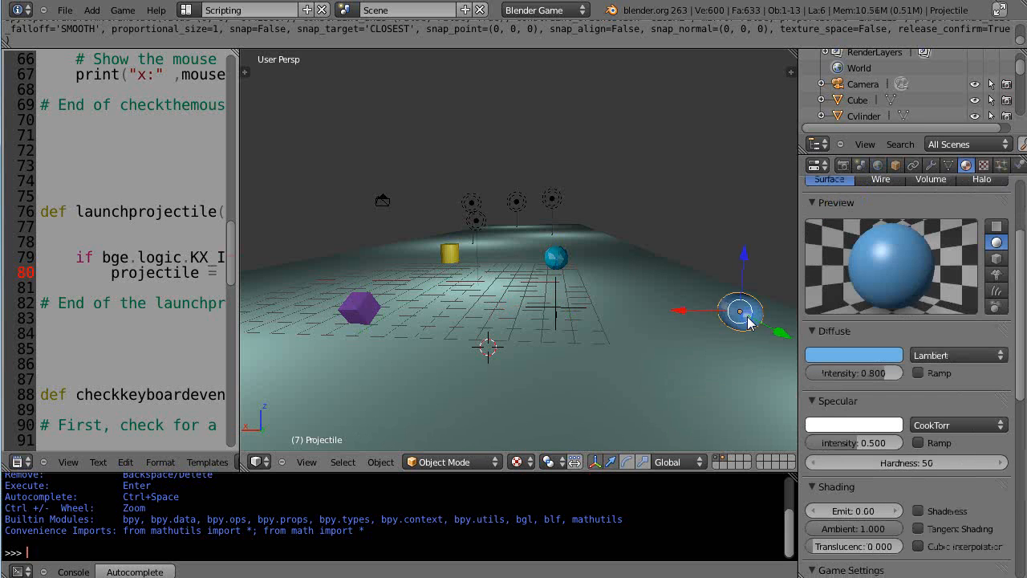
{"action": "mouse_move", "coordinate": [724, 462]}
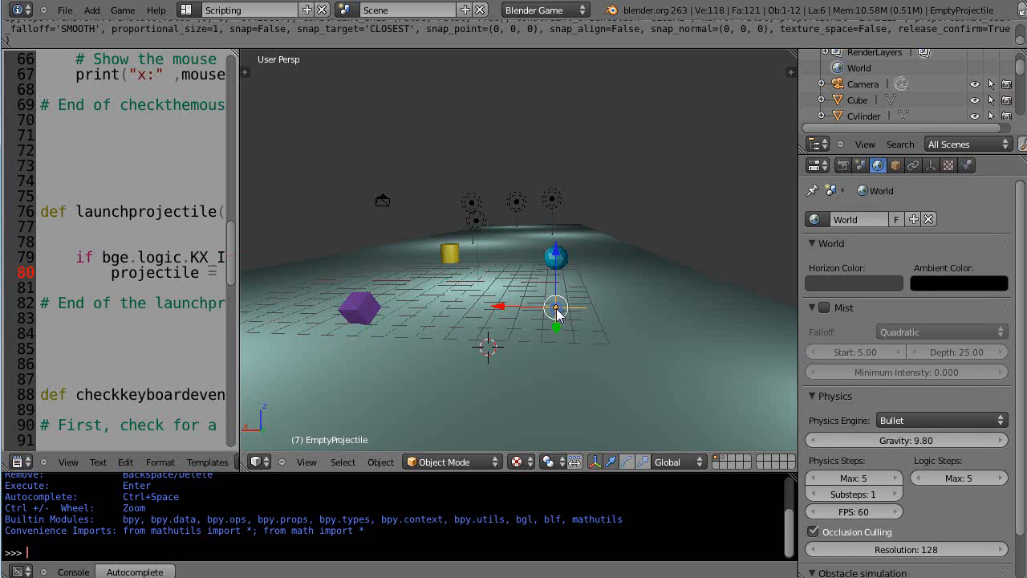
{"action": "mouse_move", "coordinate": [687, 356]}
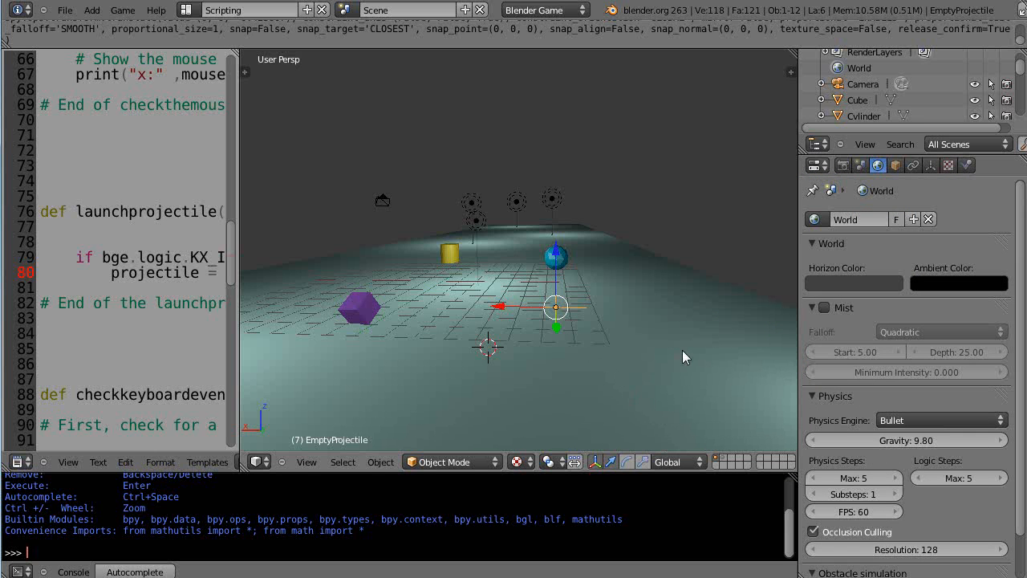
{"action": "mouse_move", "coordinate": [784, 286]}
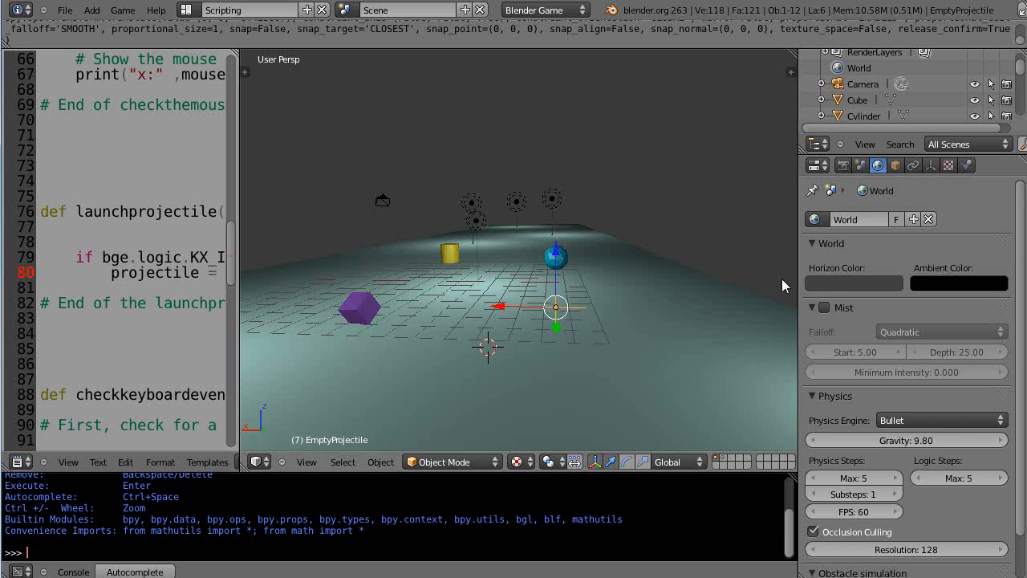
{"action": "mouse_move", "coordinate": [559, 309]}
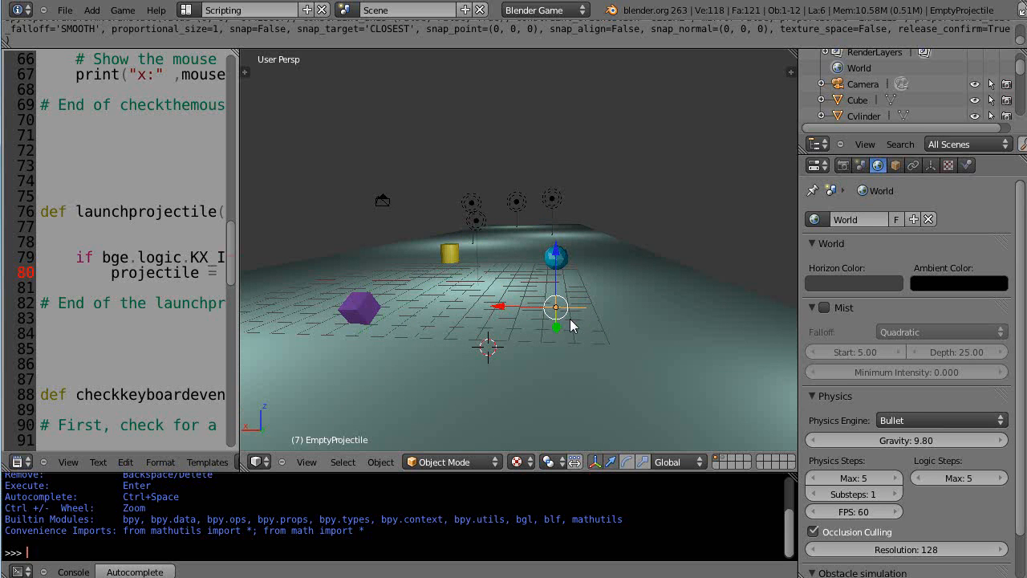
{"action": "mouse_move", "coordinate": [579, 337]}
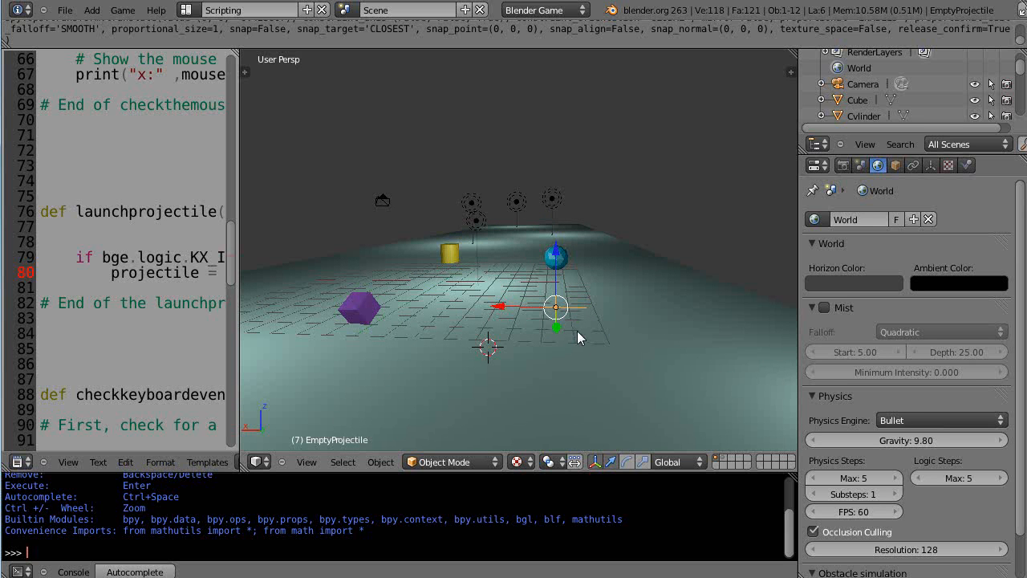
{"action": "mouse_move", "coordinate": [600, 297]}
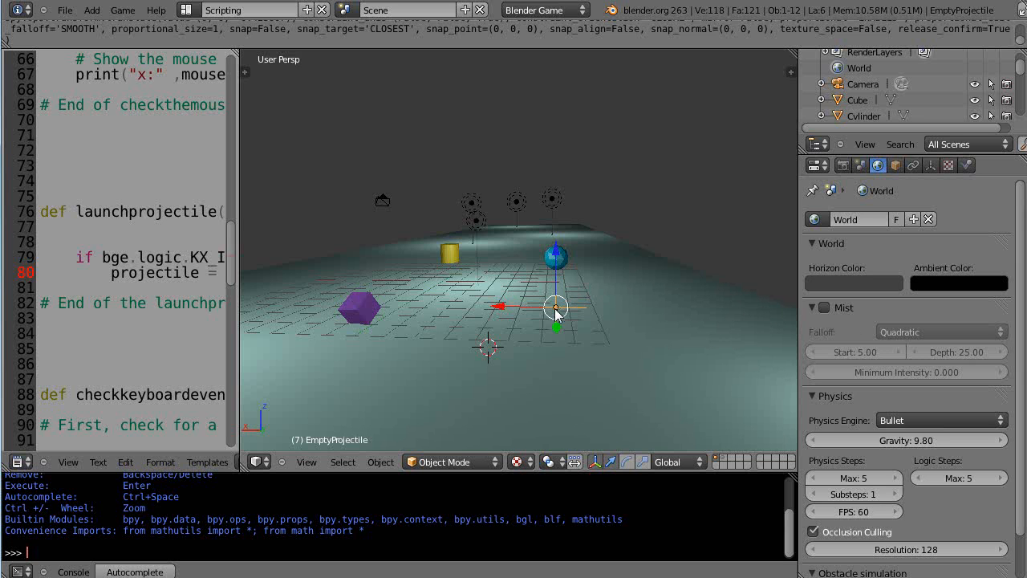
{"action": "mouse_move", "coordinate": [565, 299]}
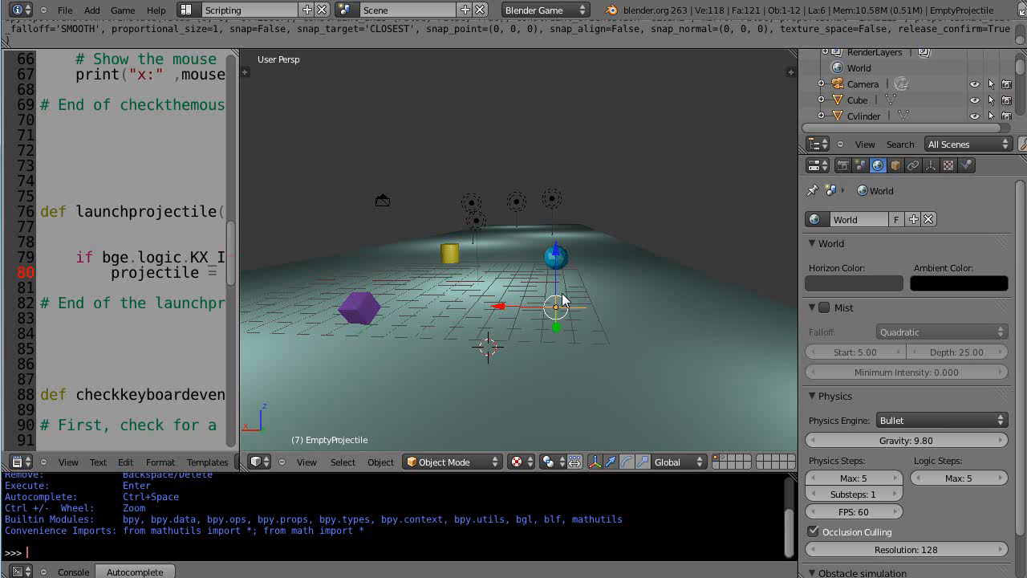
{"action": "mouse_move", "coordinate": [566, 311]}
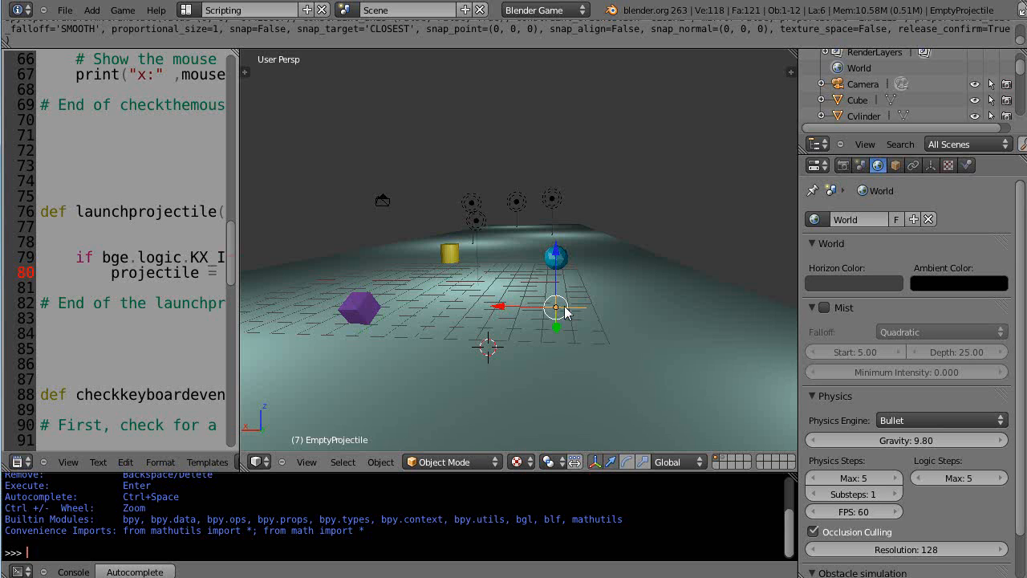
{"action": "mouse_move", "coordinate": [556, 319]}
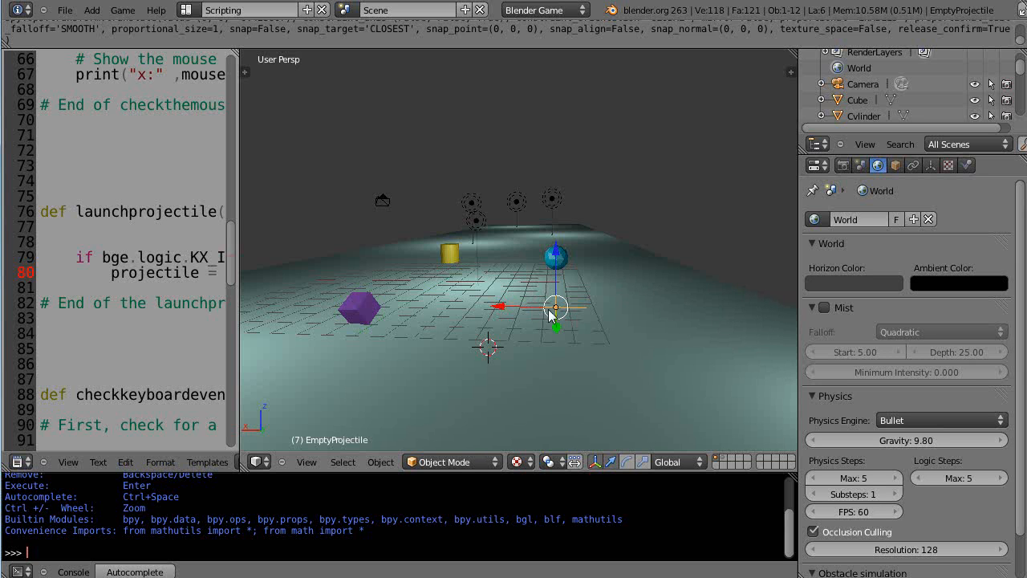
{"action": "mouse_move", "coordinate": [546, 256]}
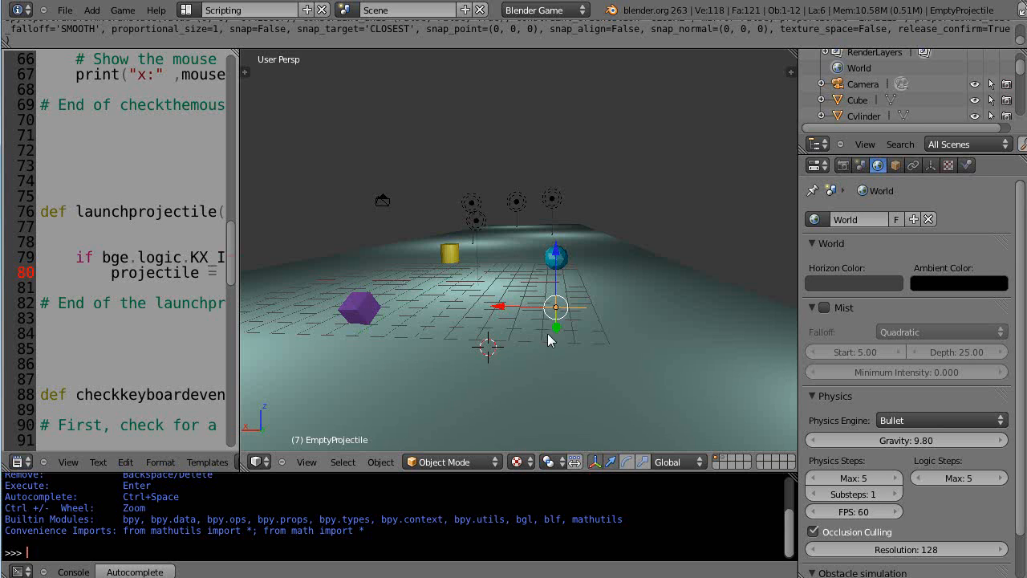
{"action": "mouse_move", "coordinate": [558, 308]}
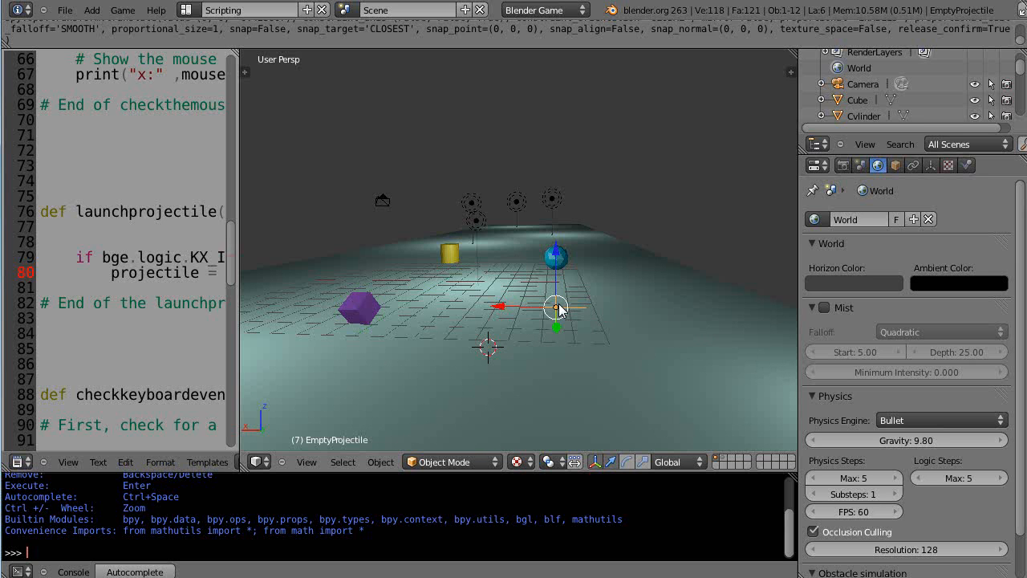
{"action": "mouse_move", "coordinate": [678, 324]}
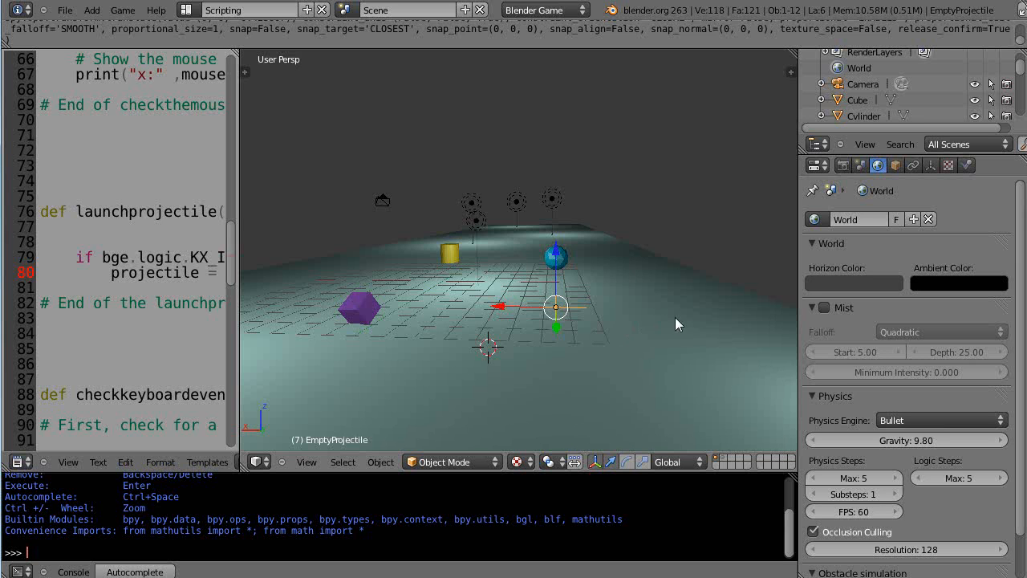
{"action": "mouse_move", "coordinate": [769, 318]}
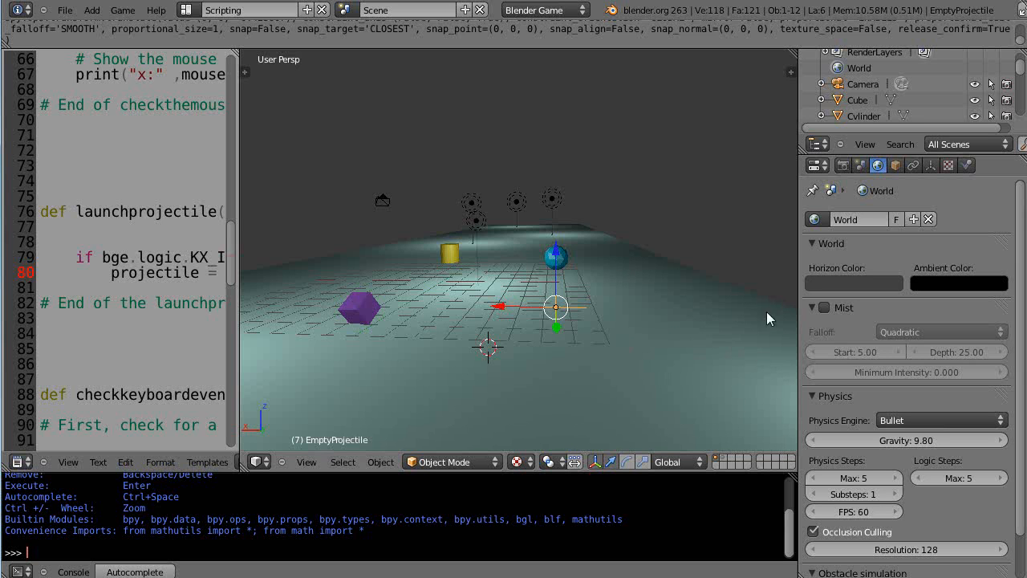
{"action": "mouse_move", "coordinate": [565, 311]}
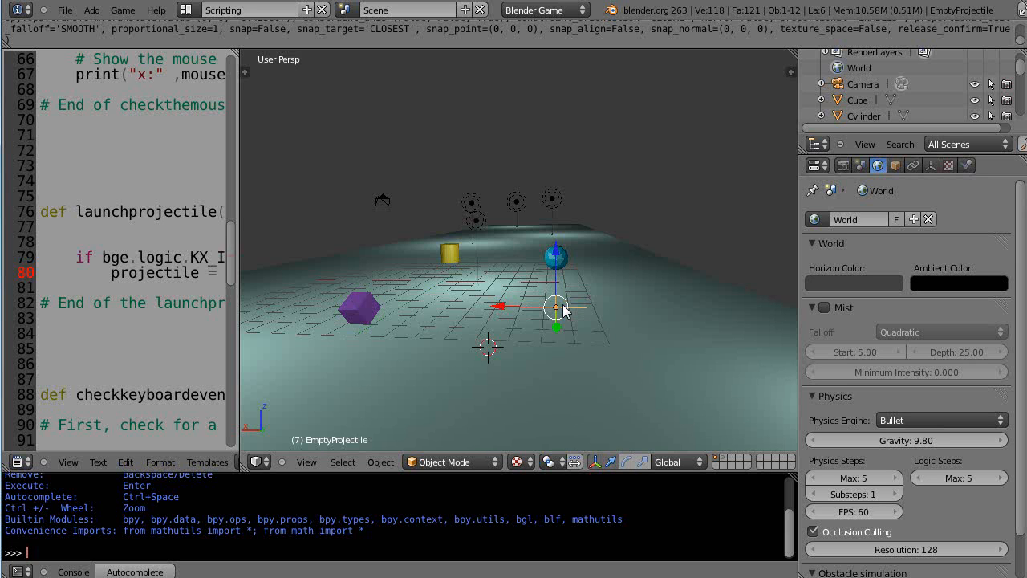
{"action": "mouse_move", "coordinate": [225, 345]}
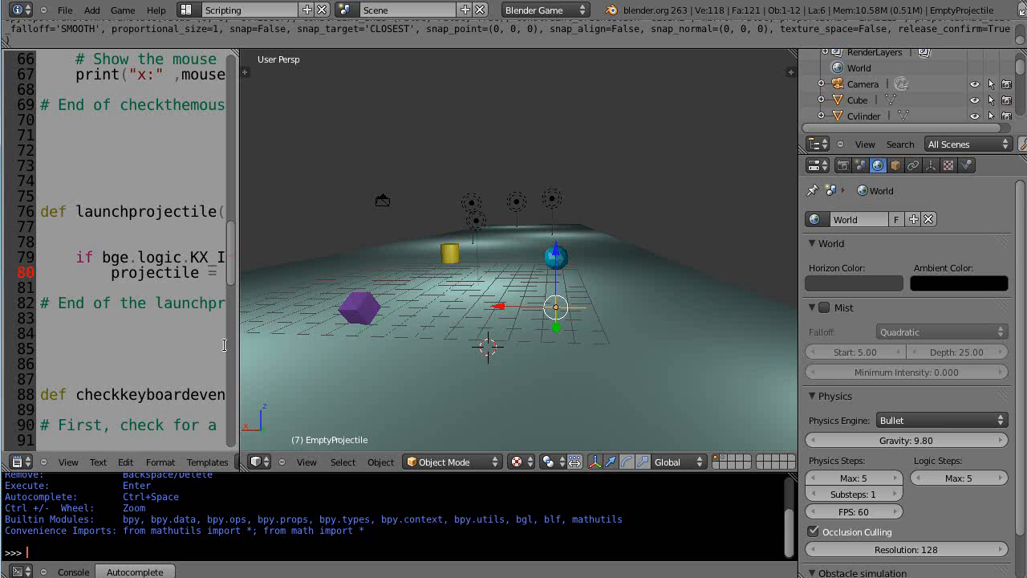
{"action": "mouse_move", "coordinate": [417, 356]}
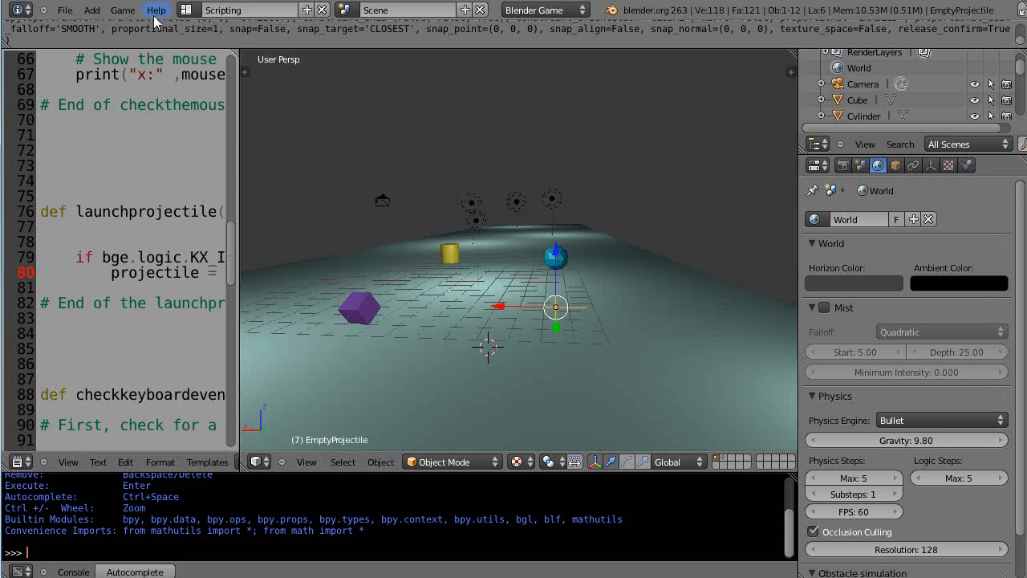
{"action": "left_click", "coordinate": [157, 10]}
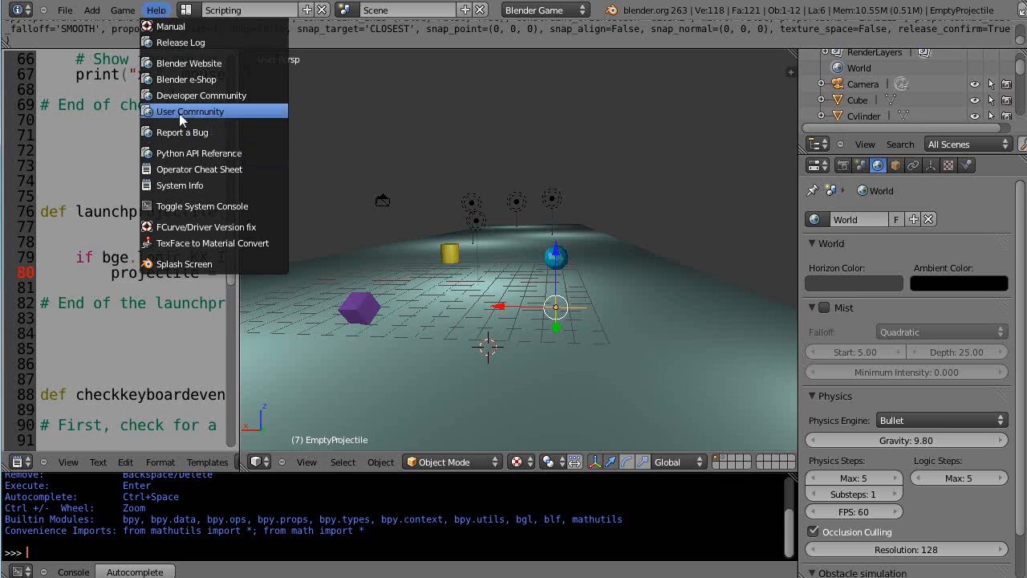
{"action": "mouse_move", "coordinate": [187, 199]}
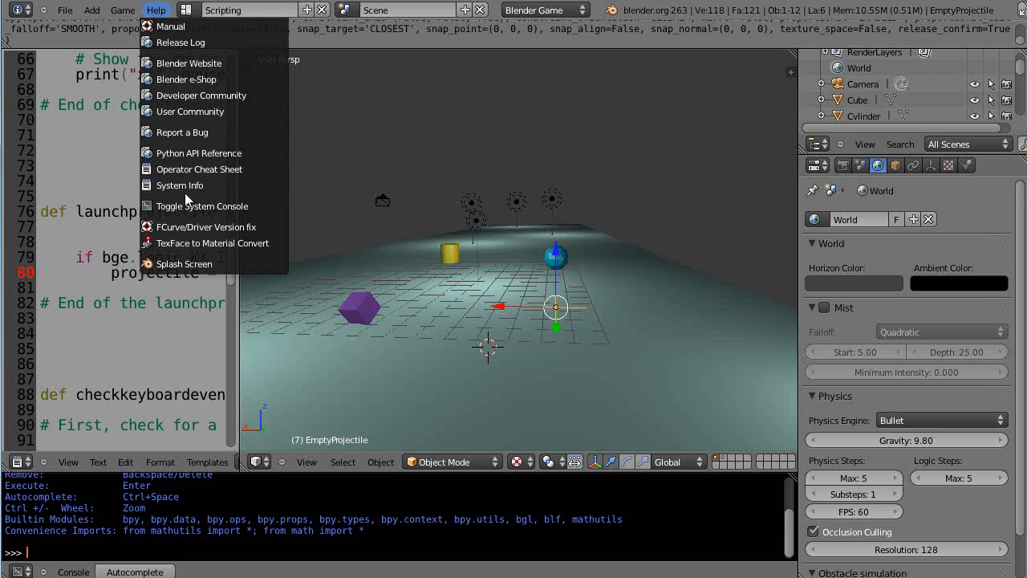
{"action": "mouse_move", "coordinate": [186, 206]}
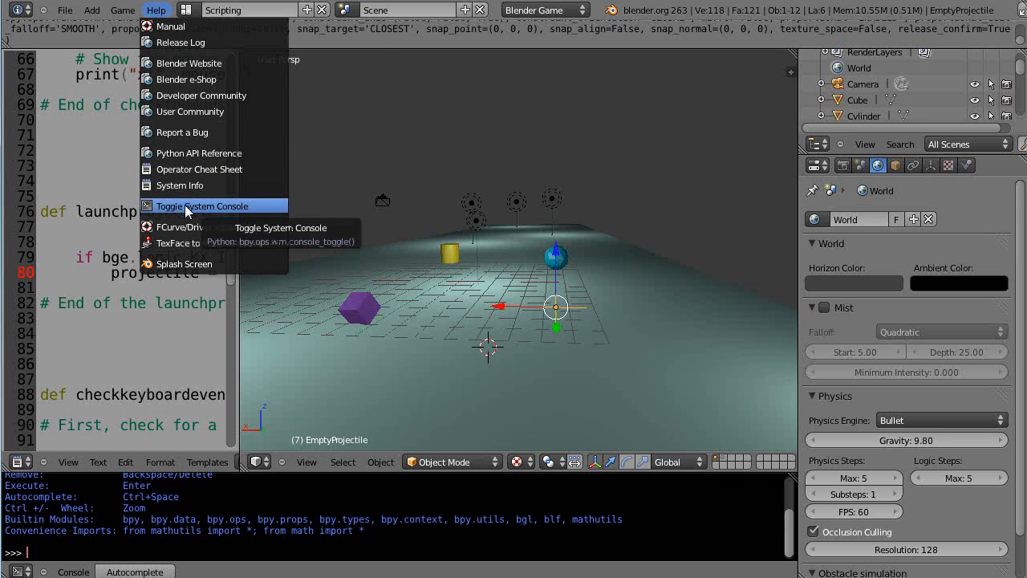
{"action": "left_click", "coordinate": [199, 205]}
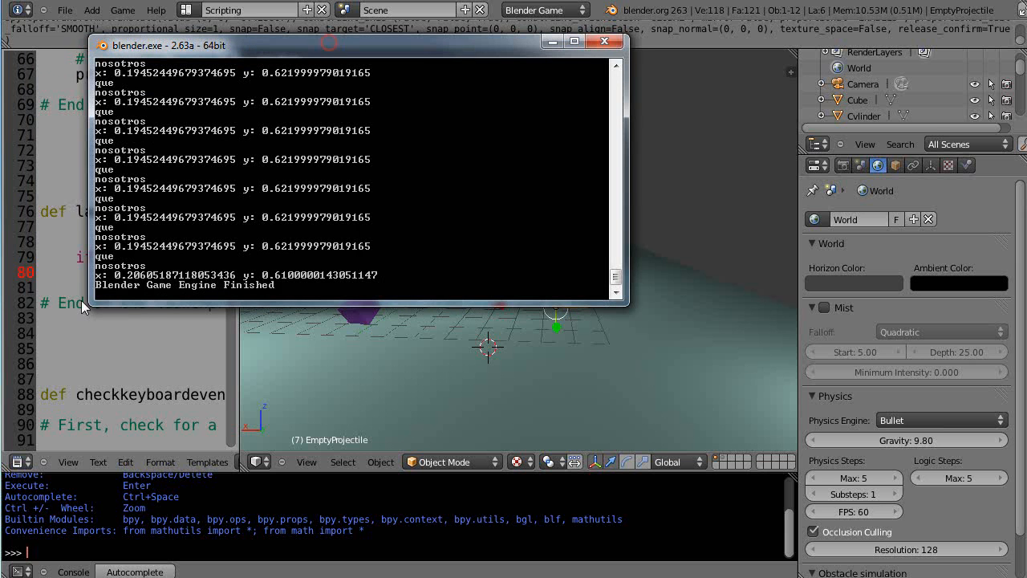
{"action": "mouse_move", "coordinate": [452, 260]}
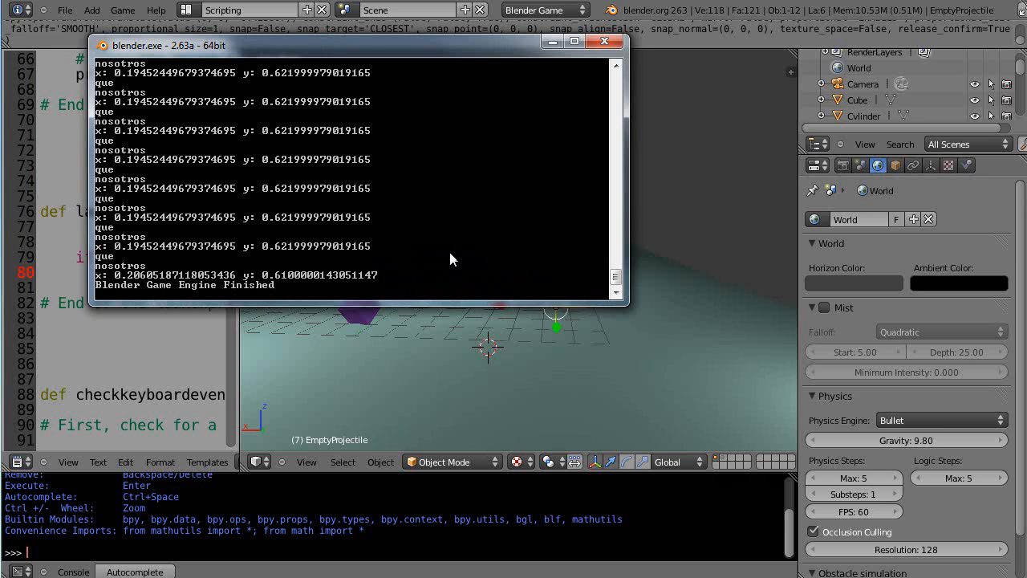
{"action": "mouse_move", "coordinate": [565, 382]}
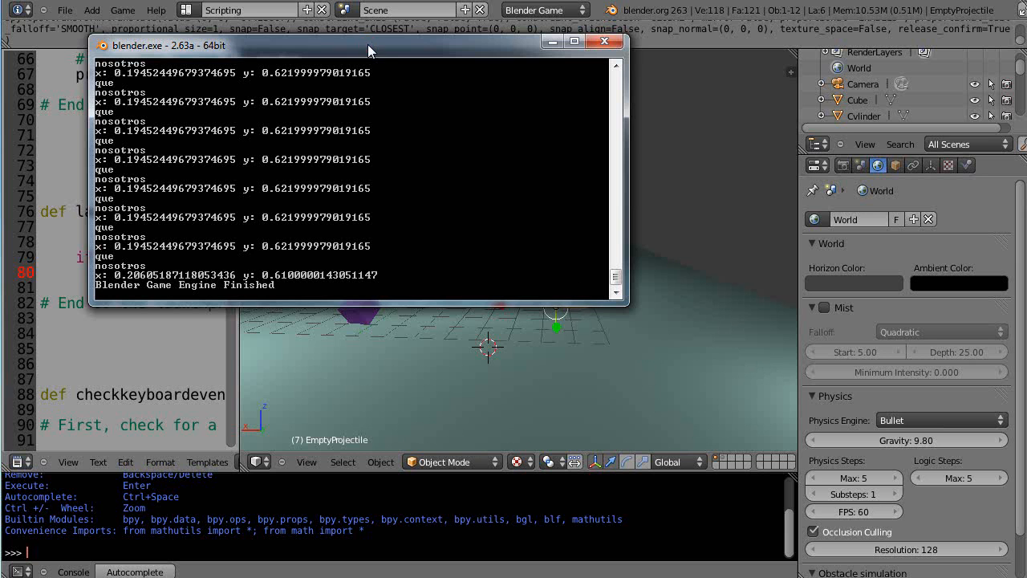
{"action": "left_click_drag", "start_coordinate": [369, 45], "coordinate": [345, 93]}
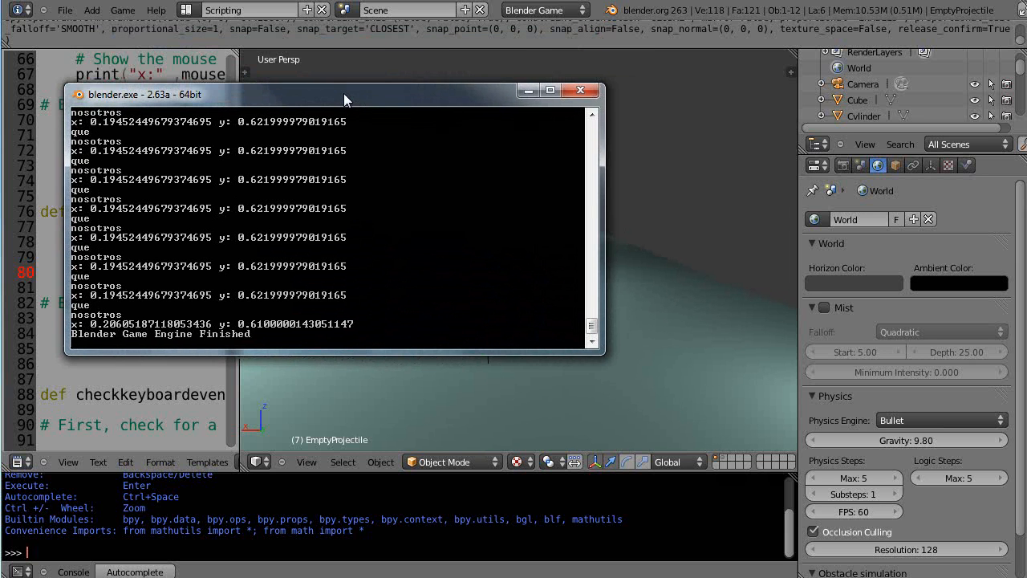
{"action": "left_click_drag", "start_coordinate": [345, 93], "coordinate": [240, 148]}
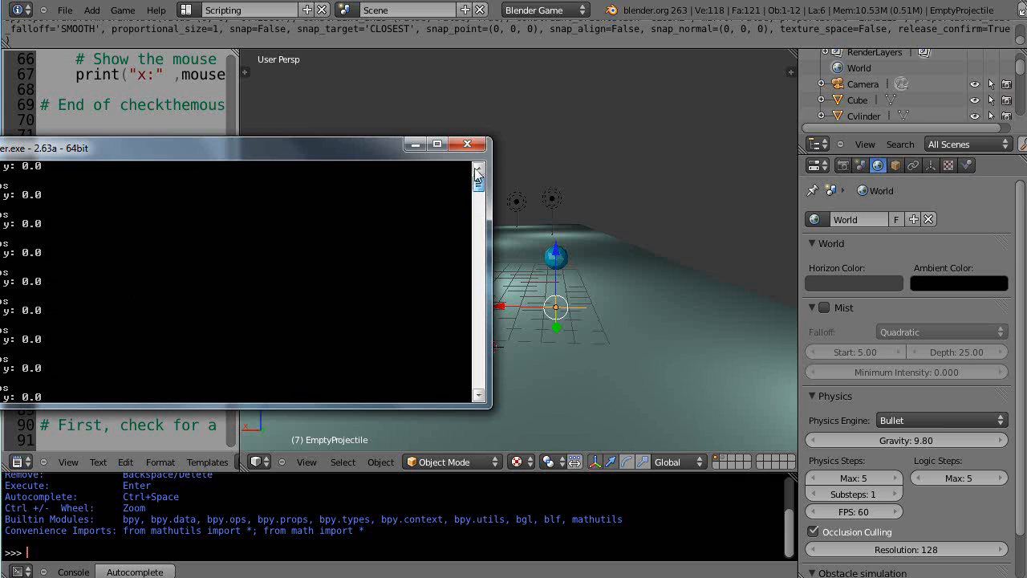
{"action": "left_click_drag", "start_coordinate": [240, 145], "coordinate": [241, 258]}
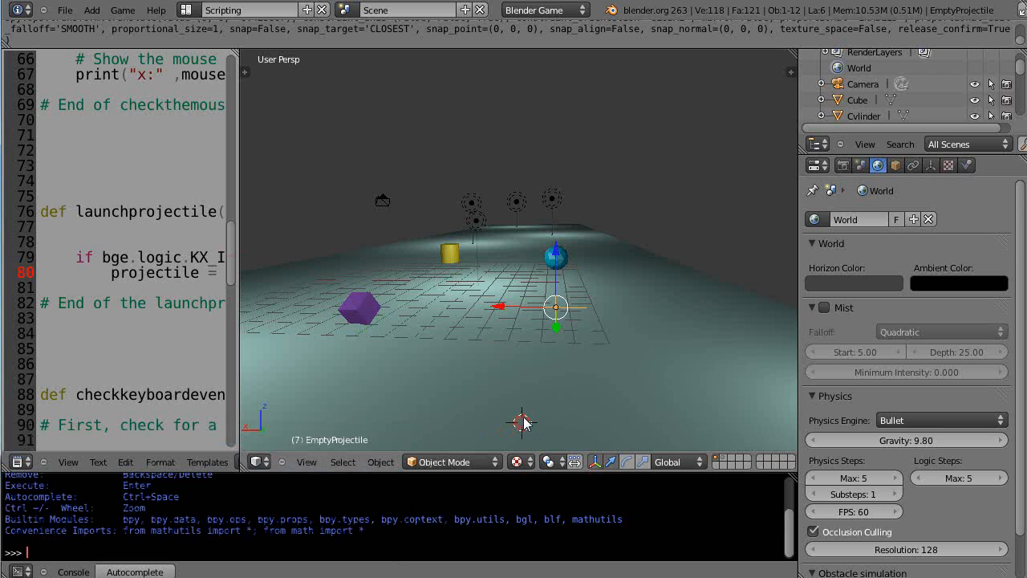
{"action": "mouse_move", "coordinate": [538, 390]}
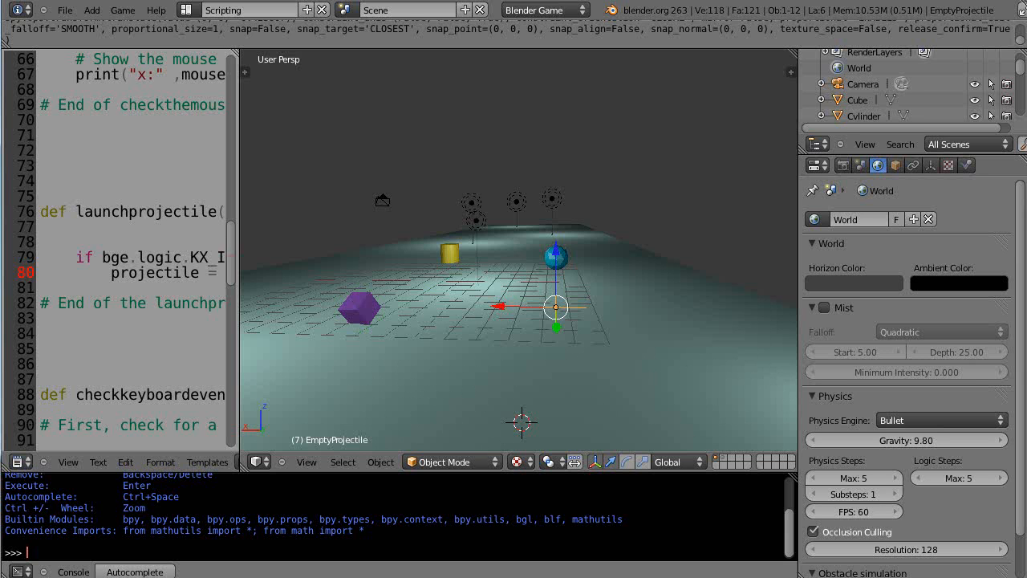
{"action": "mouse_move", "coordinate": [623, 356]}
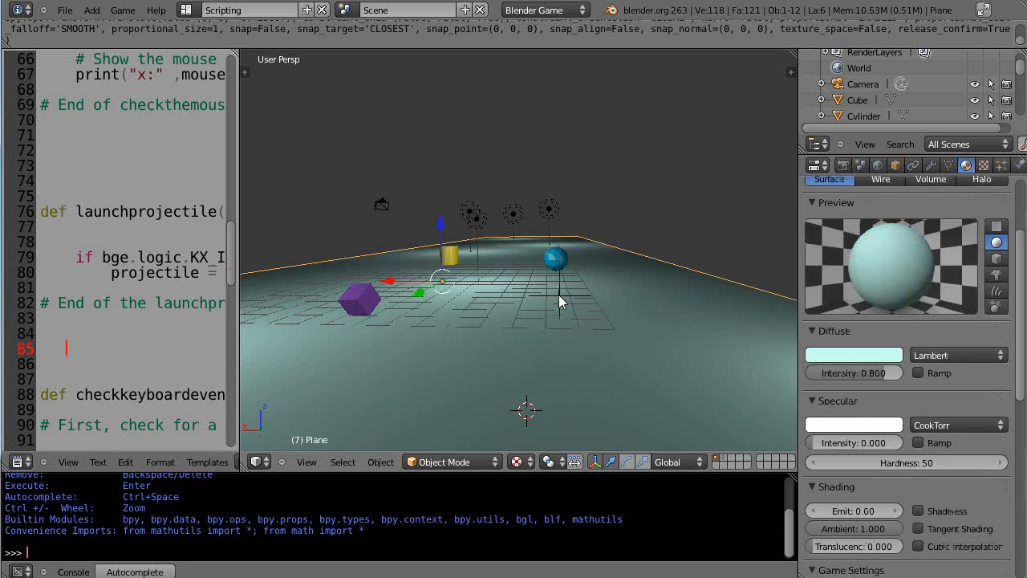
- In main(), add a launchprojectile() call after checkthemouseposition()
{"action": "left_click", "coordinate": [558, 296]}
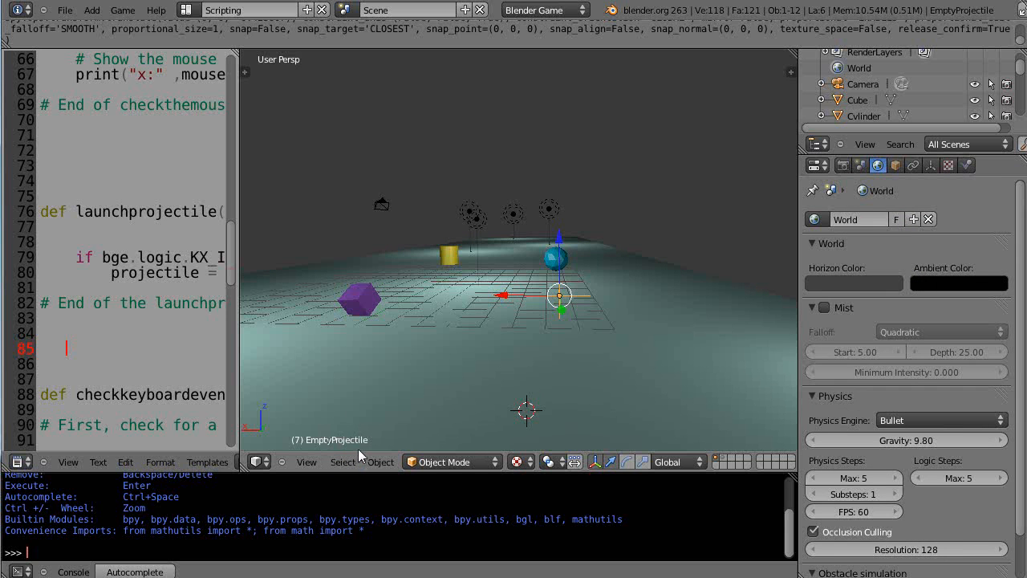
{"action": "mouse_move", "coordinate": [607, 462]}
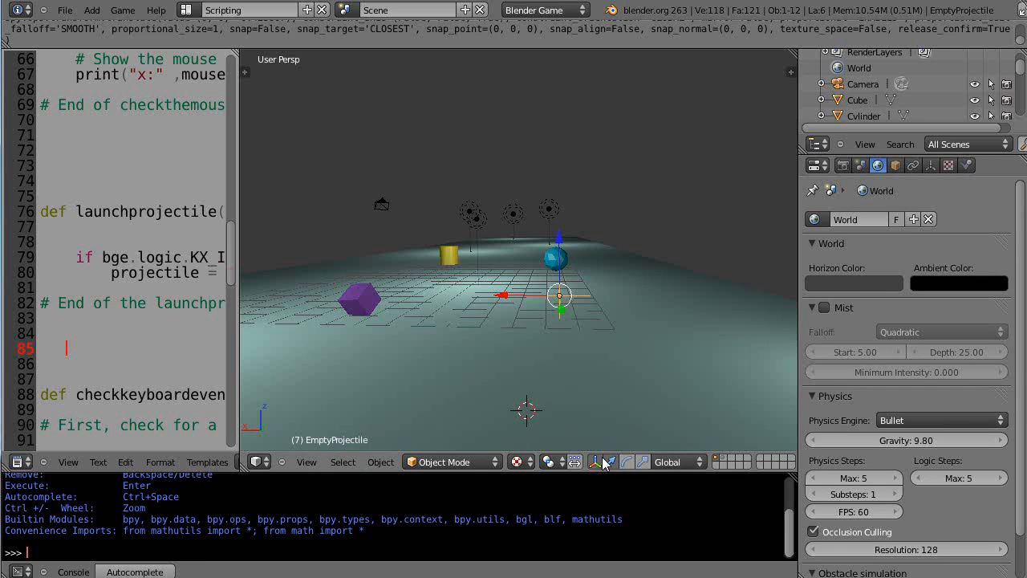
{"action": "left_click", "coordinate": [720, 461]}
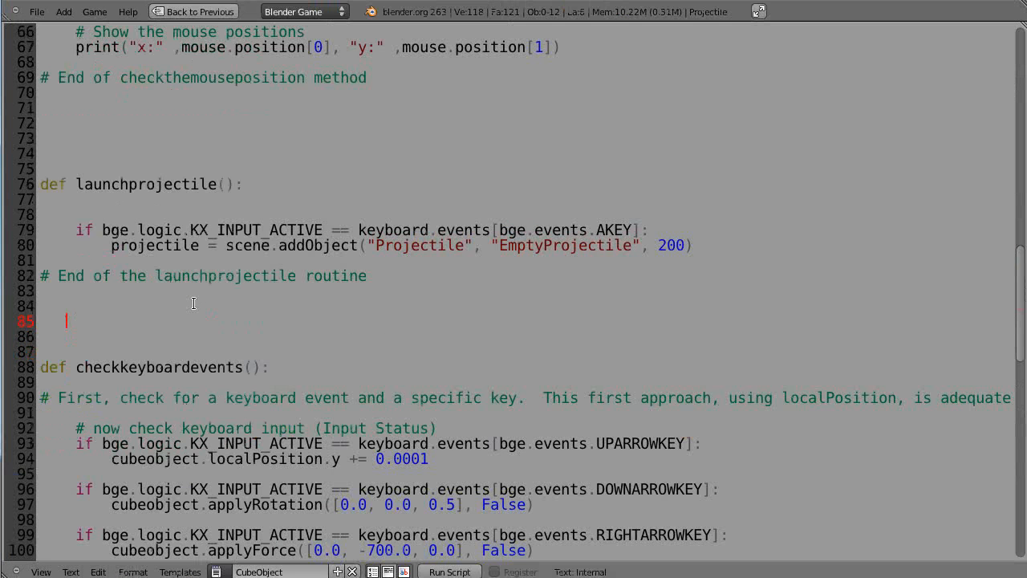
{"action": "mouse_move", "coordinate": [329, 344]}
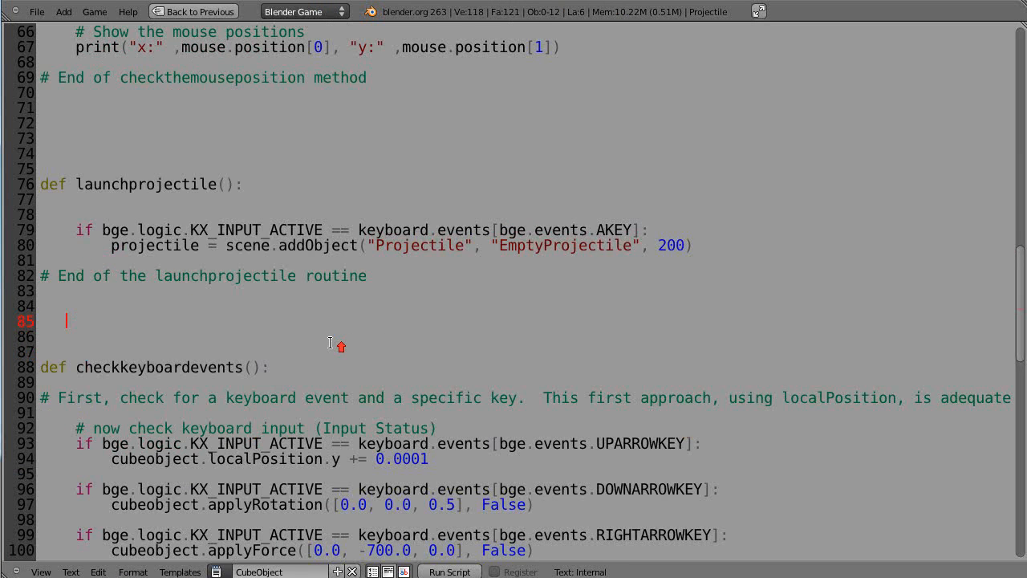
{"action": "scroll", "scroll_direction": "up", "scroll_amount": 3}
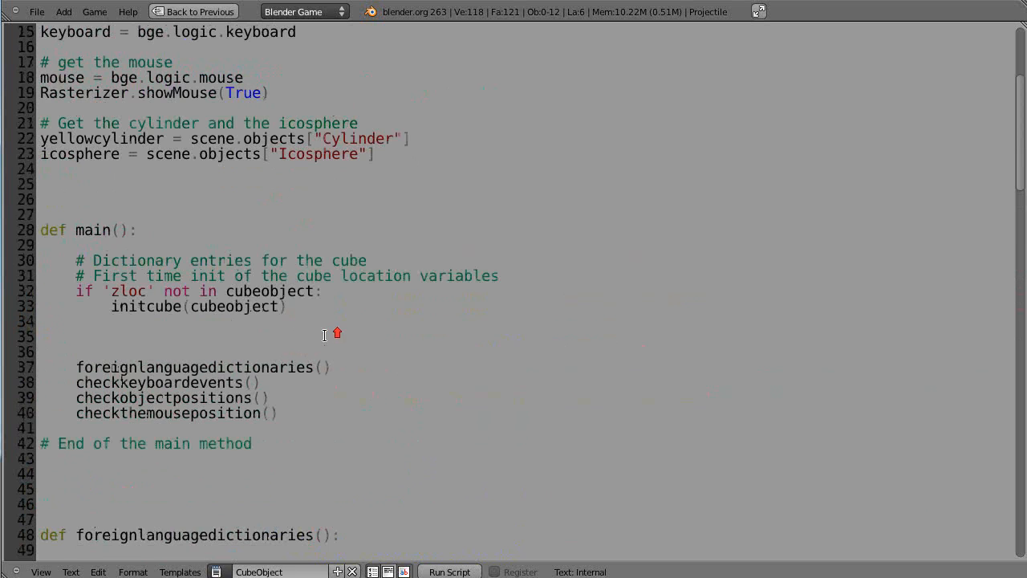
{"action": "scroll", "scroll_direction": "down", "scroll_amount": 3}
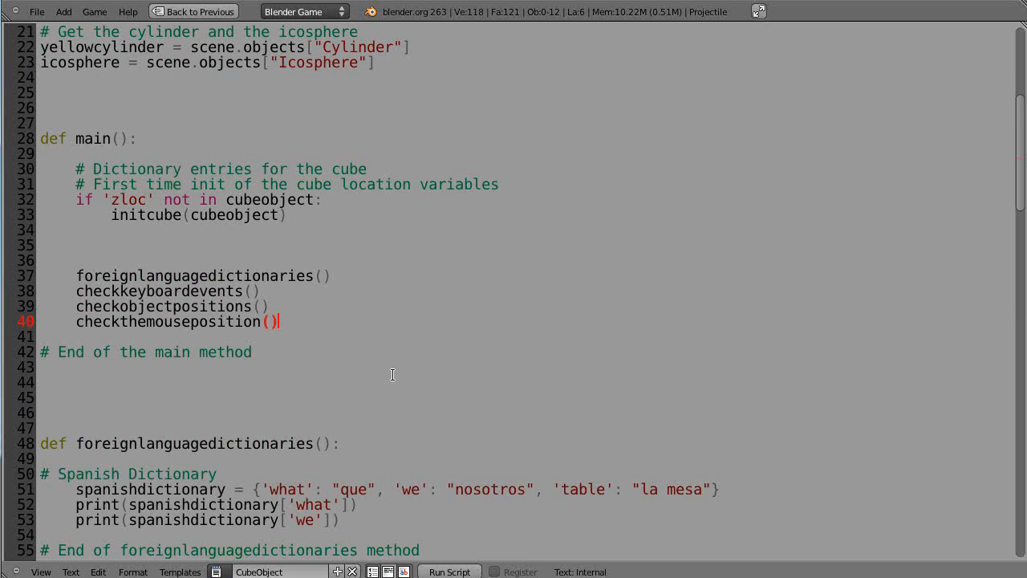
{"action": "type", "text": "lau"}
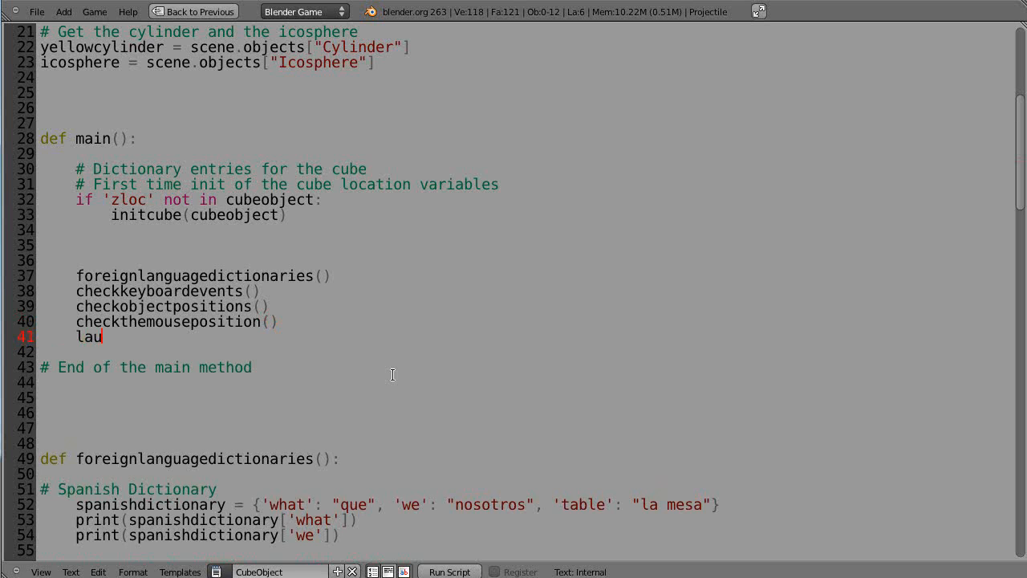
{"action": "type", "text": "nchprojecti"}
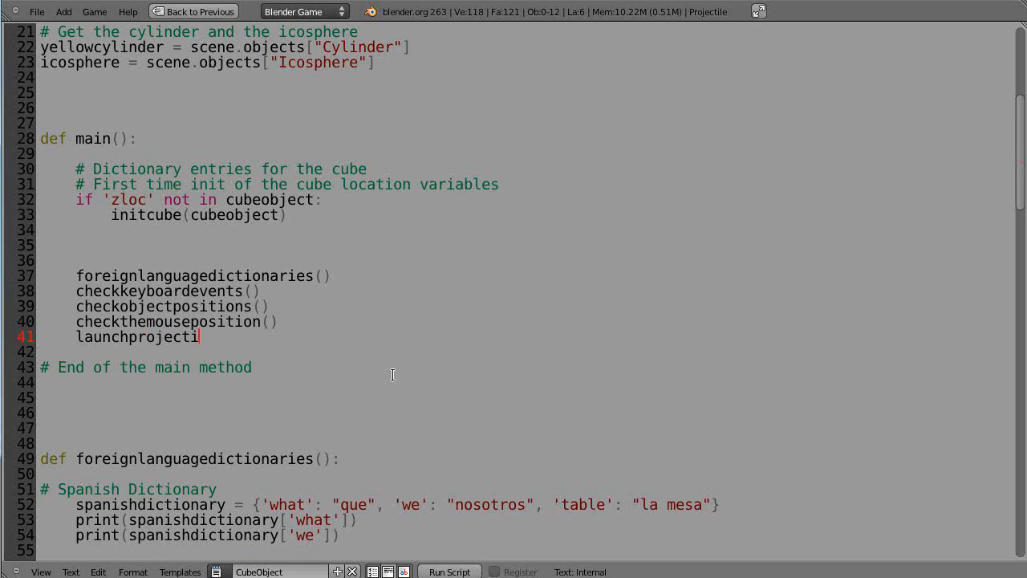
{"action": "type", "text": "le()"}
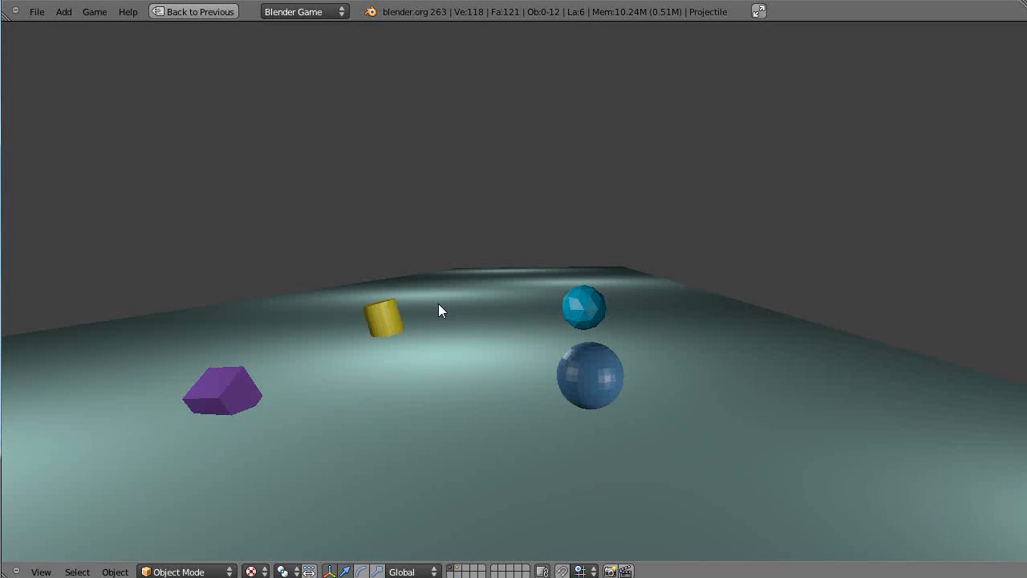
{"action": "mouse_move", "coordinate": [382, 367]}
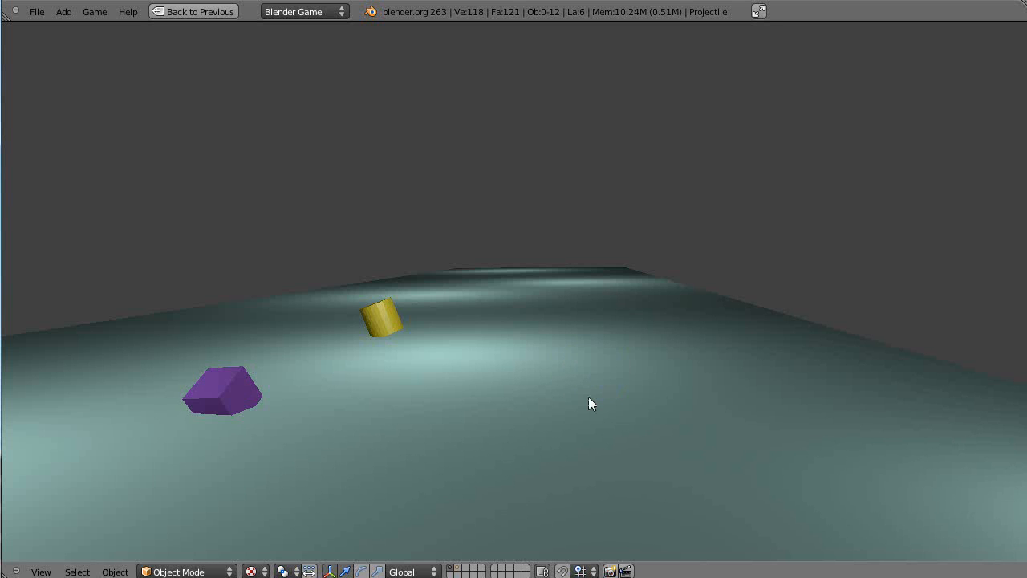
{"action": "mouse_move", "coordinate": [596, 421]}
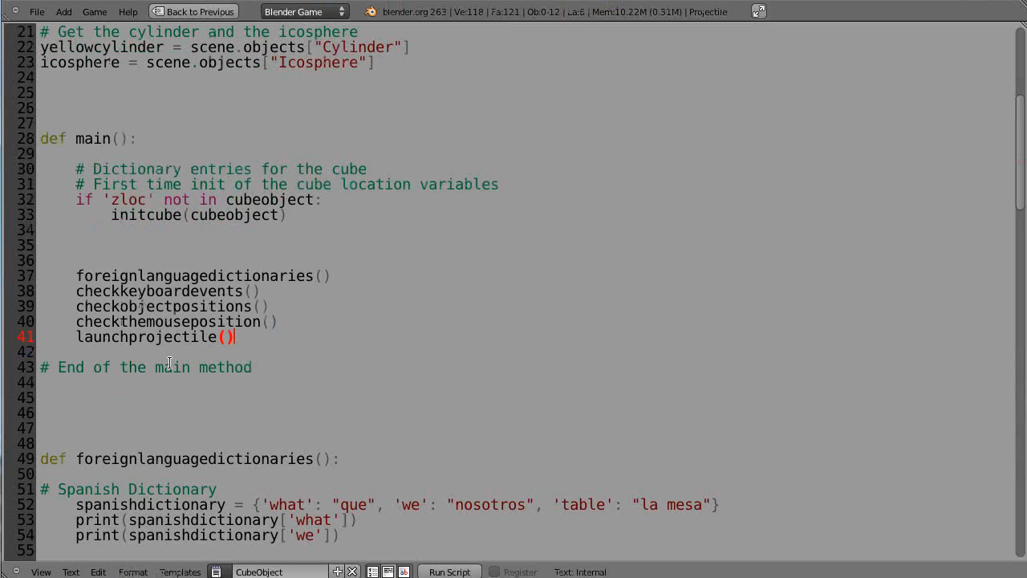
- Paste the applyForce line with -700 along y under addObject in launchprojectile, for the projectile
{"action": "scroll", "scroll_direction": "up", "scroll_amount": 3}
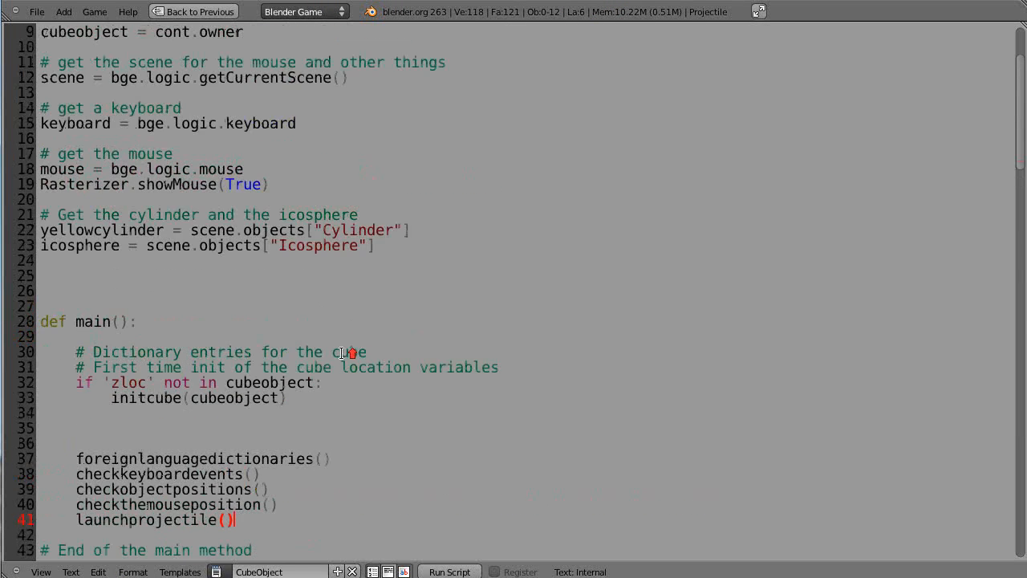
{"action": "scroll", "scroll_direction": "down", "scroll_amount": 3}
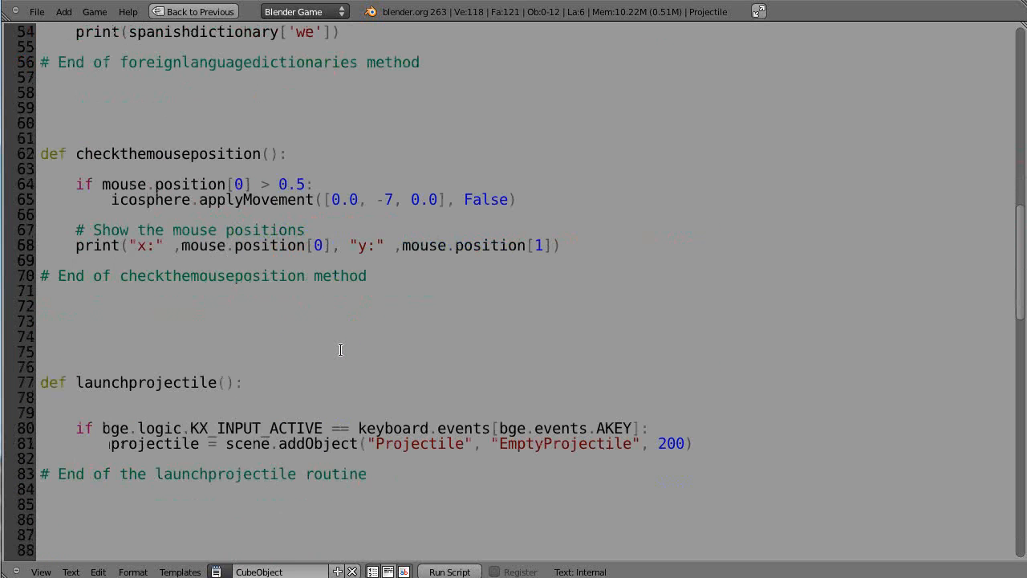
{"action": "scroll", "scroll_direction": "down", "scroll_amount": 3}
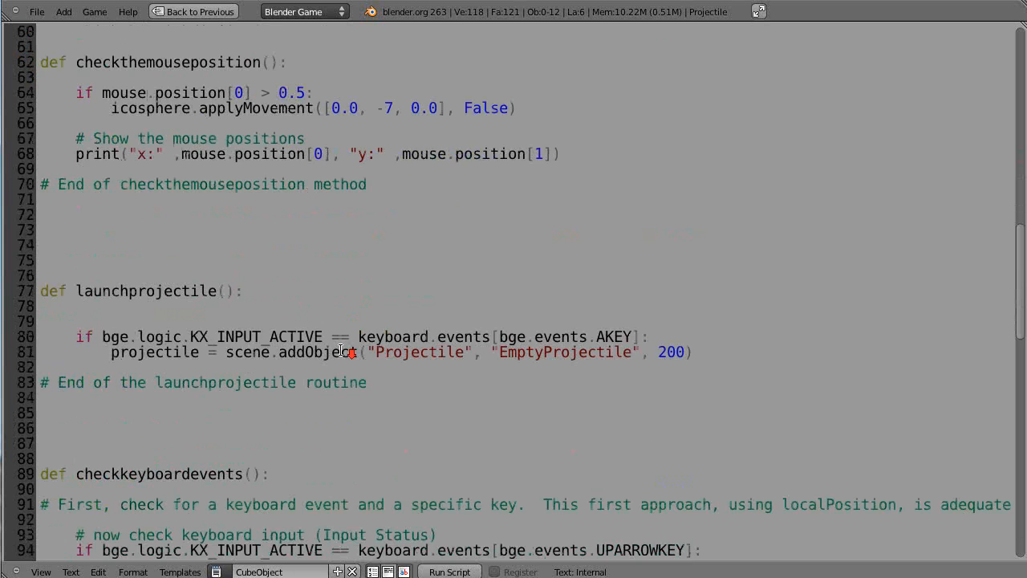
{"action": "scroll", "scroll_direction": "down", "scroll_amount": 3}
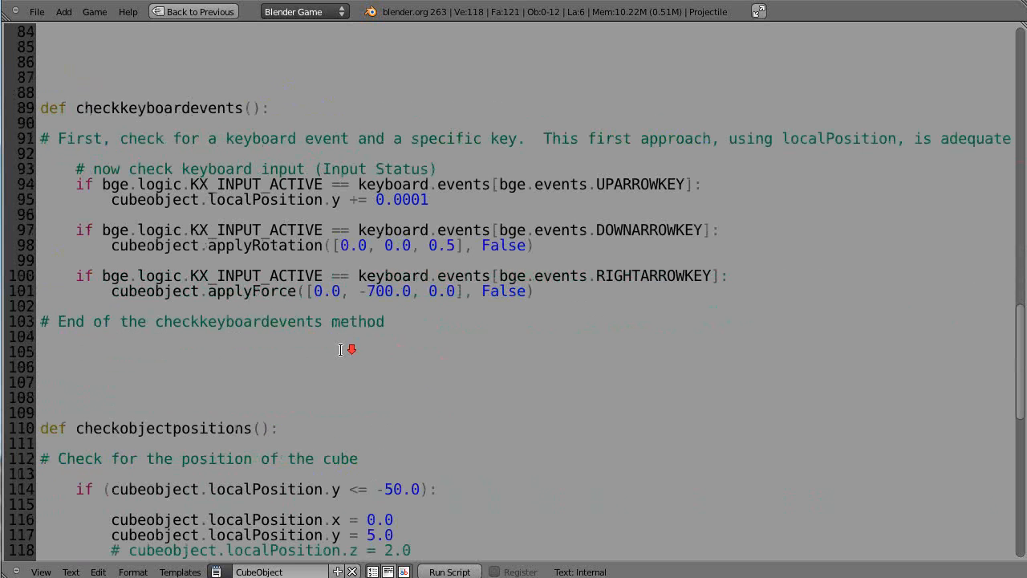
{"action": "mouse_move", "coordinate": [112, 292]}
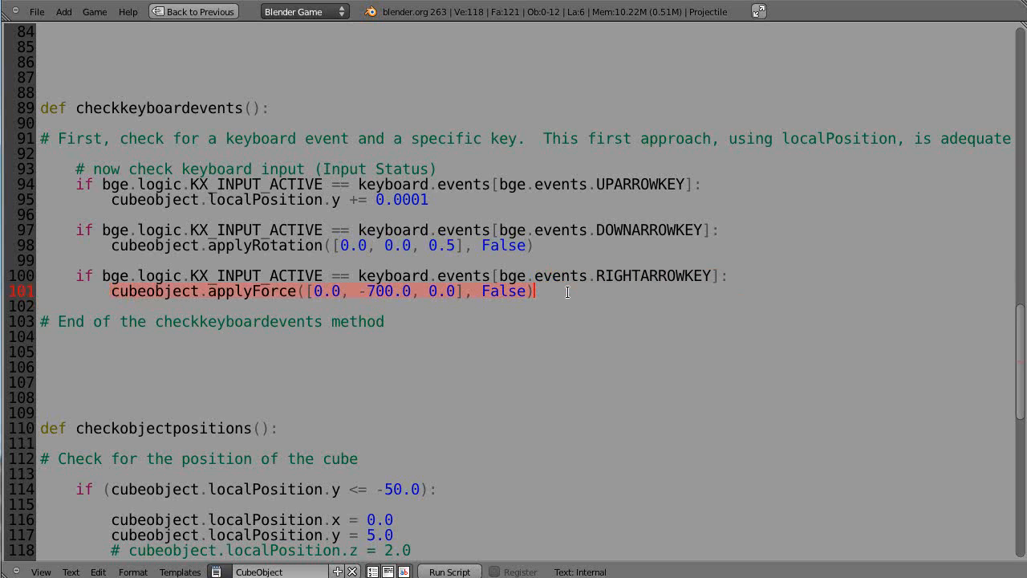
{"action": "scroll", "scroll_direction": "up", "scroll_amount": 3}
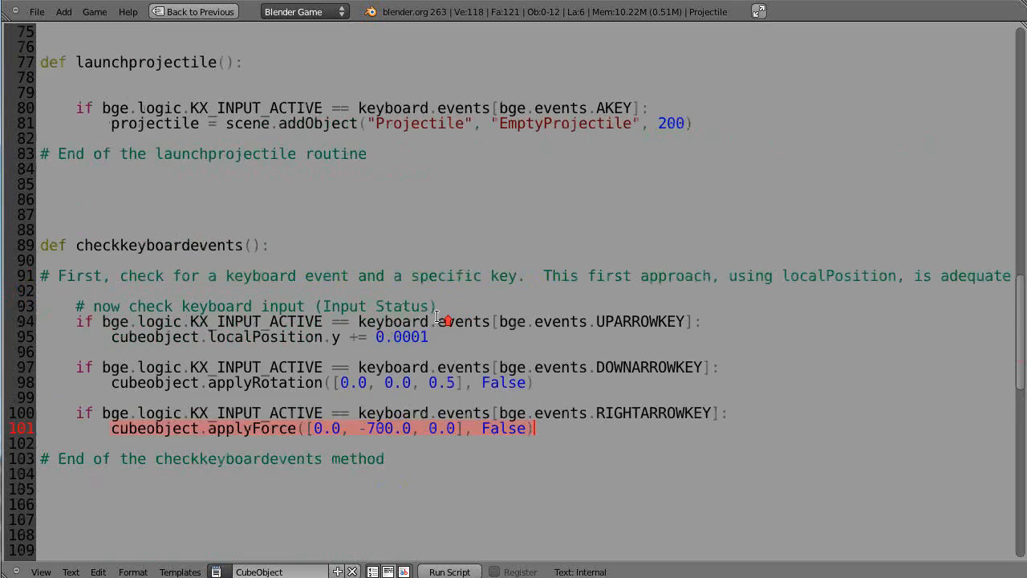
{"action": "scroll", "scroll_direction": "up", "scroll_amount": 3}
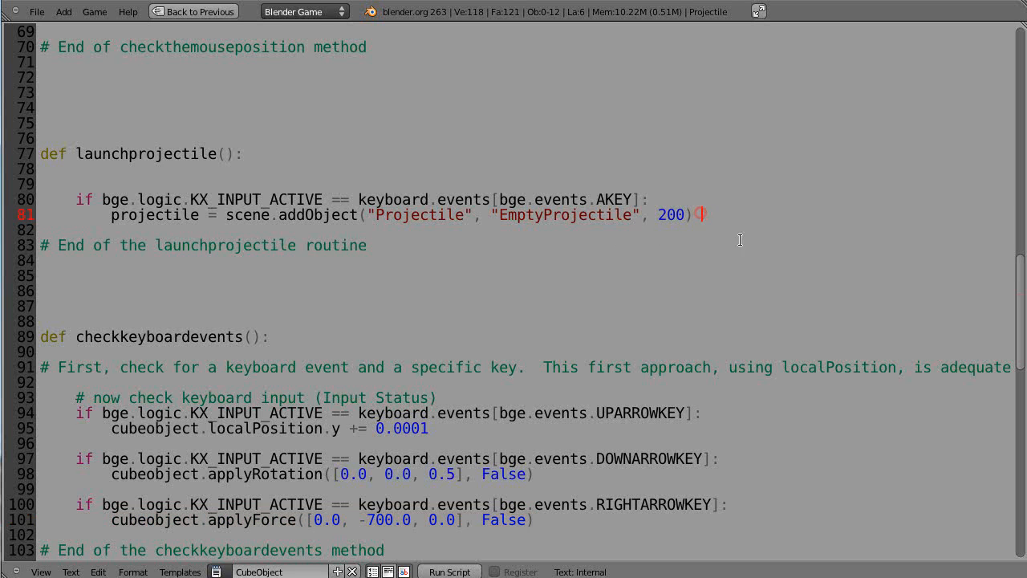
{"action": "key", "text": "Return"}
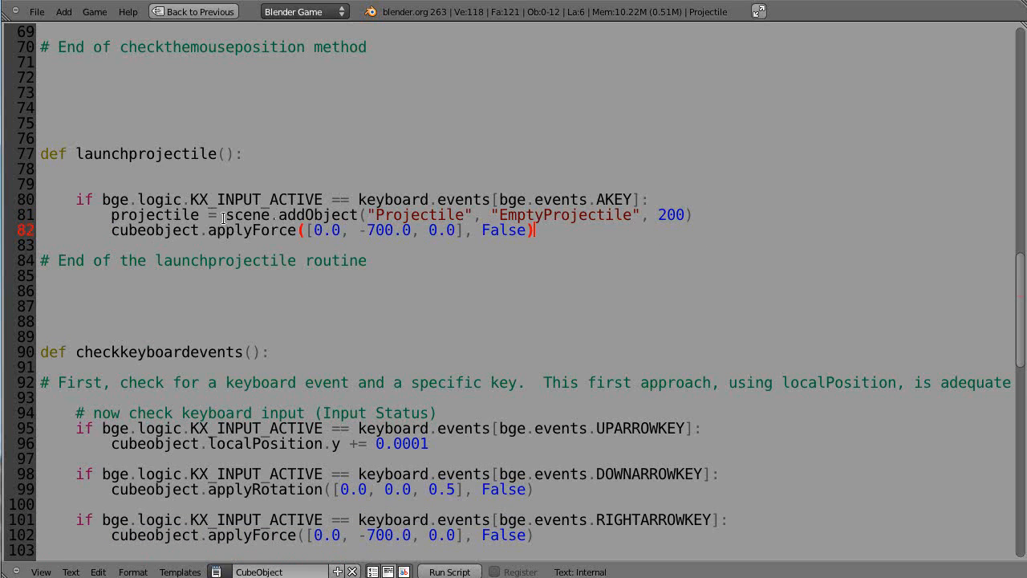
{"action": "mouse_move", "coordinate": [440, 215]}
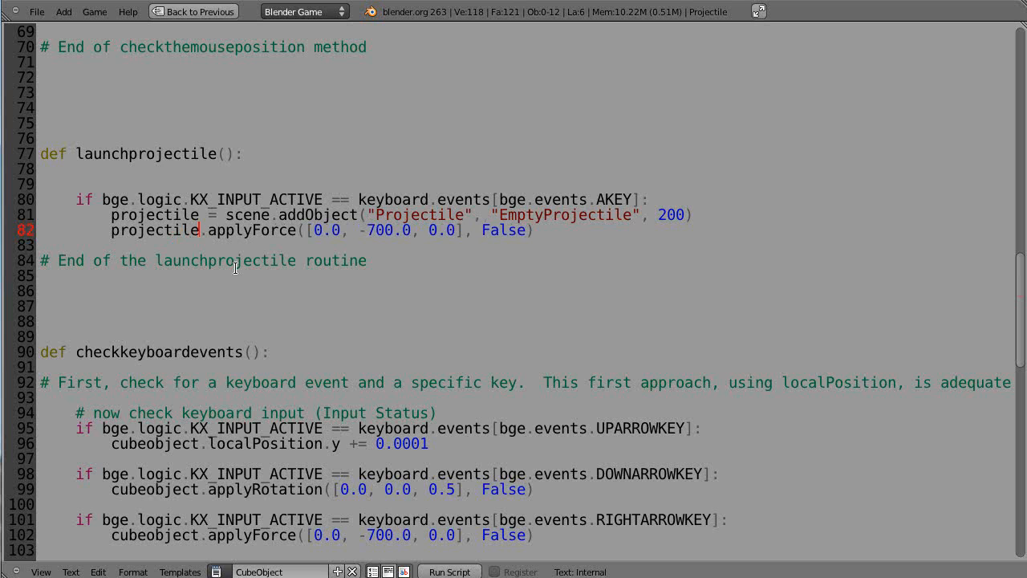
{"action": "mouse_move", "coordinate": [277, 303]}
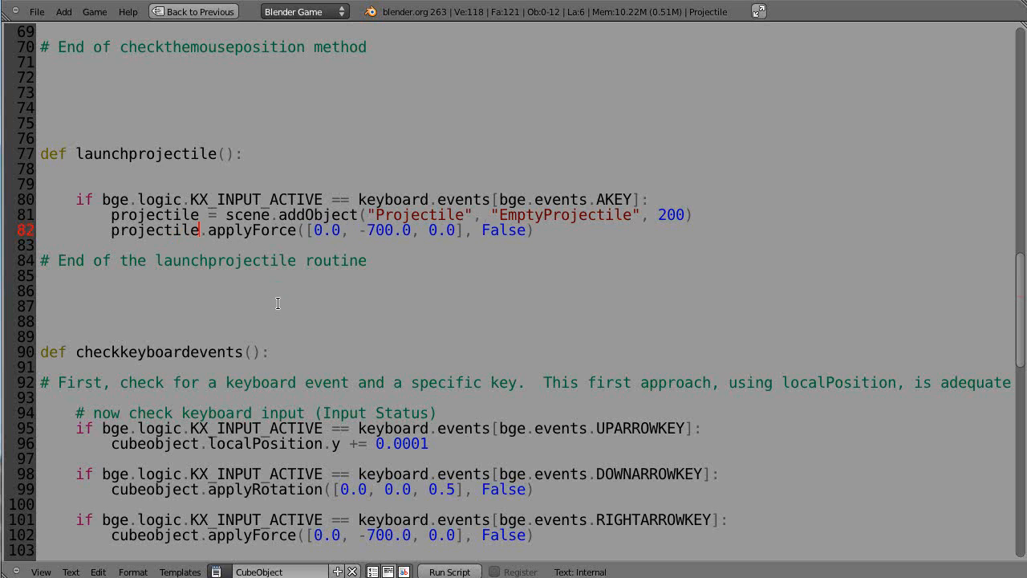
{"action": "mouse_move", "coordinate": [424, 299]}
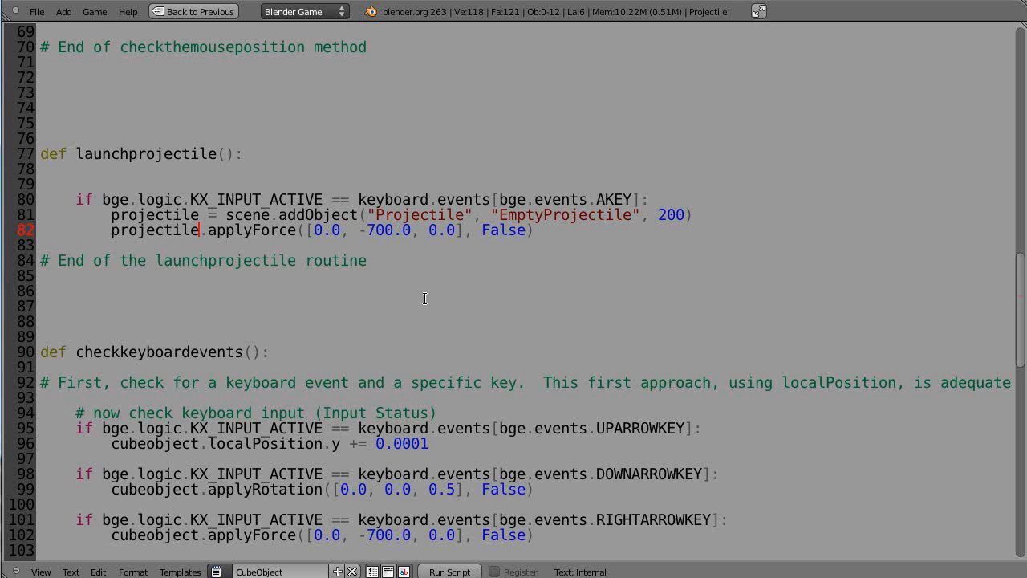
{"action": "mouse_move", "coordinate": [266, 291]}
{"action": "type", "text": "2"}
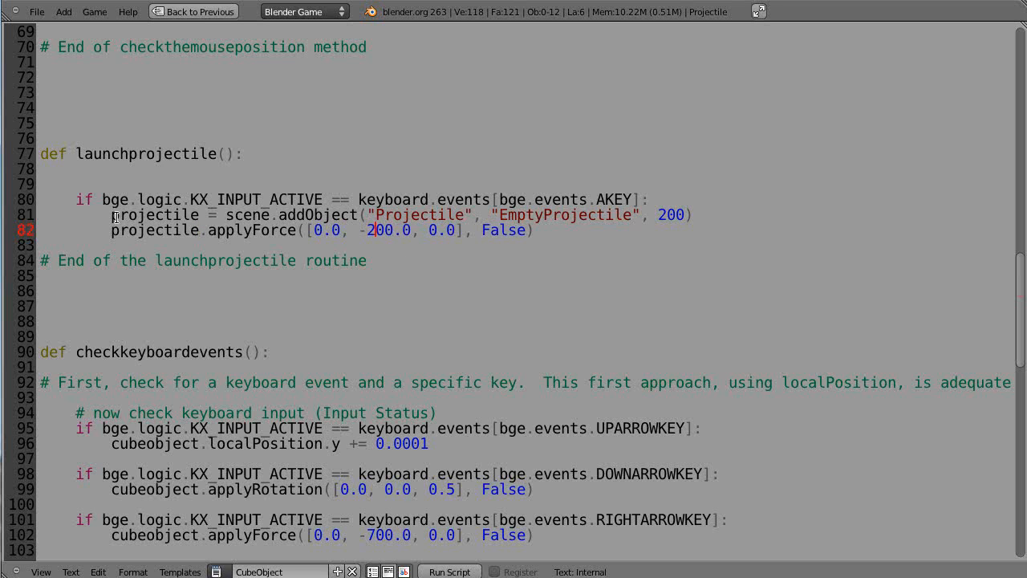
{"action": "mouse_move", "coordinate": [430, 239]}
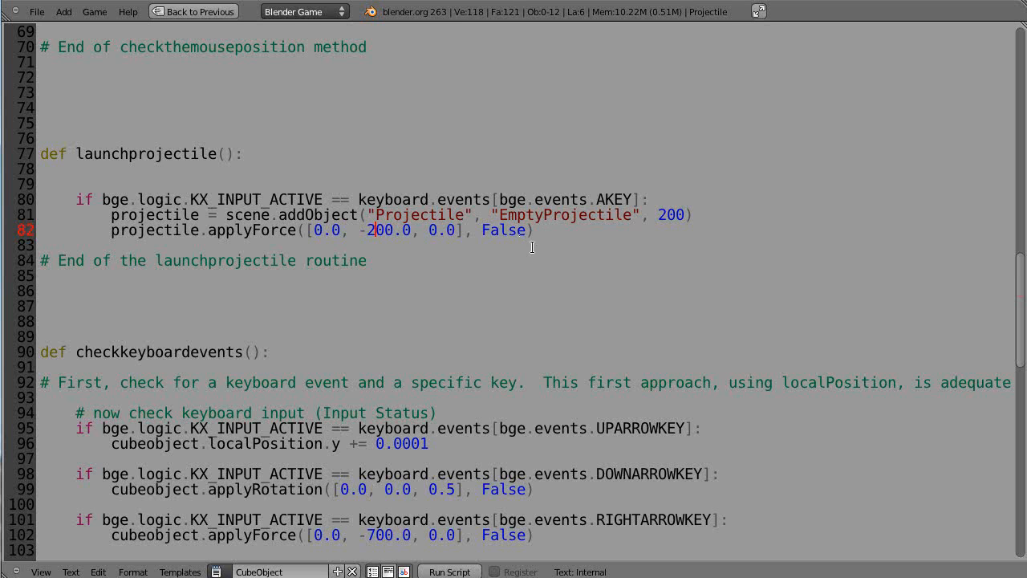
{"action": "mouse_move", "coordinate": [647, 330]}
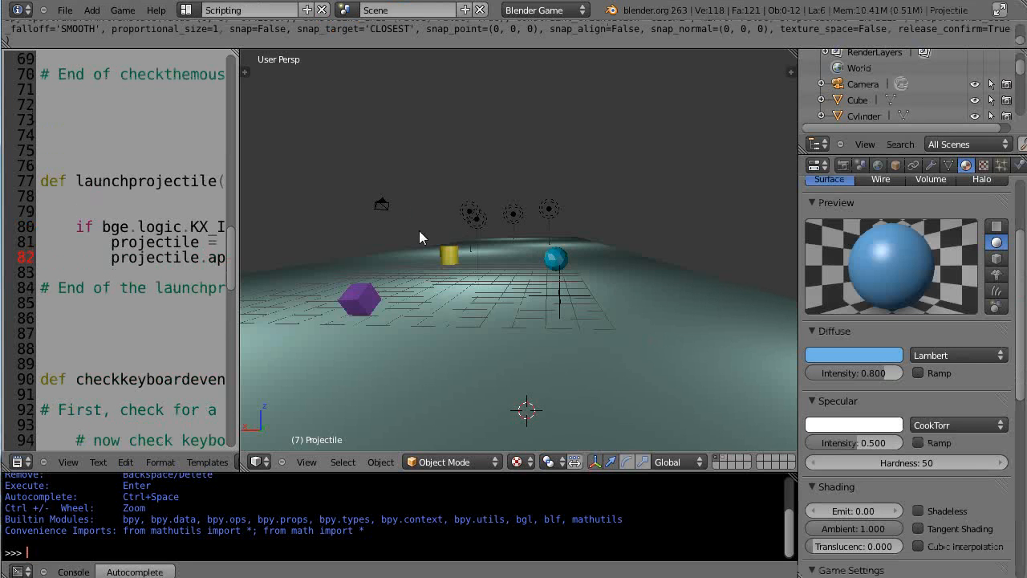
- Restore the scripting layout and test-run the game so a second sphere spawns on A
{"action": "left_click", "coordinate": [65, 10]}
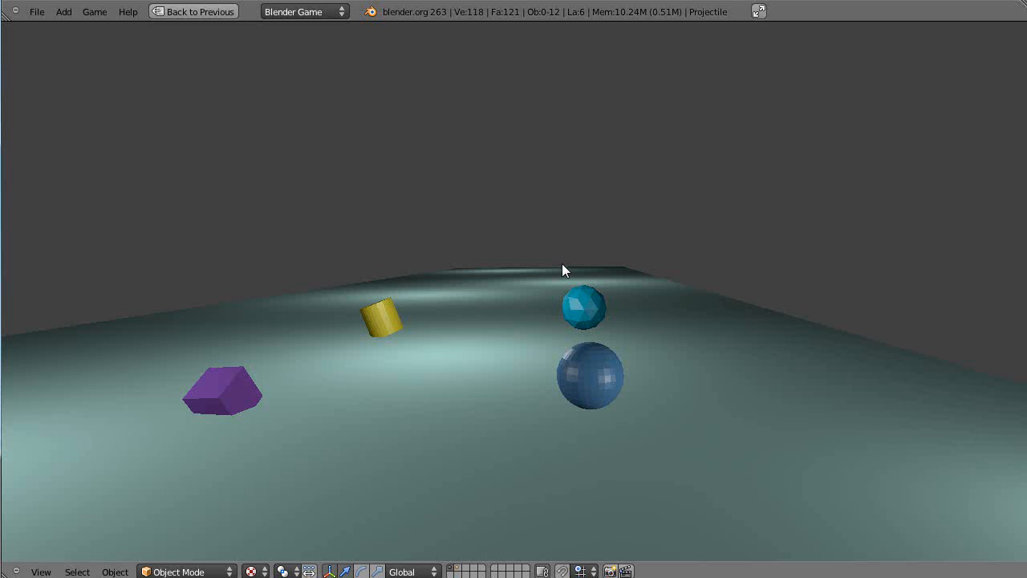
{"action": "left_click", "coordinate": [193, 9]}
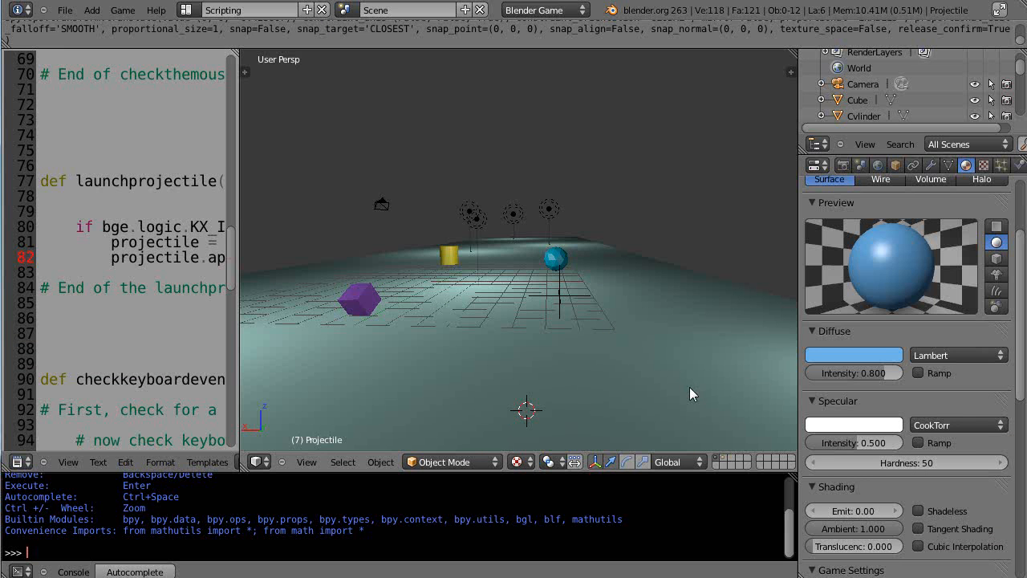
{"action": "mouse_move", "coordinate": [607, 316]}
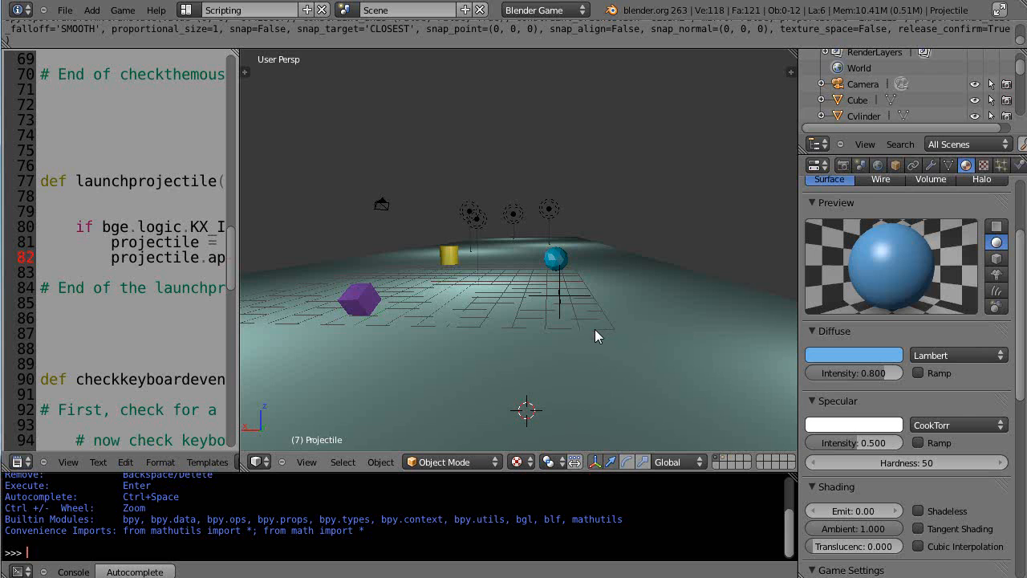
- Set the Projectile sphere's game Physics Type to Rigid Body (Actor enabled), then show all layers again
{"action": "left_click", "coordinate": [722, 459]}
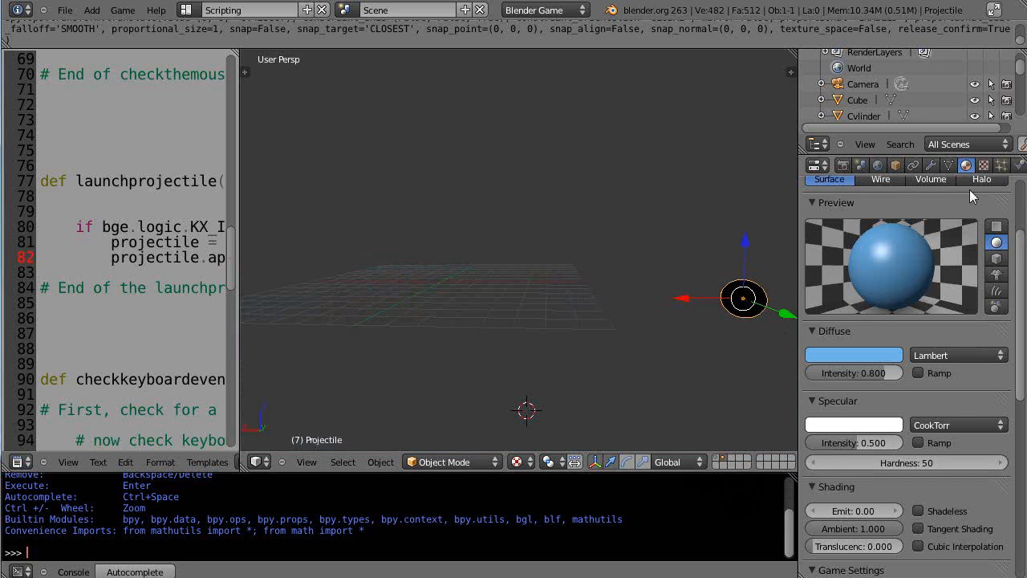
{"action": "left_click", "coordinate": [940, 238]}
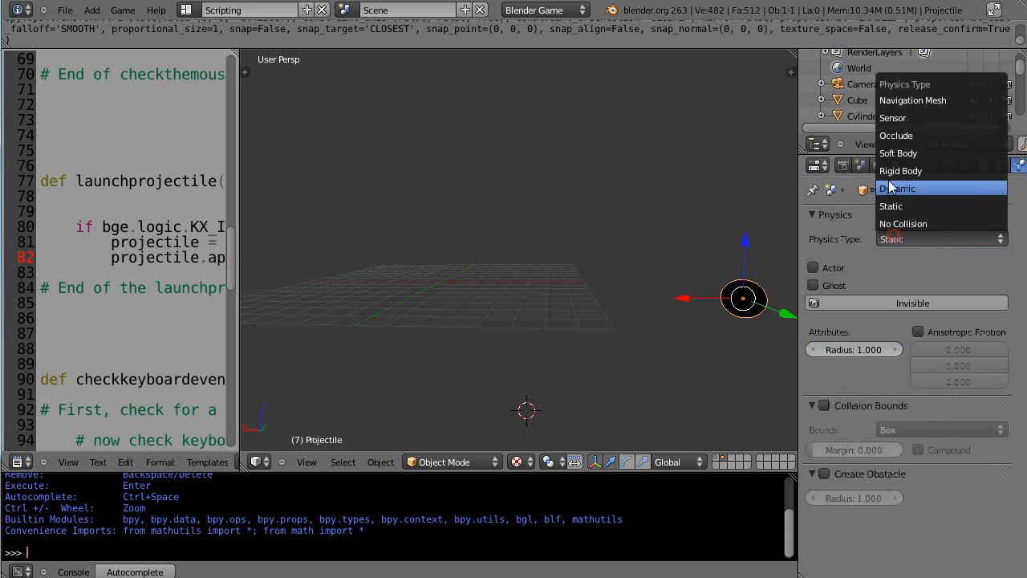
{"action": "left_click", "coordinate": [900, 170]}
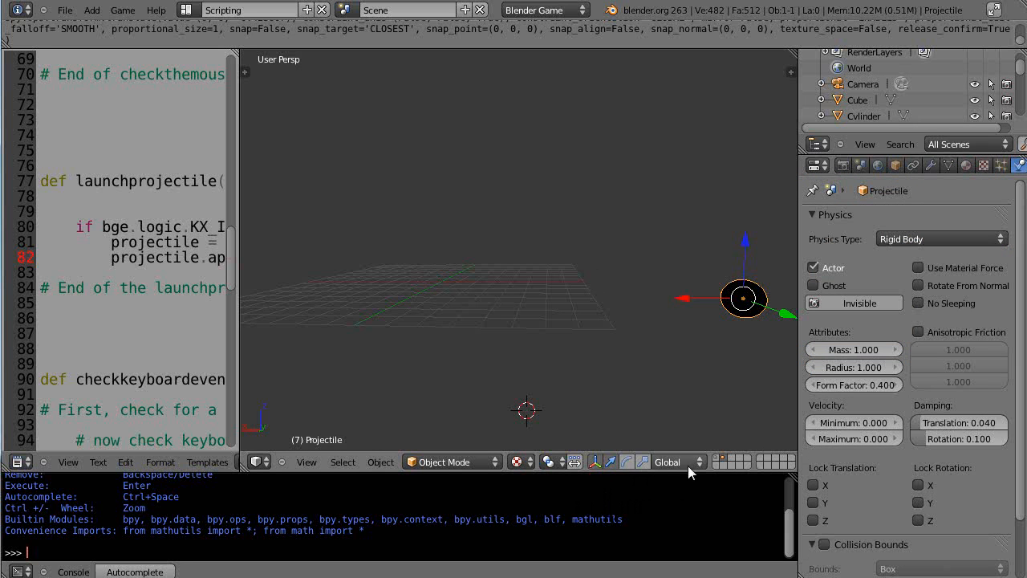
{"action": "key", "text": "p"}
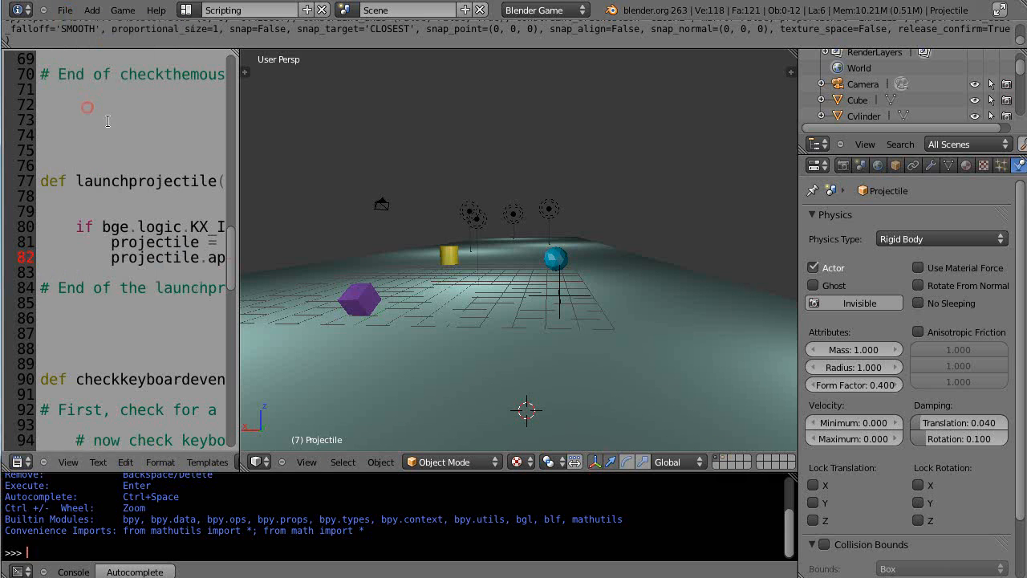
{"action": "mouse_move", "coordinate": [424, 299]}
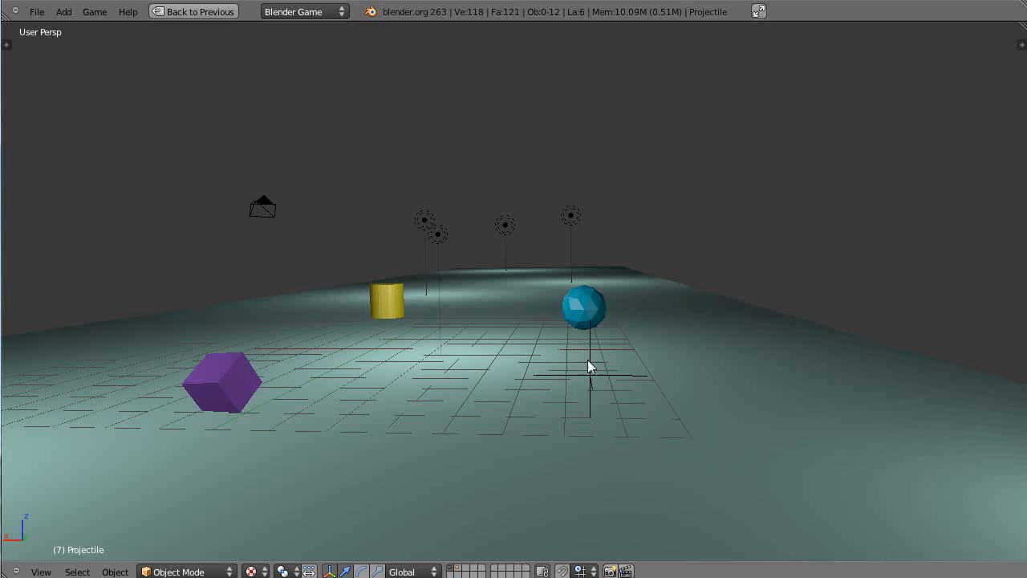
{"action": "mouse_move", "coordinate": [629, 393]}
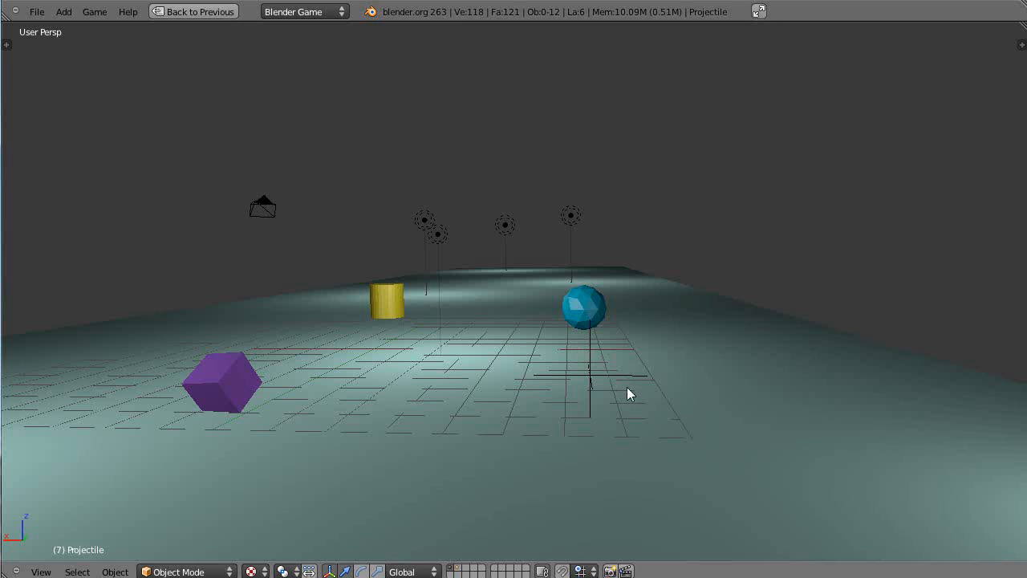
{"action": "mouse_move", "coordinate": [632, 398]}
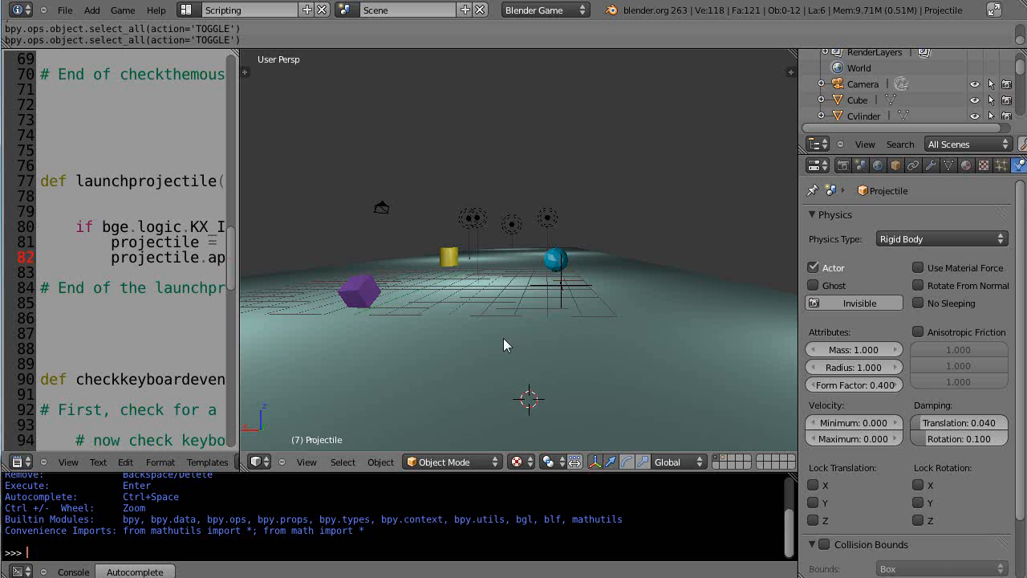
- Widen the Text Editor so the applyForce line with its -700 y value reads in full
{"action": "left_click", "coordinate": [36, 317]}
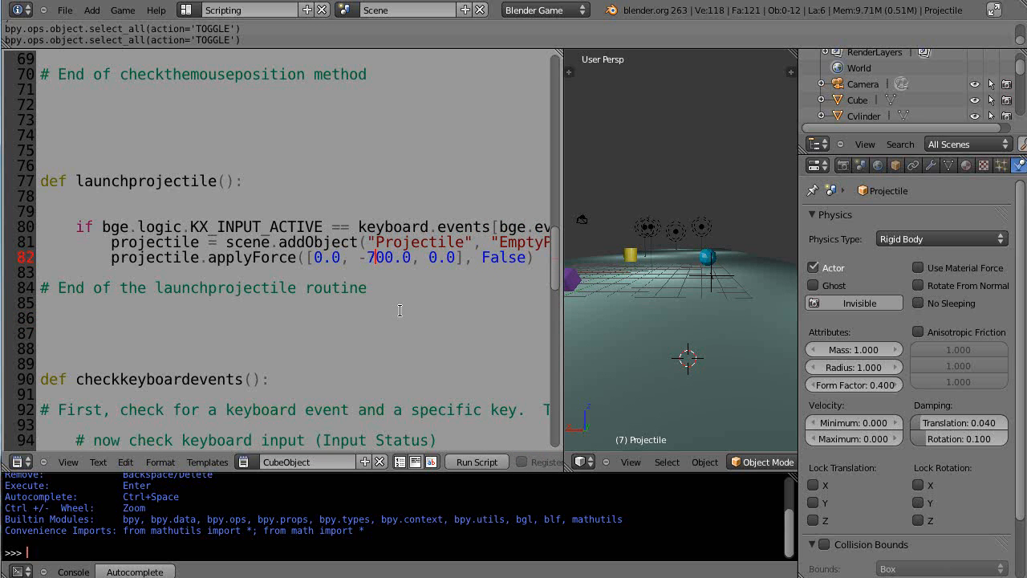
{"action": "mouse_move", "coordinate": [633, 313]}
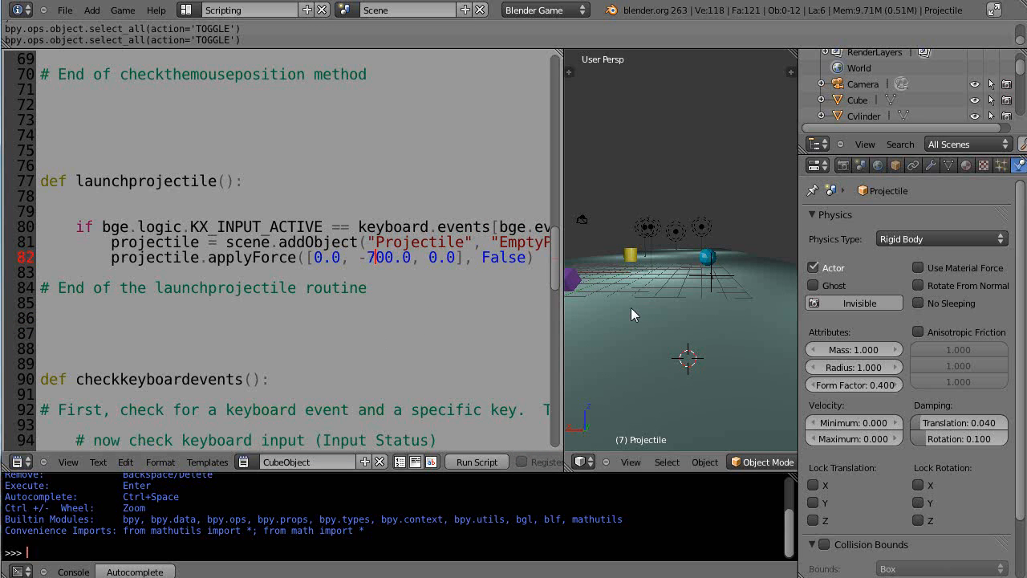